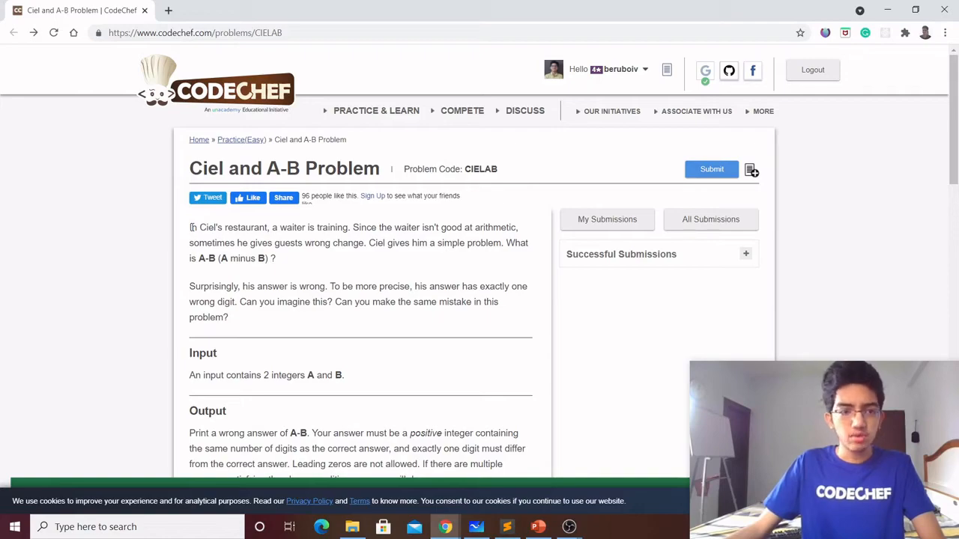
Highlight 'wrong' and the same-mistake question in the problem statement
drag(191, 227, 266, 227)
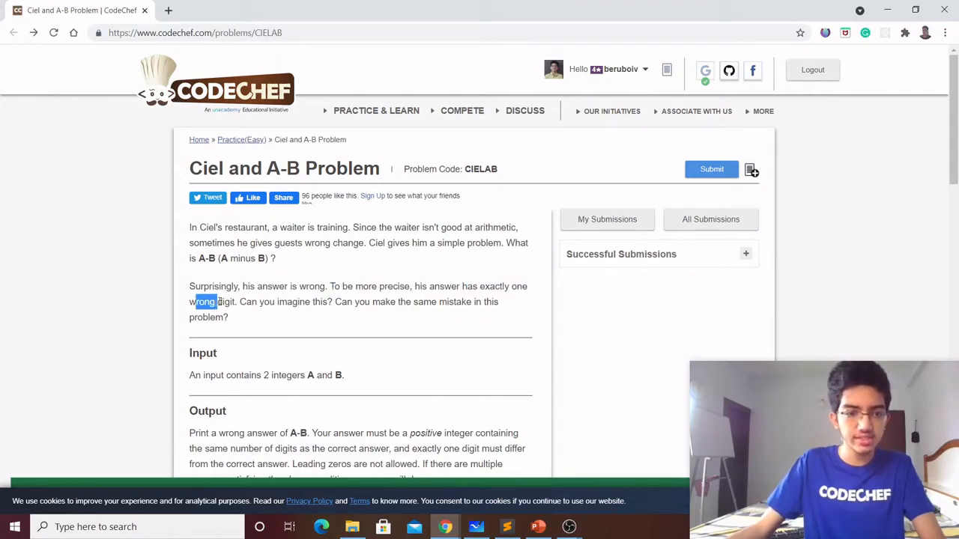
drag(221, 302, 328, 302)
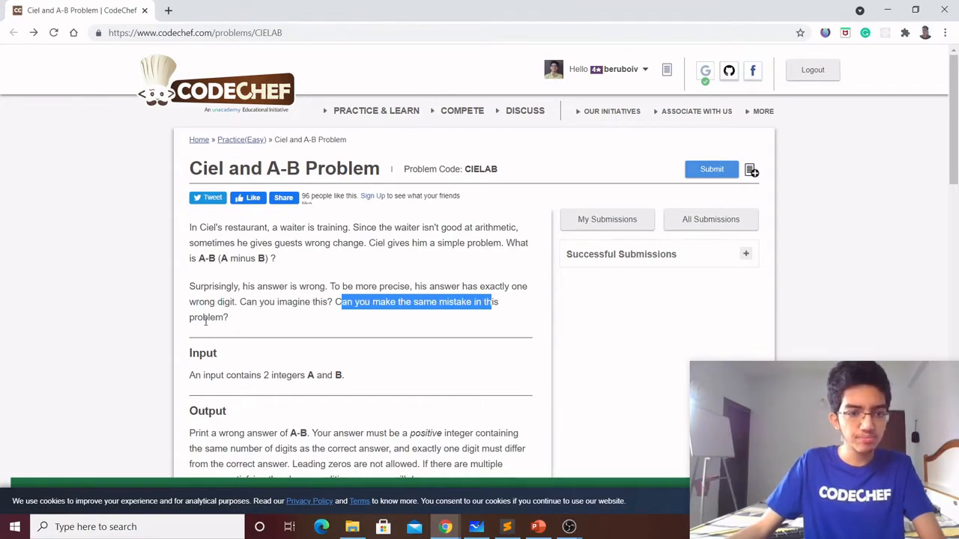
scroll(down, 3)
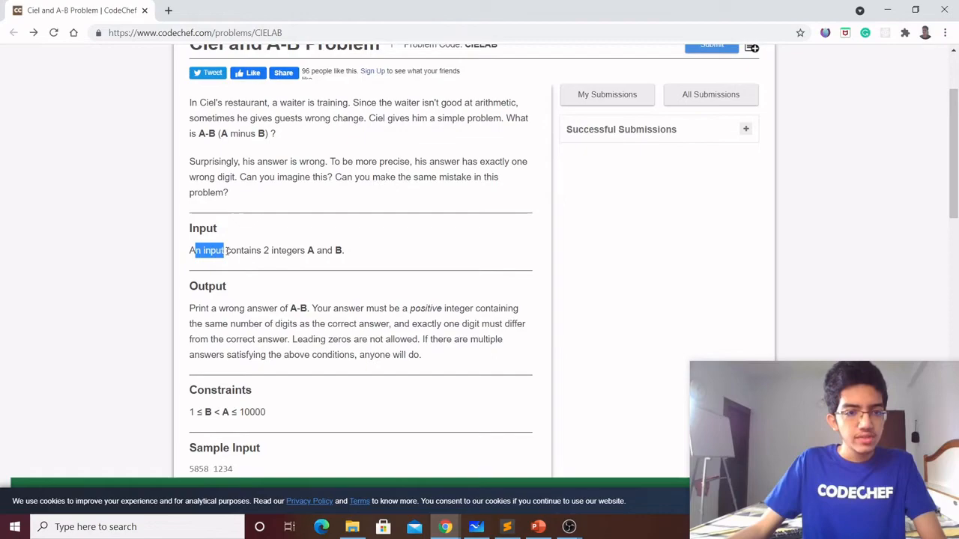
scroll(down, 3)
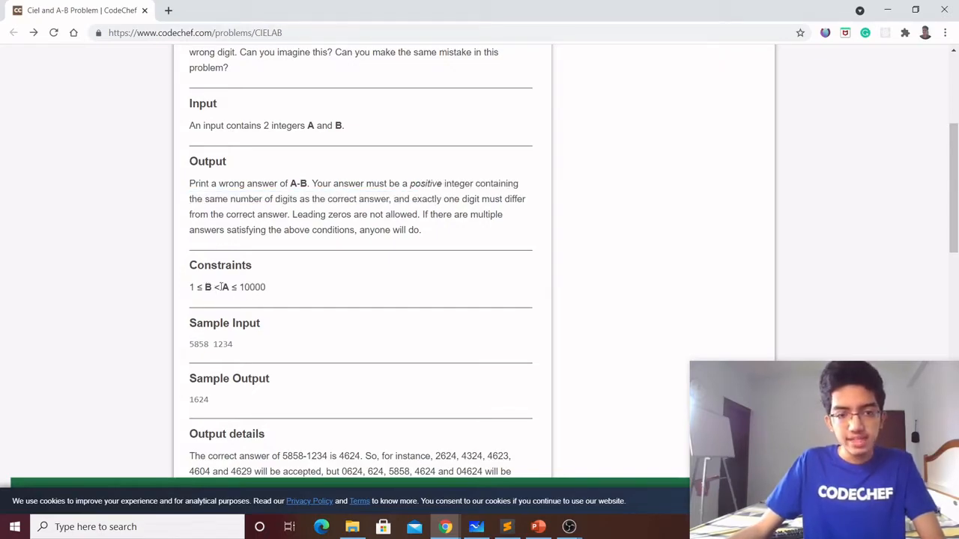
scroll(down, 3)
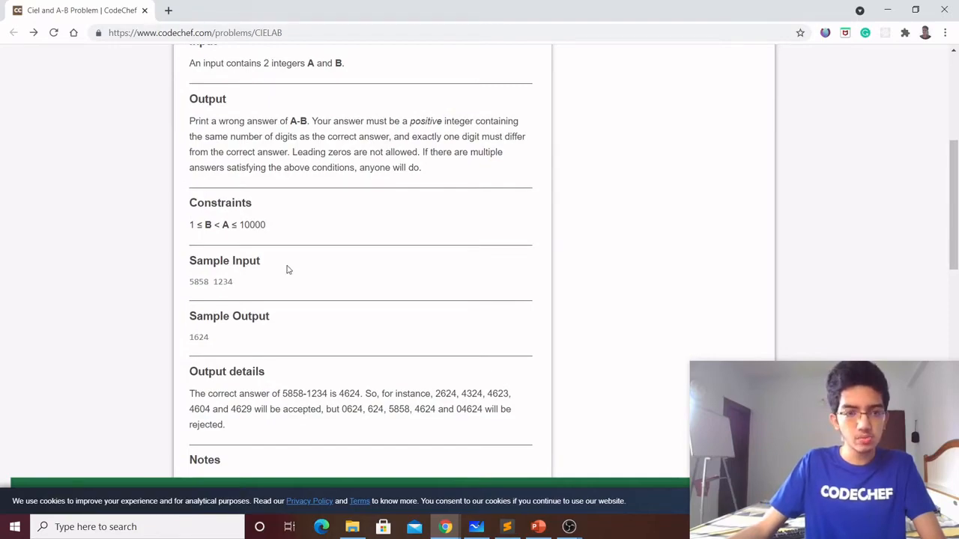
scroll(up, 3)
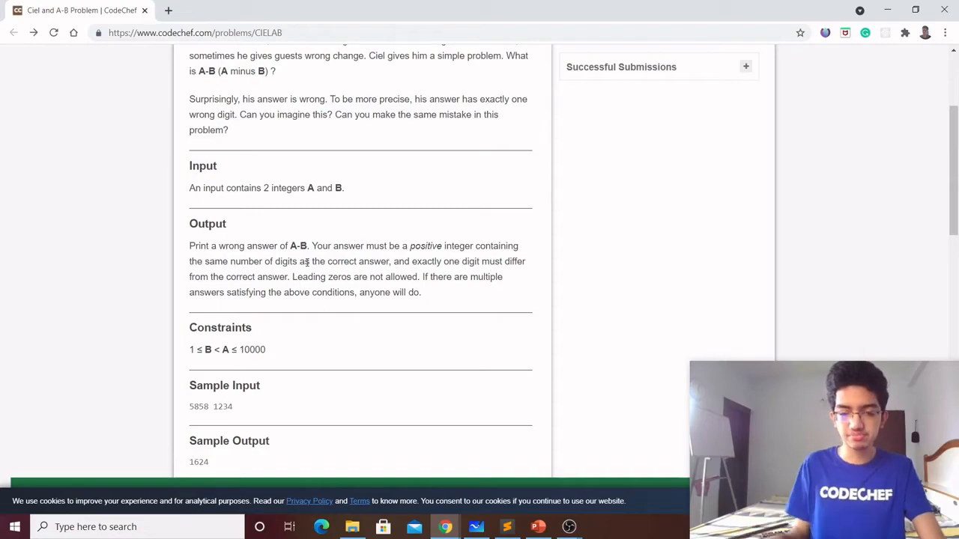
mouse_move(463, 386)
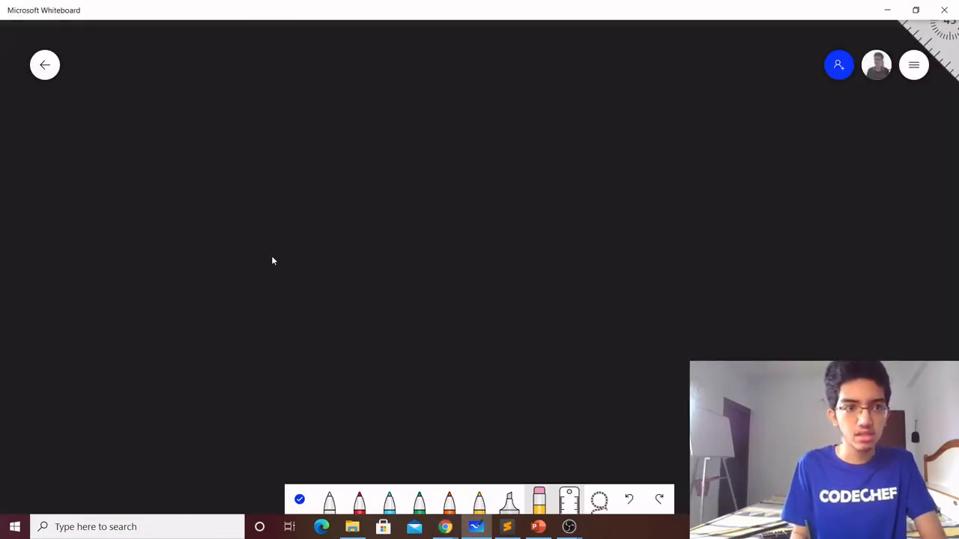
In red ink, write the EXAMPLES heading, B = 2, and 4 − 2 = 2
click(358, 500)
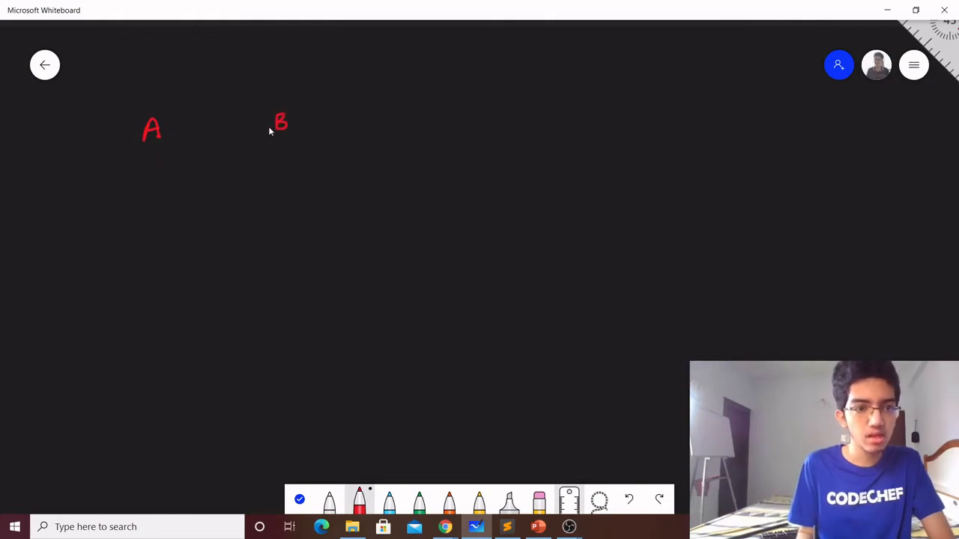
drag(90, 56, 131, 75)
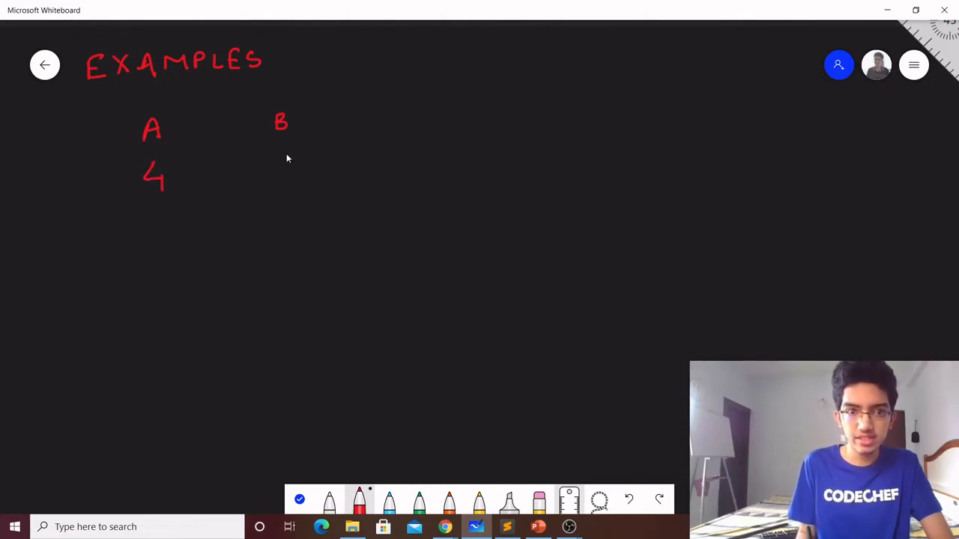
drag(281, 158, 300, 176)
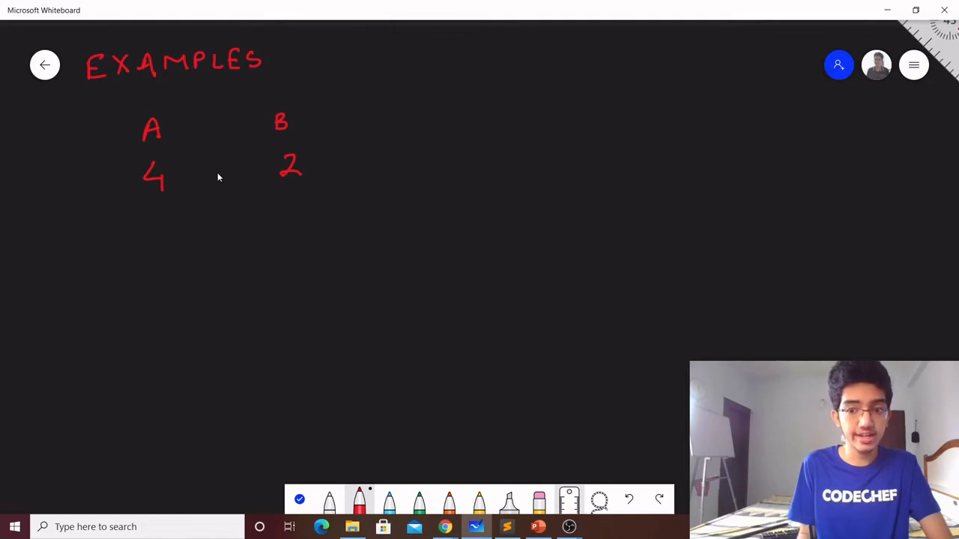
mouse_move(228, 182)
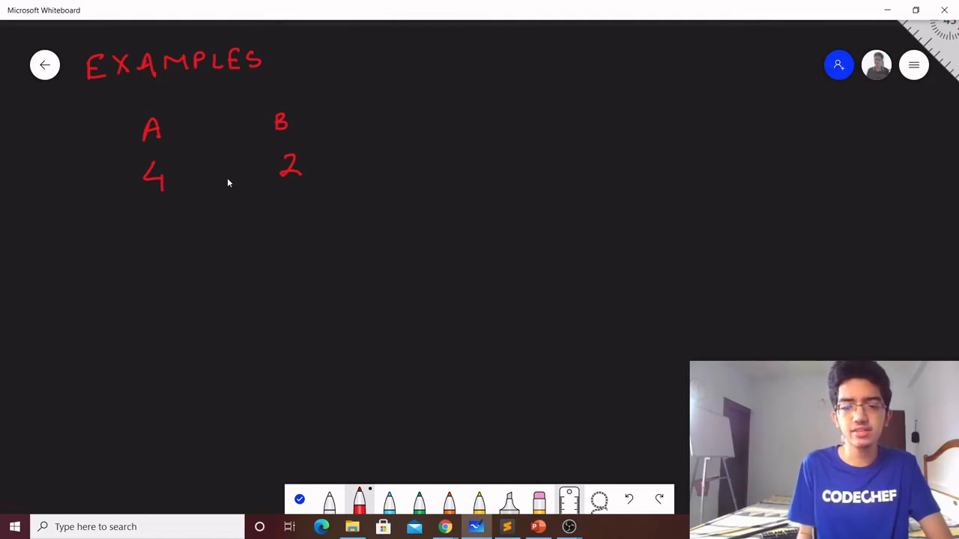
mouse_move(479, 137)
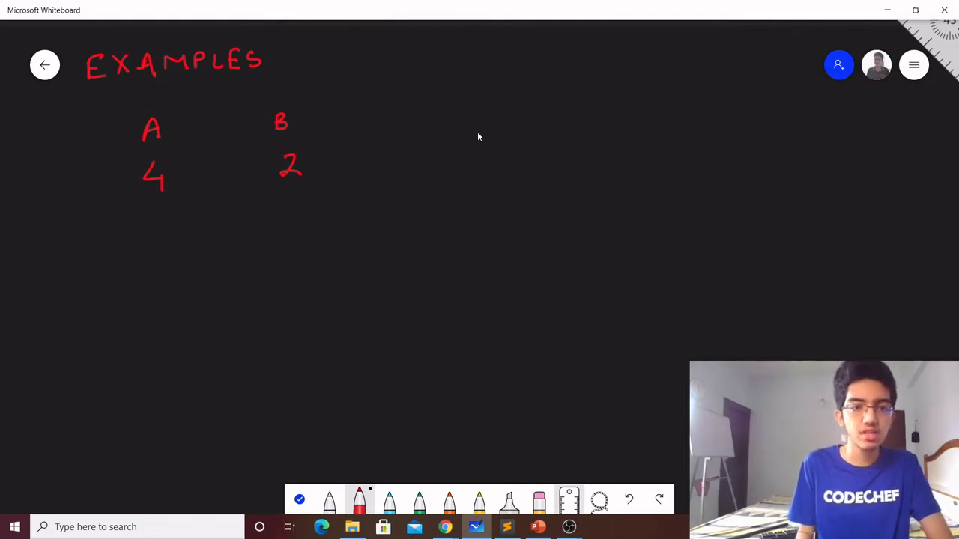
mouse_move(412, 147)
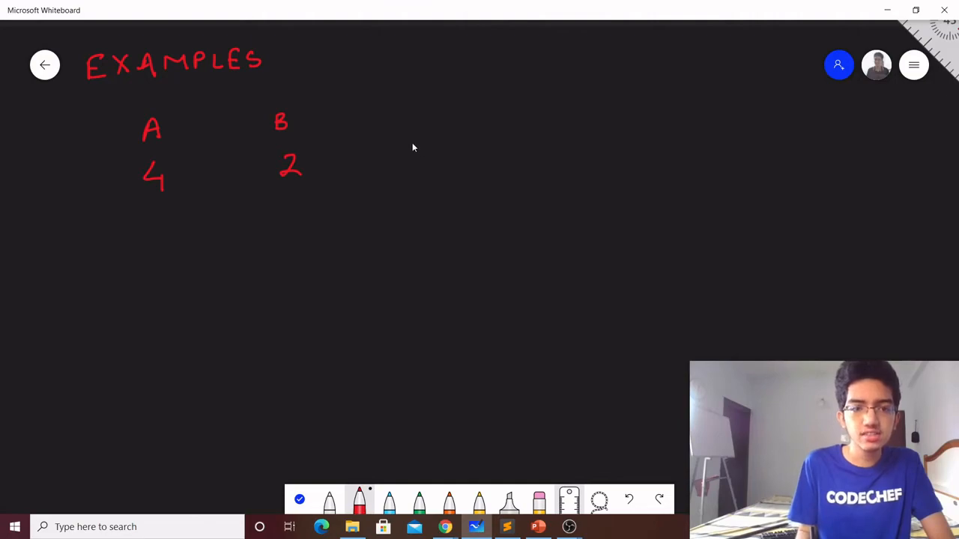
drag(404, 158, 445, 154)
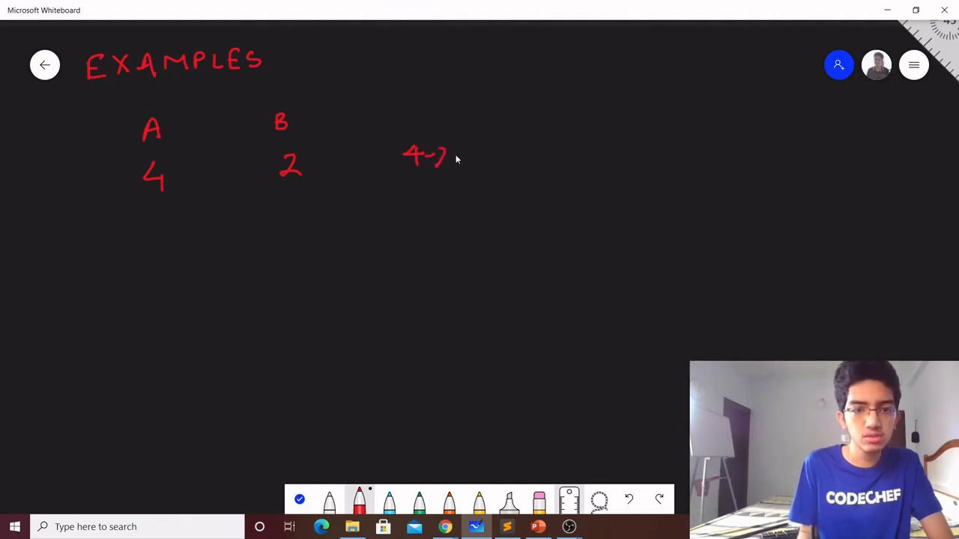
drag(464, 157, 494, 172)
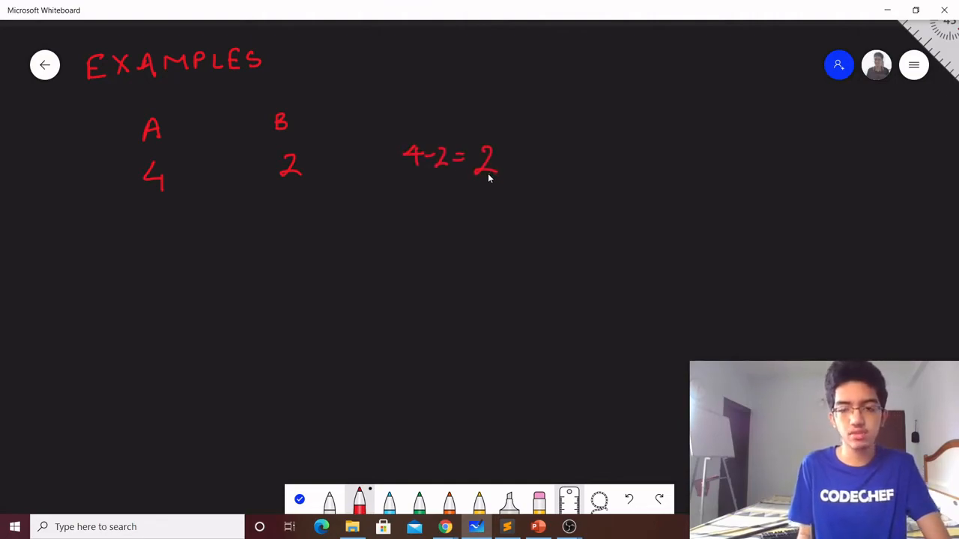
mouse_move(481, 182)
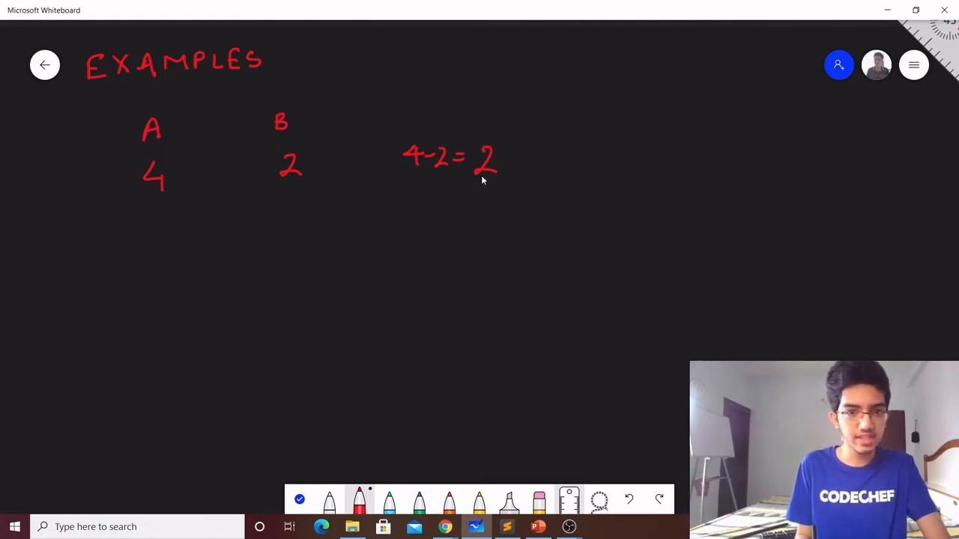
mouse_move(490, 167)
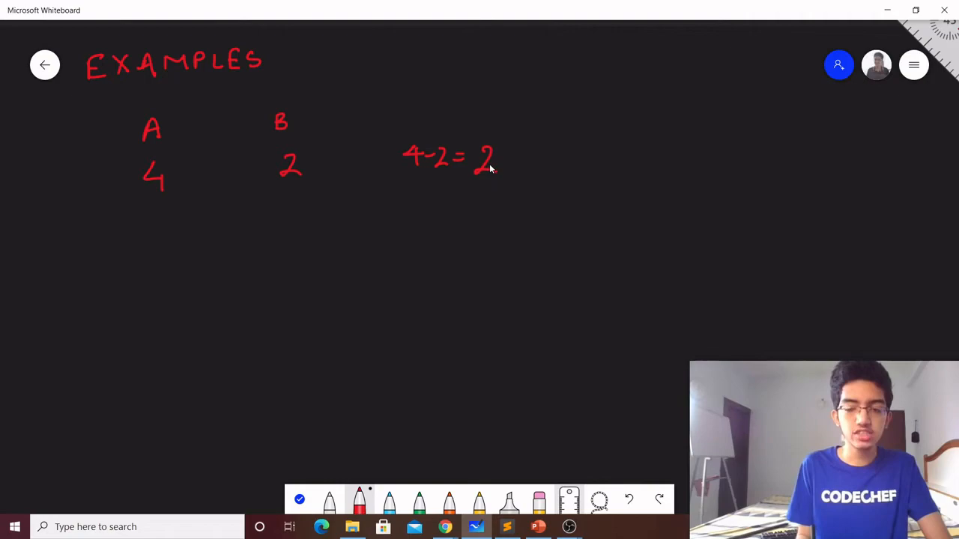
mouse_move(505, 145)
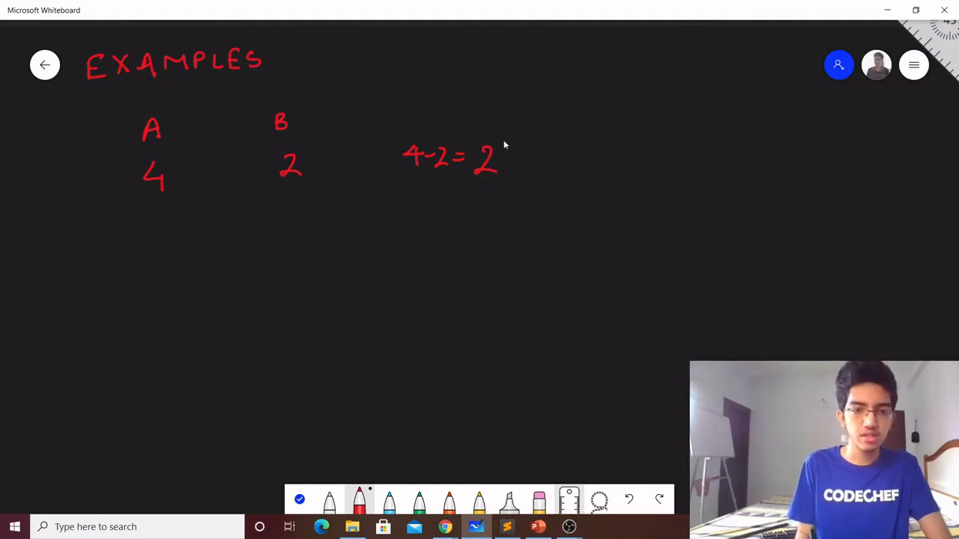
Draw a divider and list the wrong last digits 0, 1, 3, 5, 6, 7, 8, 9
drag(551, 116, 553, 195)
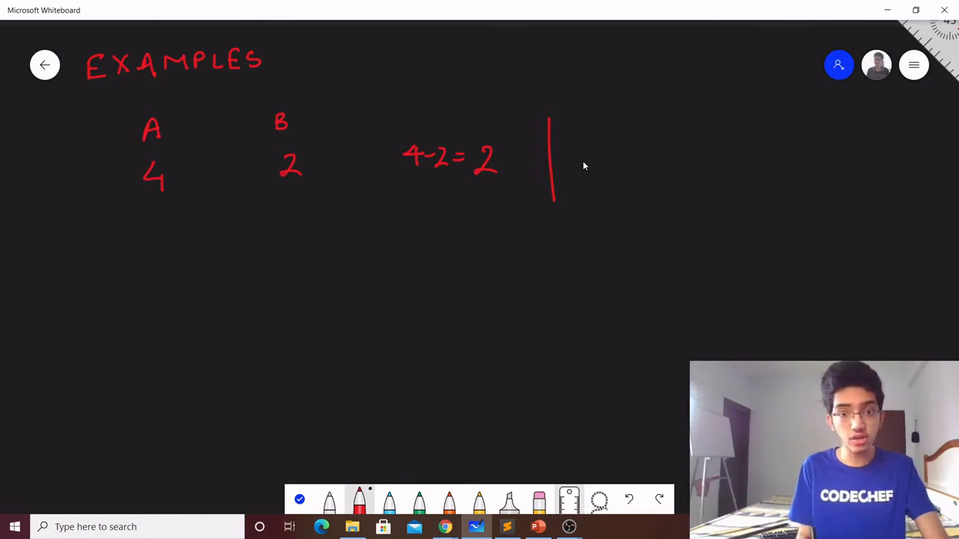
drag(569, 146, 584, 161)
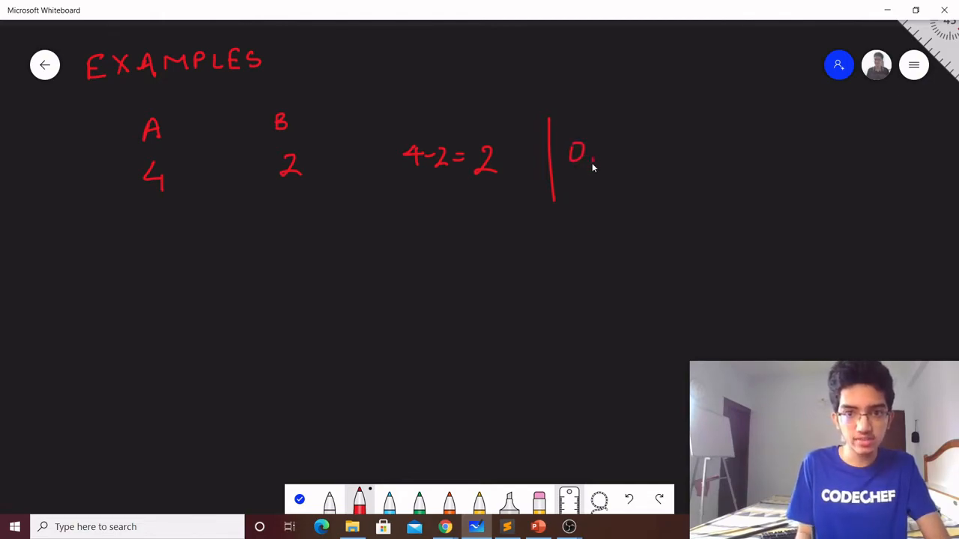
drag(592, 154, 671, 162)
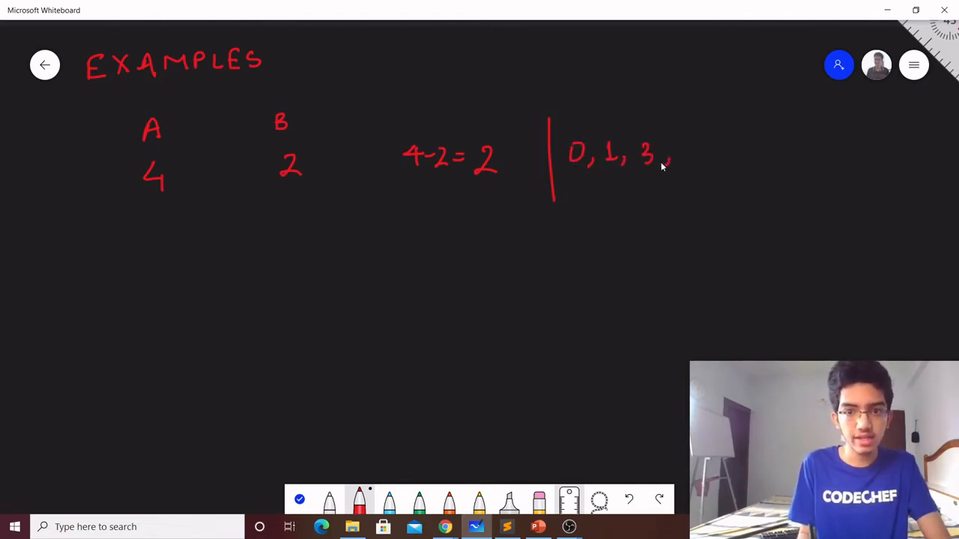
drag(674, 154, 731, 158)
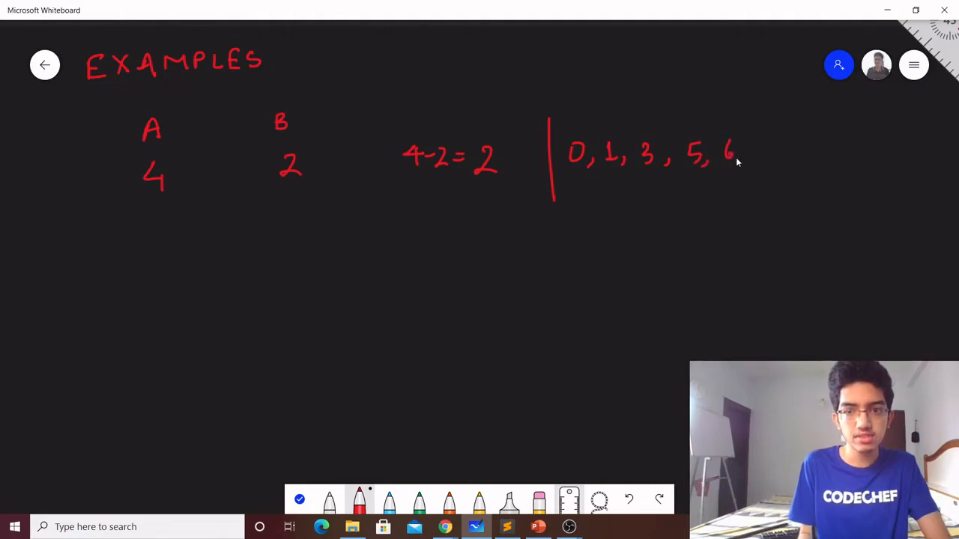
drag(749, 154, 794, 154)
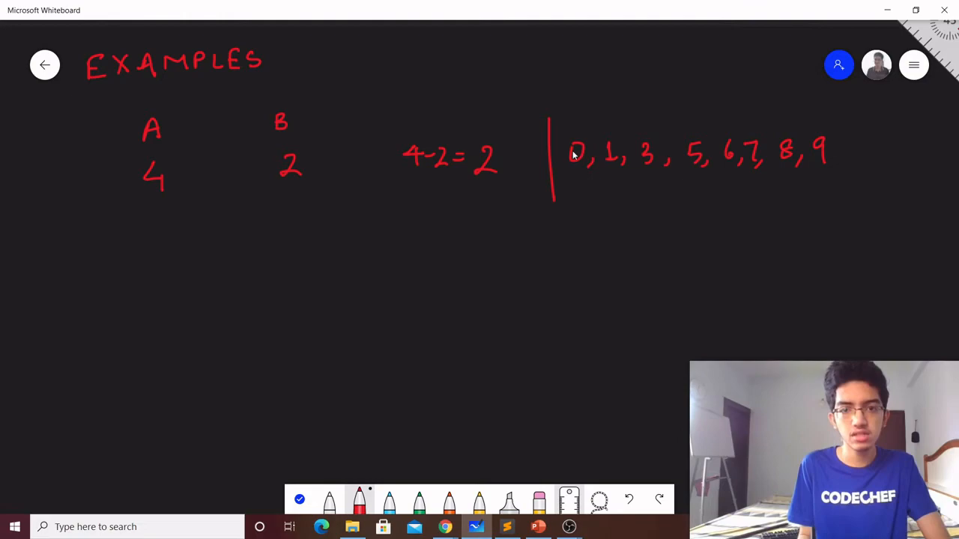
mouse_move(654, 122)
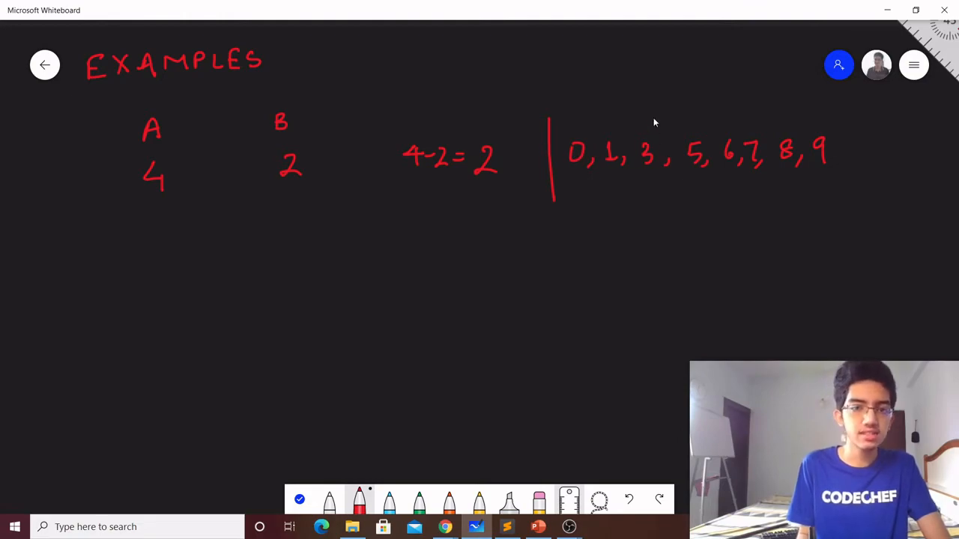
mouse_move(651, 133)
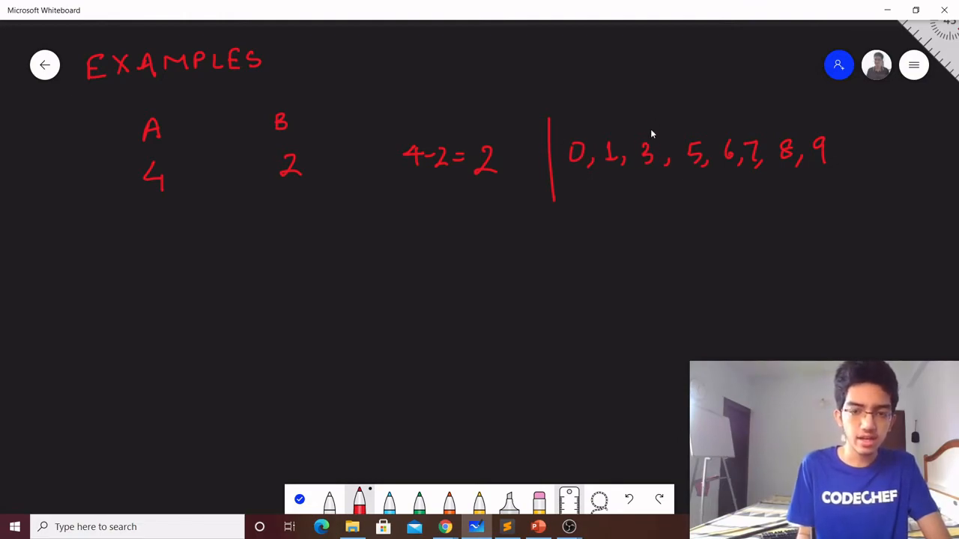
mouse_move(283, 273)
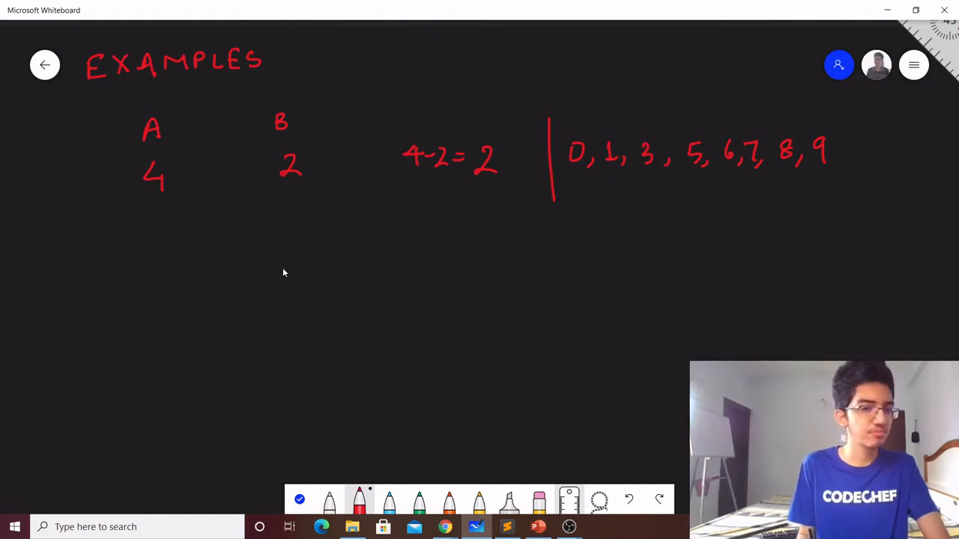
mouse_move(260, 263)
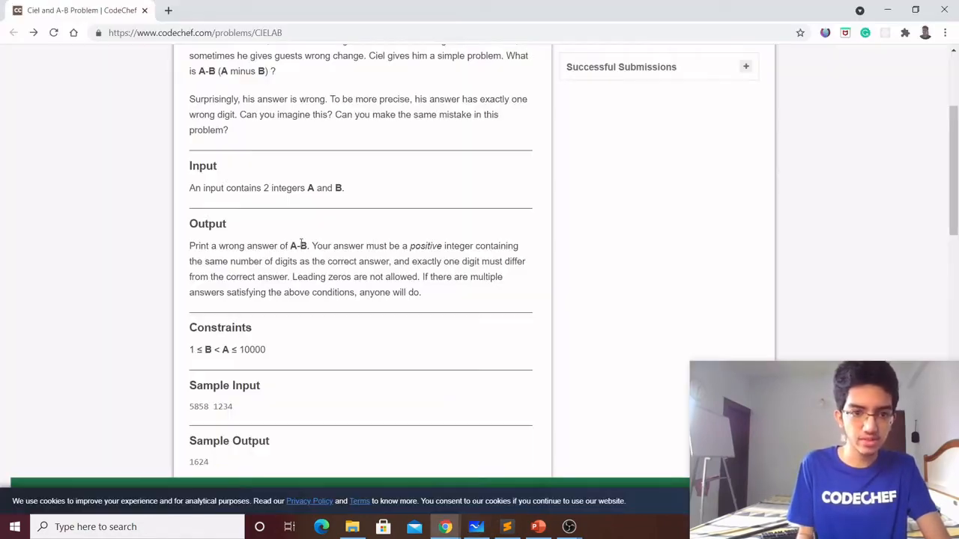
scroll(down, 3)
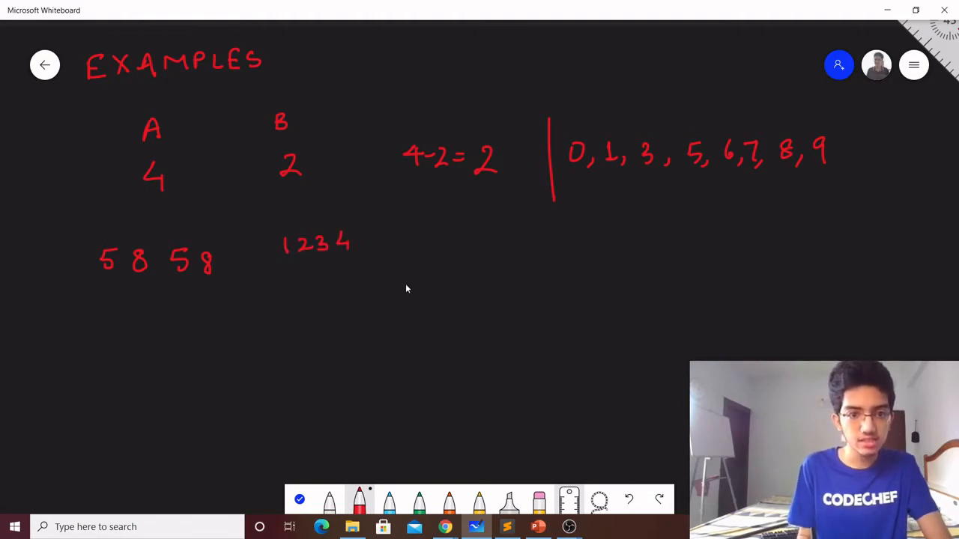
mouse_move(512, 236)
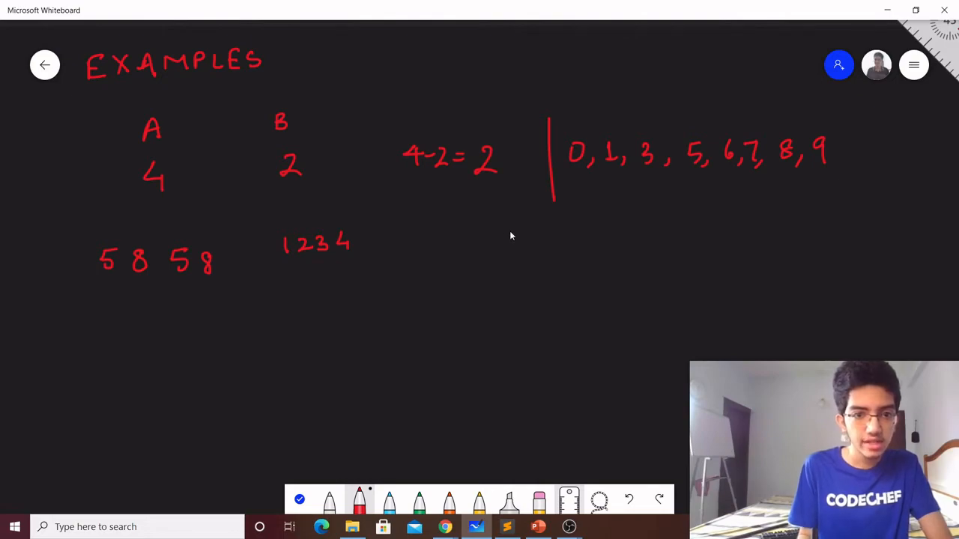
Write 5858 over 1234 with a subtraction line and result 4624
drag(433, 292, 449, 277)
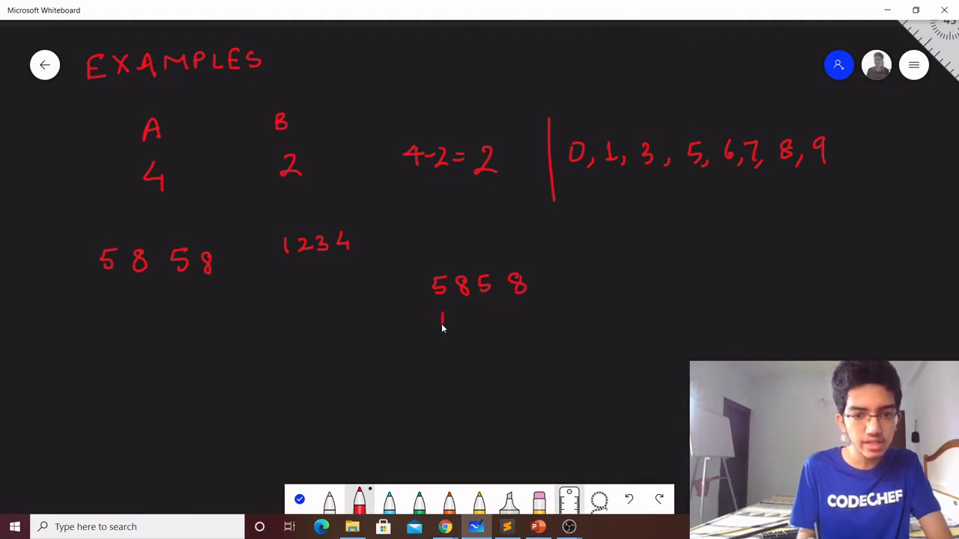
drag(442, 322, 506, 318)
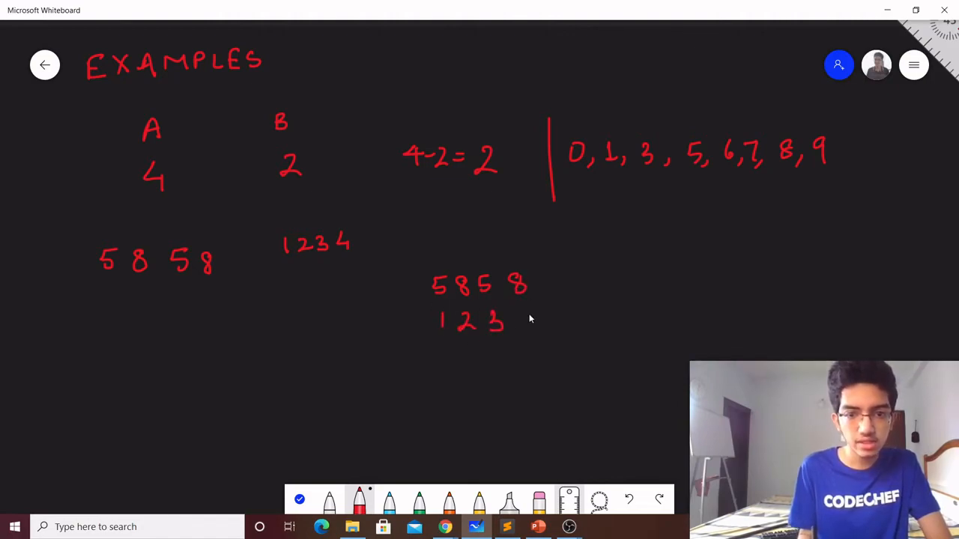
drag(420, 344, 546, 340)
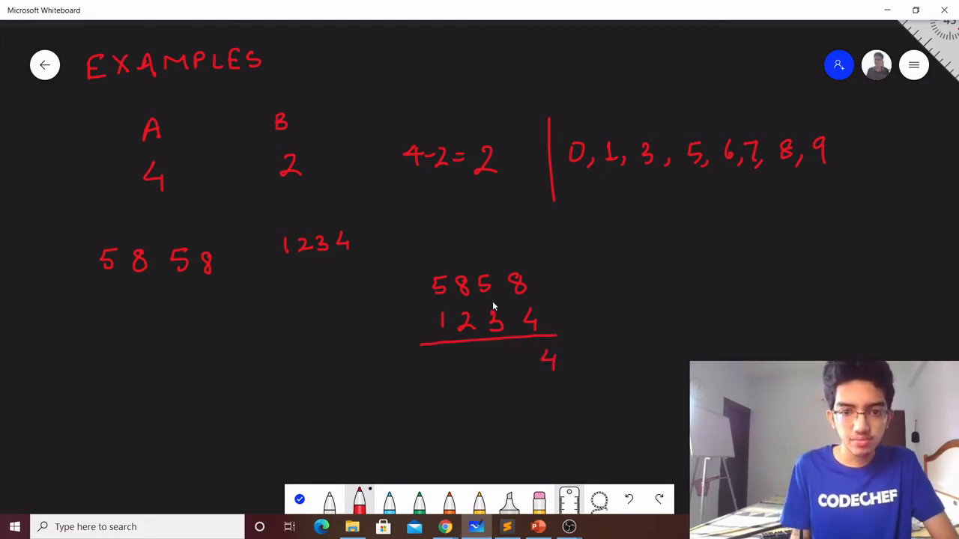
mouse_move(514, 361)
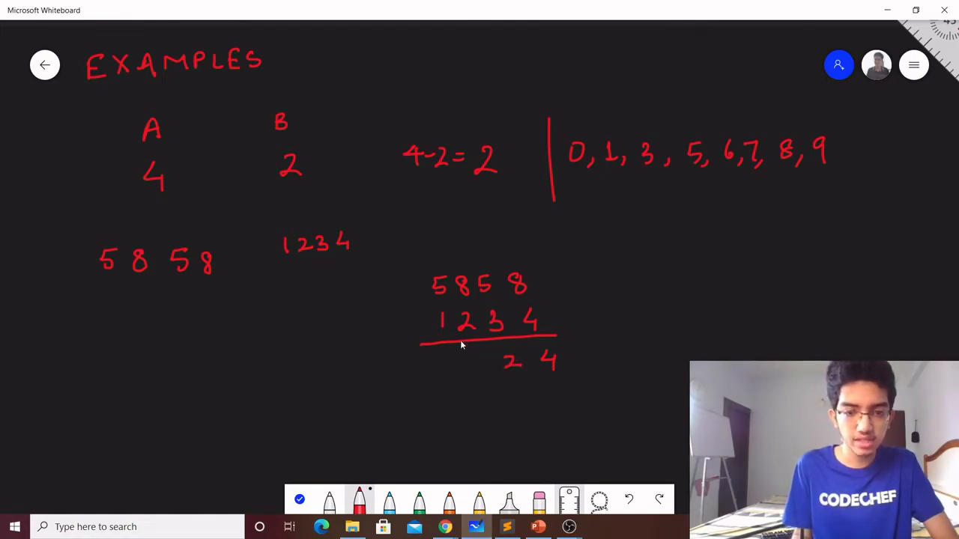
drag(472, 375, 483, 356)
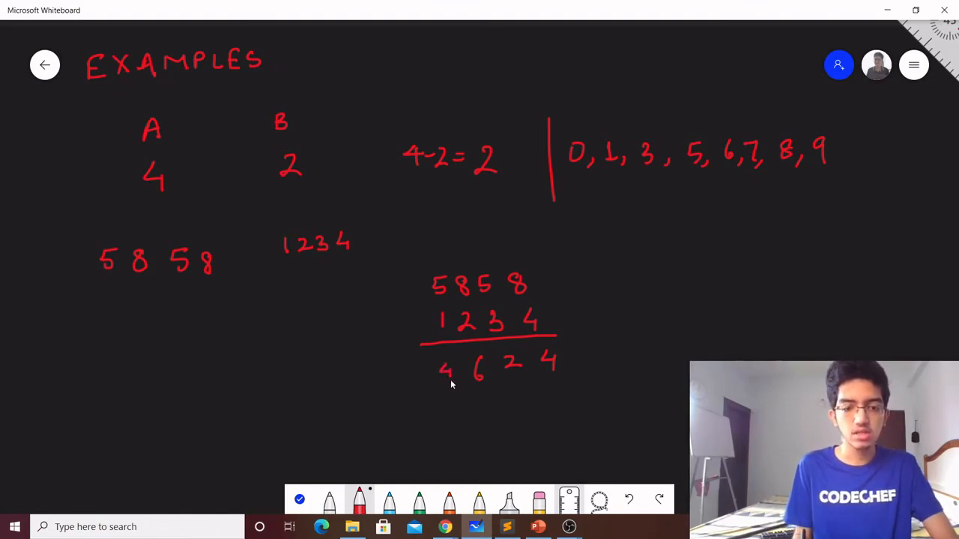
Switch to yellow ink and check the sample case on CodeChef
click(478, 500)
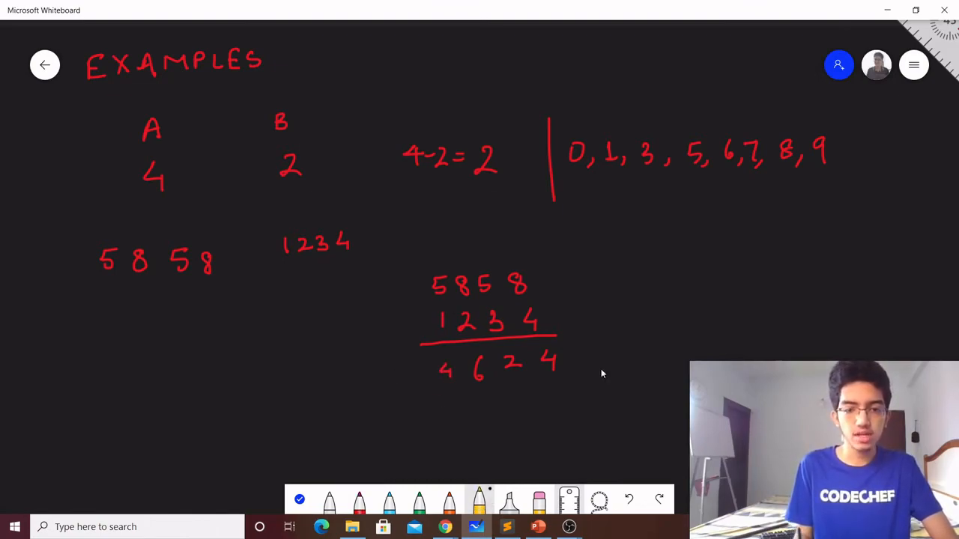
drag(324, 373, 404, 367)
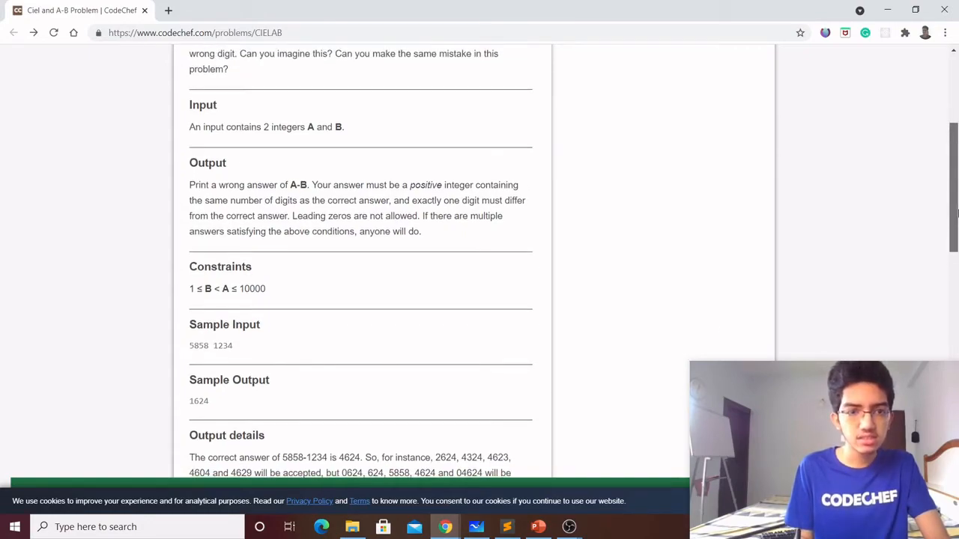
scroll(down, 3)
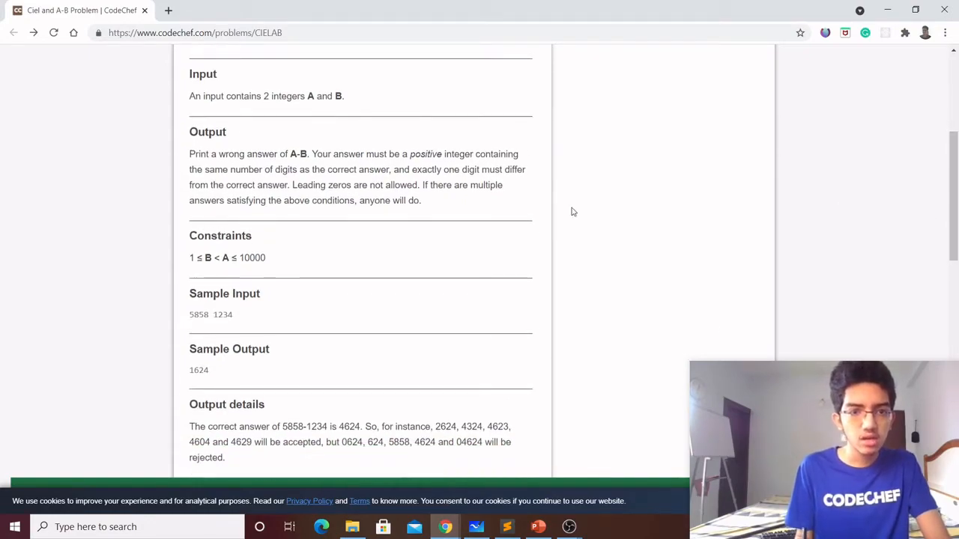
drag(296, 185, 416, 185)
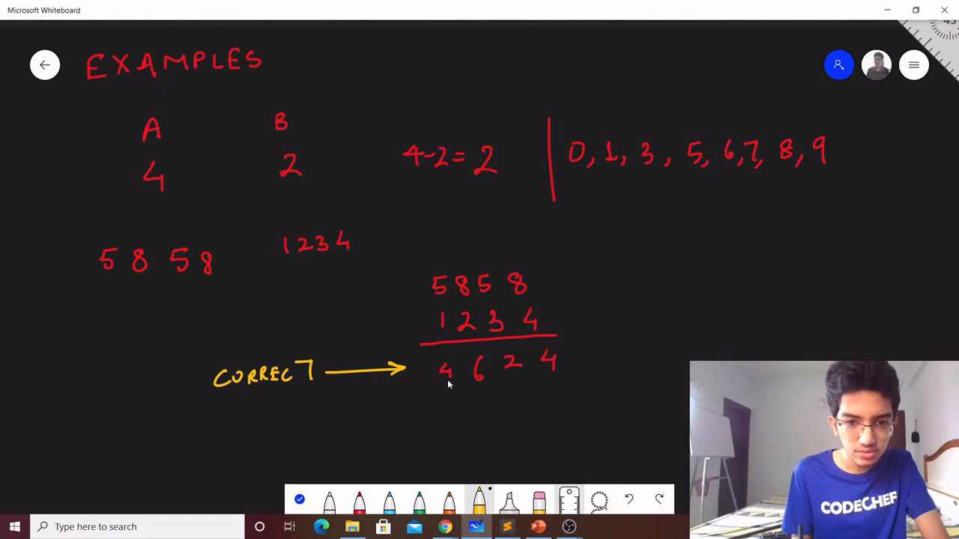
Mark 4624 CORRECT with a yellow arrow and list 1, 2, 3, 5, 6 under its 4
drag(445, 378, 429, 409)
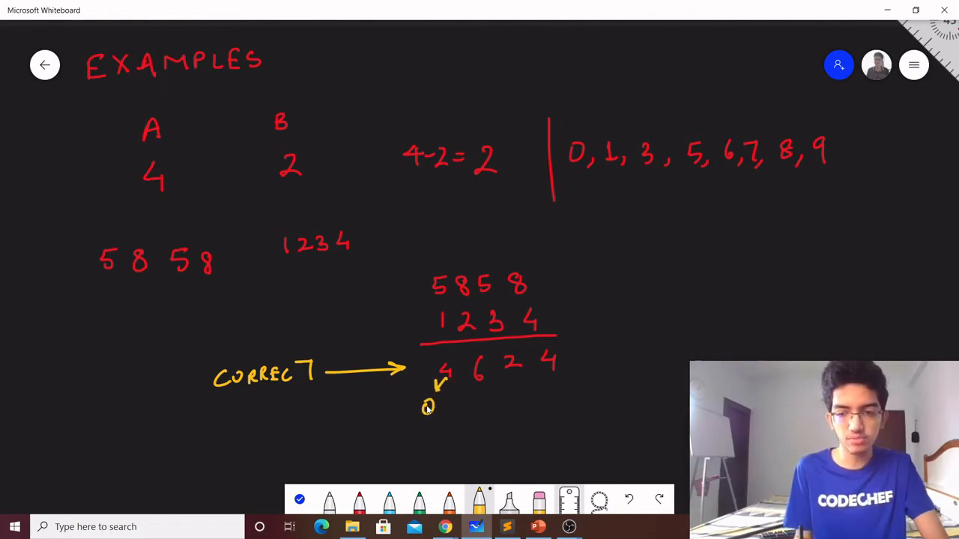
mouse_move(440, 407)
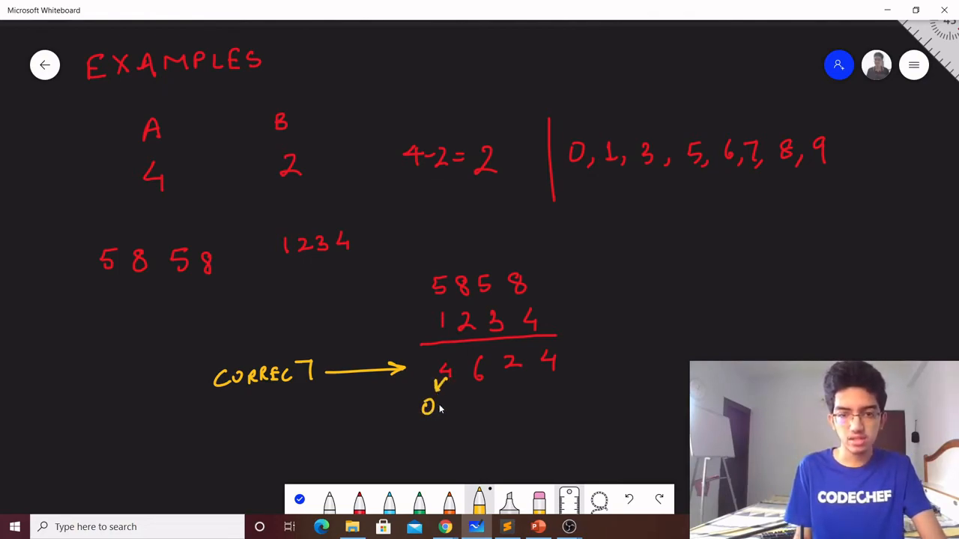
mouse_move(446, 406)
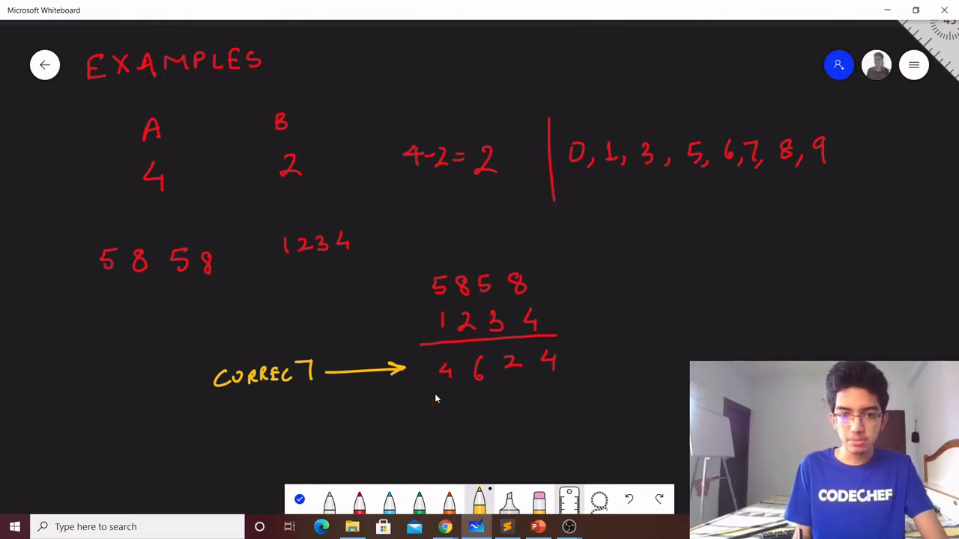
scroll(down, 3)
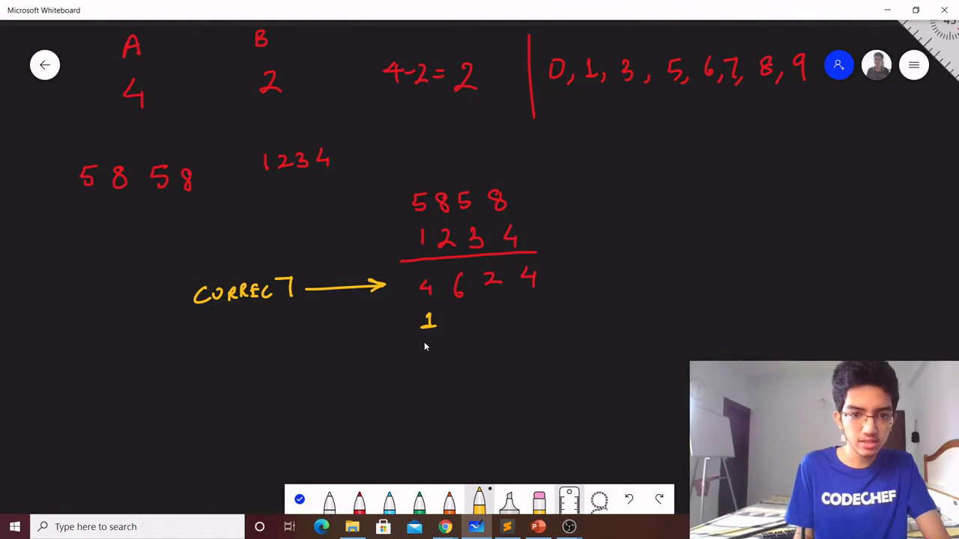
drag(424, 341, 438, 356)
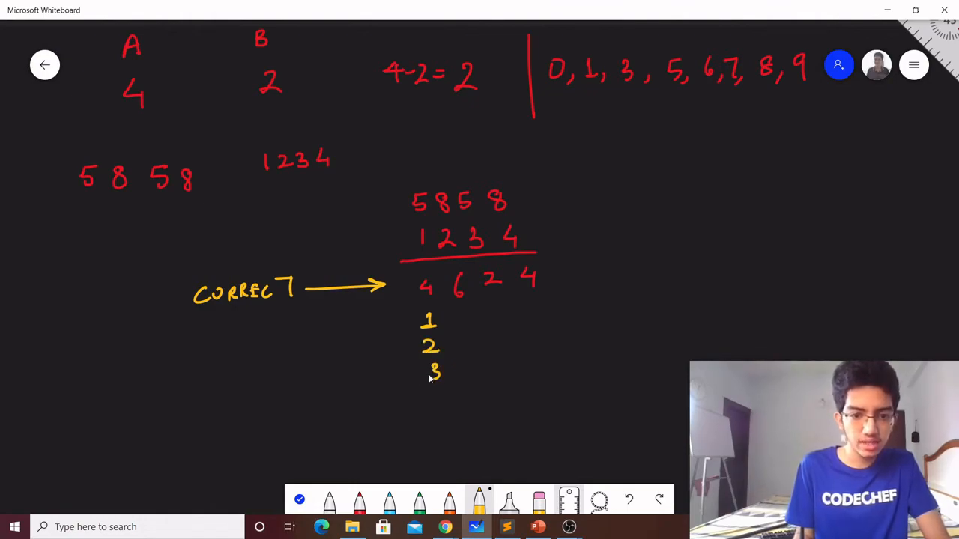
drag(433, 393, 433, 431)
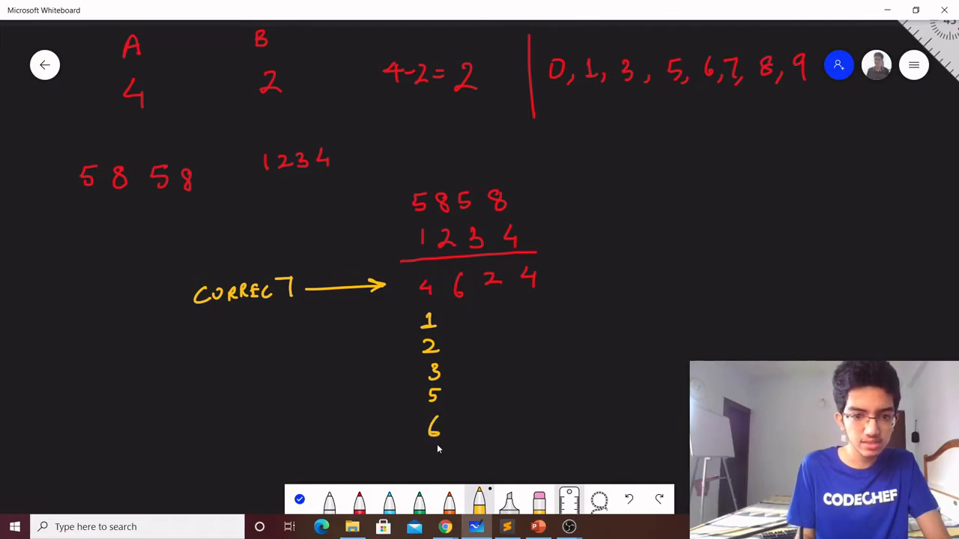
Rewrite 4624 at the top right and switch back to yellow ink
scroll(down, 3)
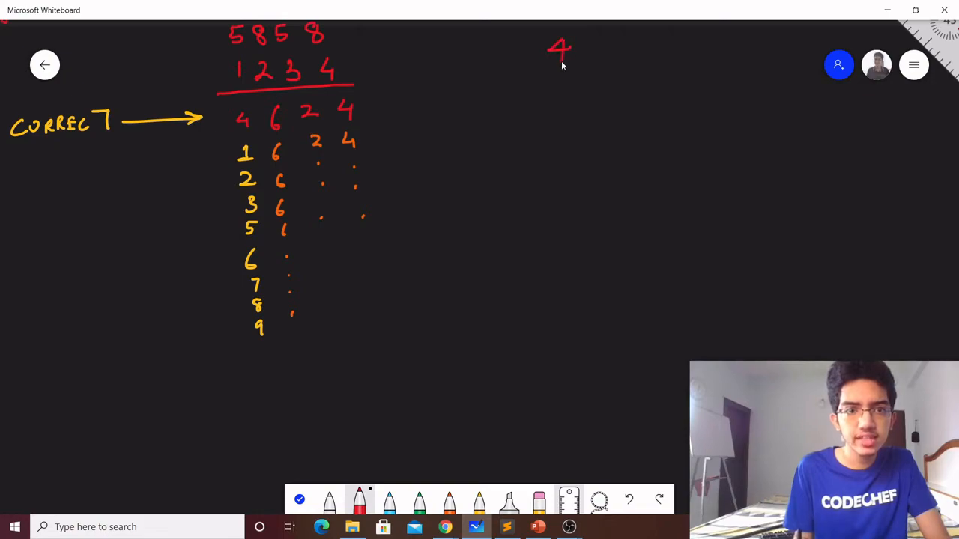
drag(584, 41, 596, 63)
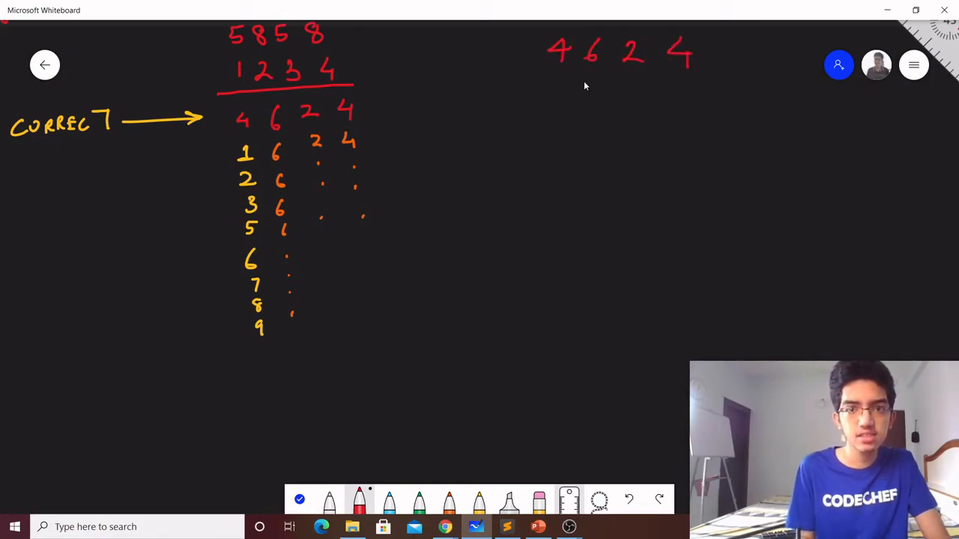
click(478, 500)
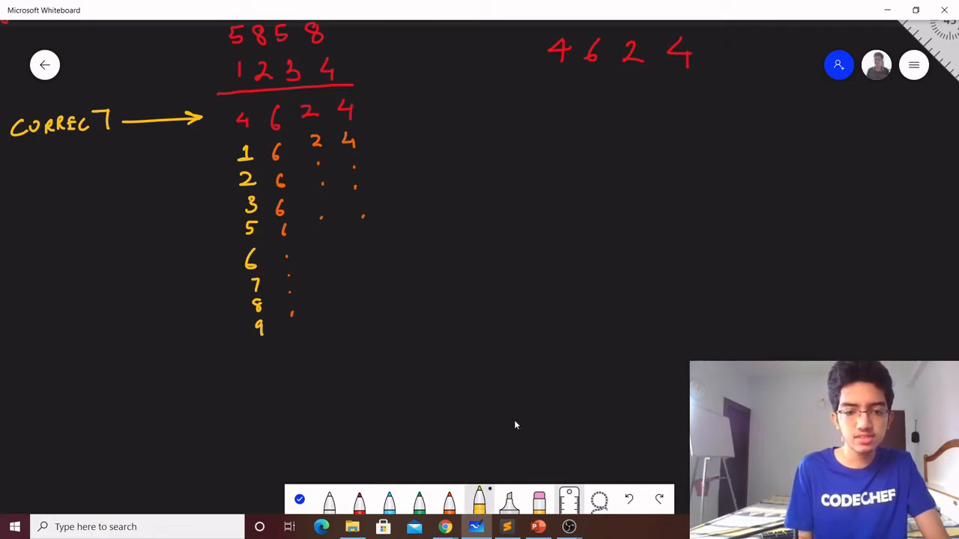
mouse_move(598, 88)
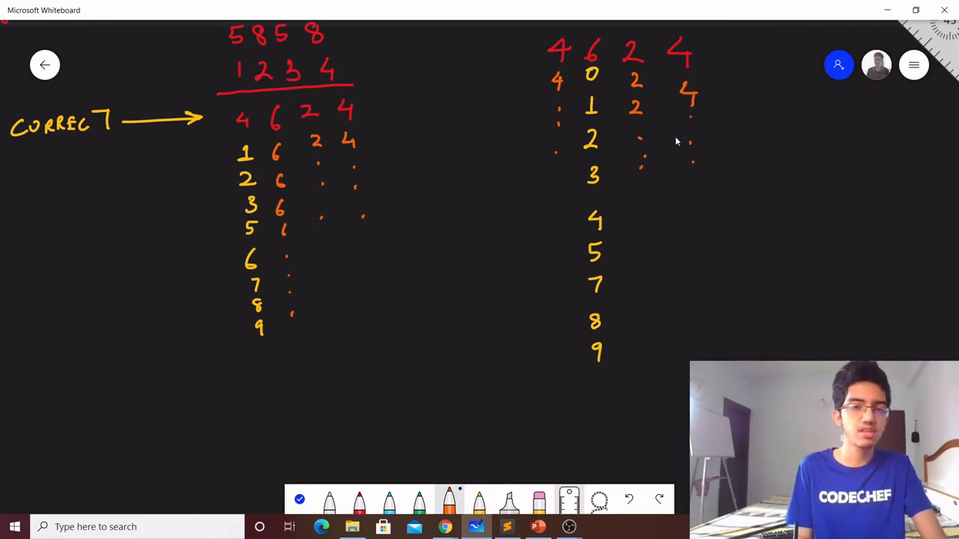
mouse_move(648, 85)
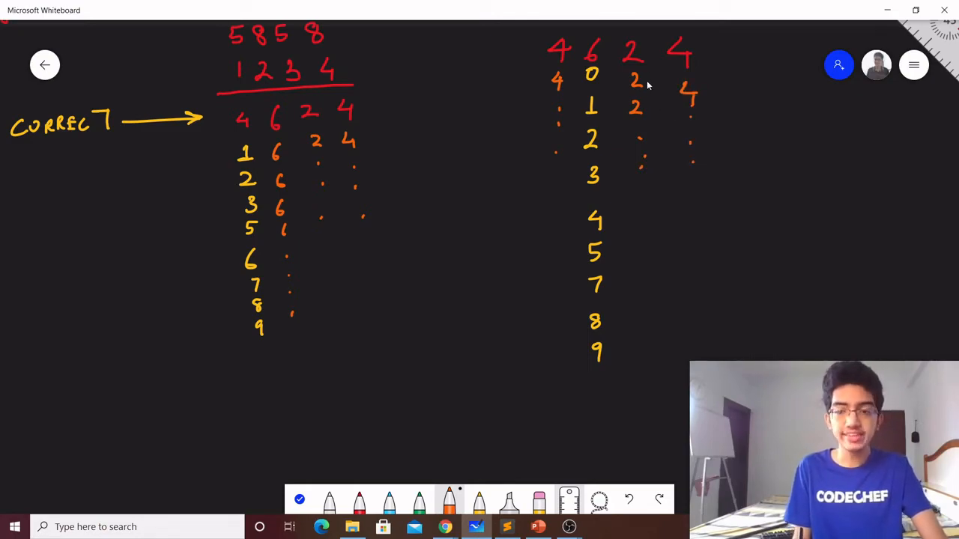
mouse_move(409, 241)
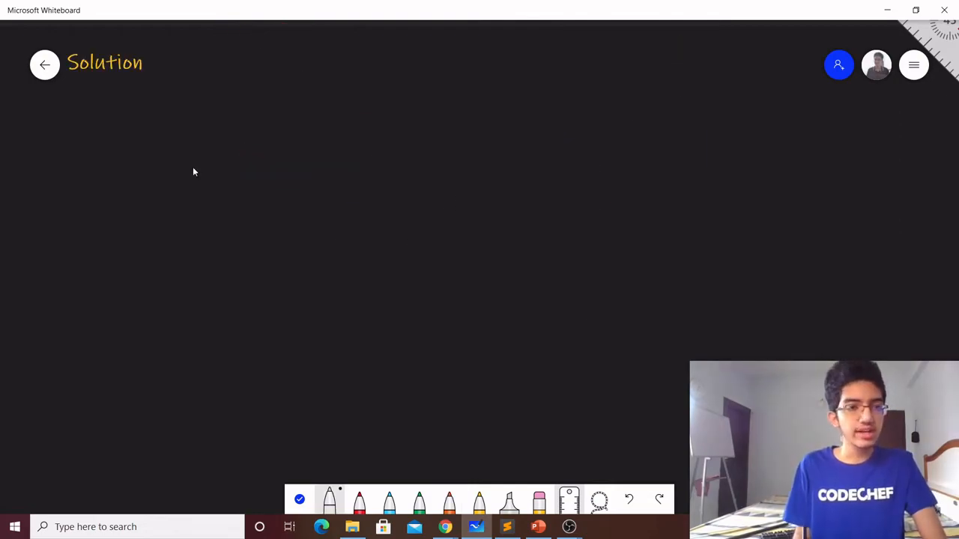
mouse_move(187, 137)
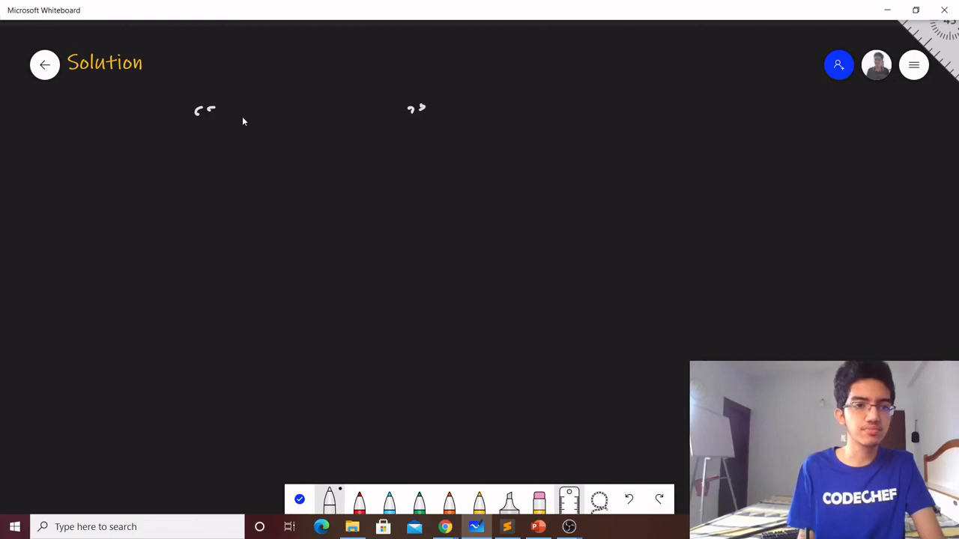
Draw four quoted slots indexed 0–3, write 1 2 3 4 beneath, and circle the 4
drag(225, 129, 378, 121)
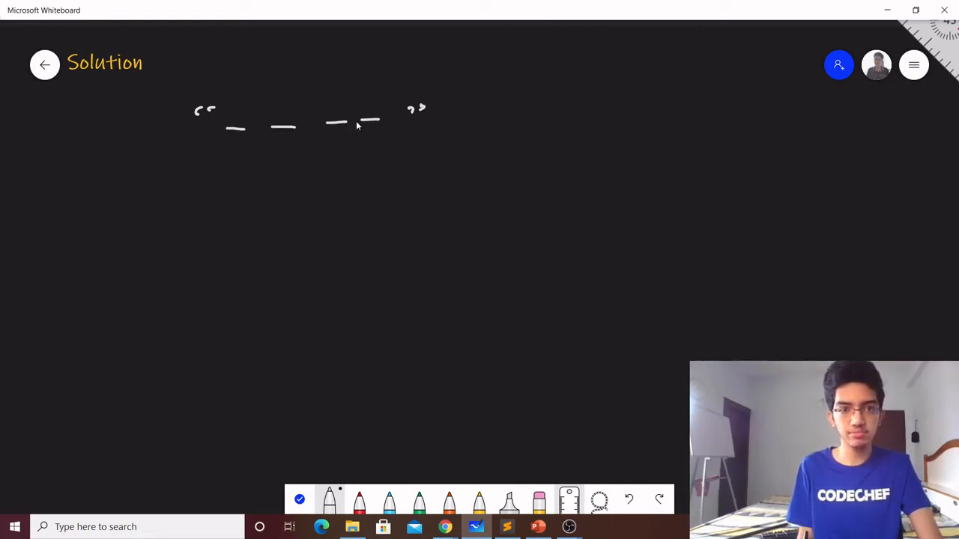
drag(229, 146, 242, 157)
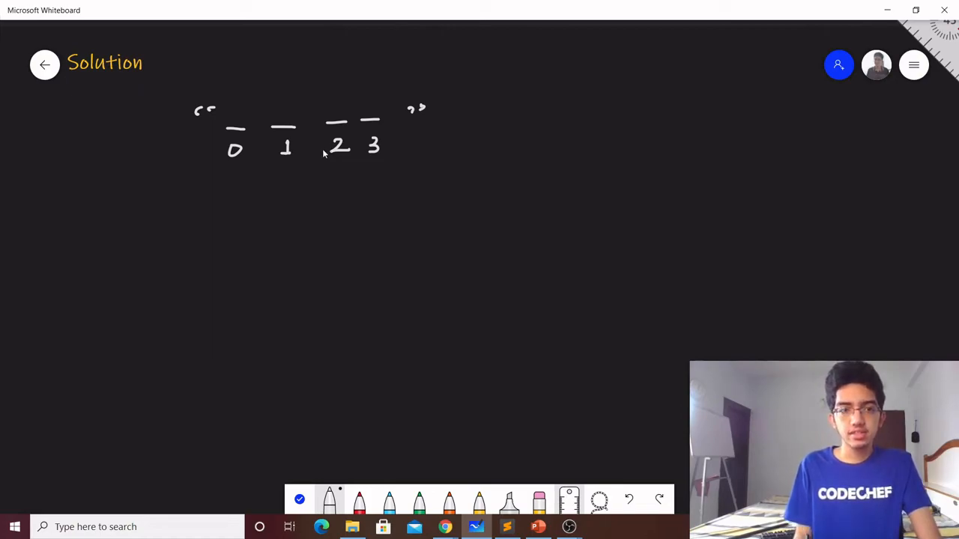
drag(232, 225, 240, 244)
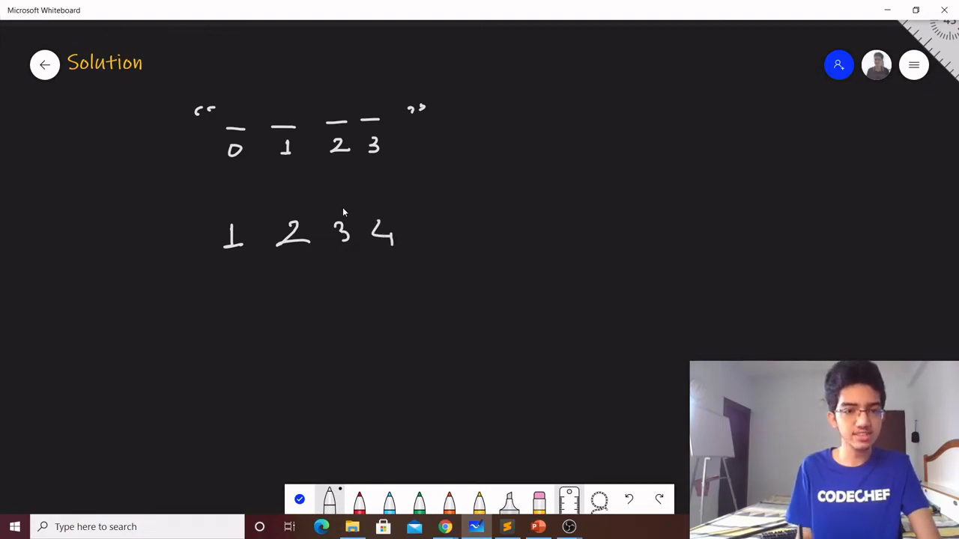
drag(213, 264, 231, 264)
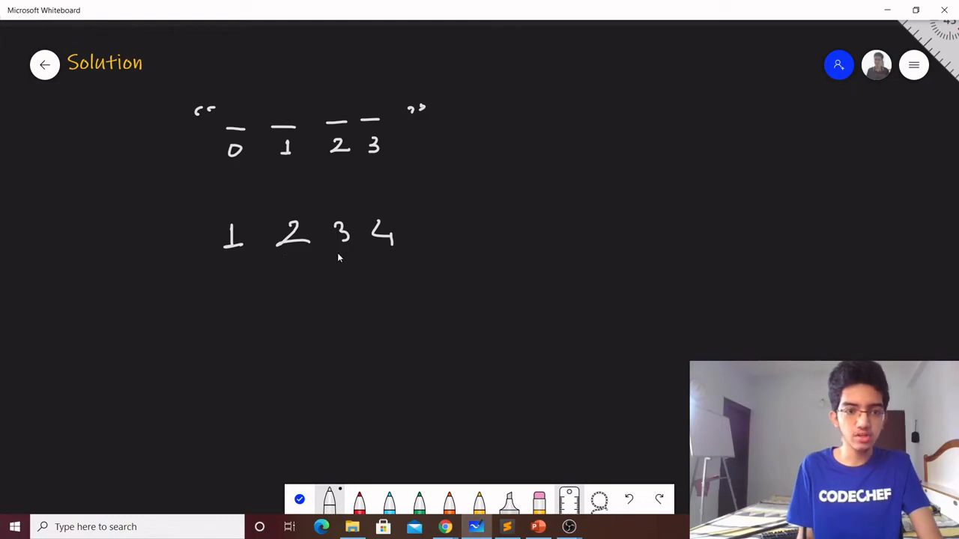
mouse_move(390, 258)
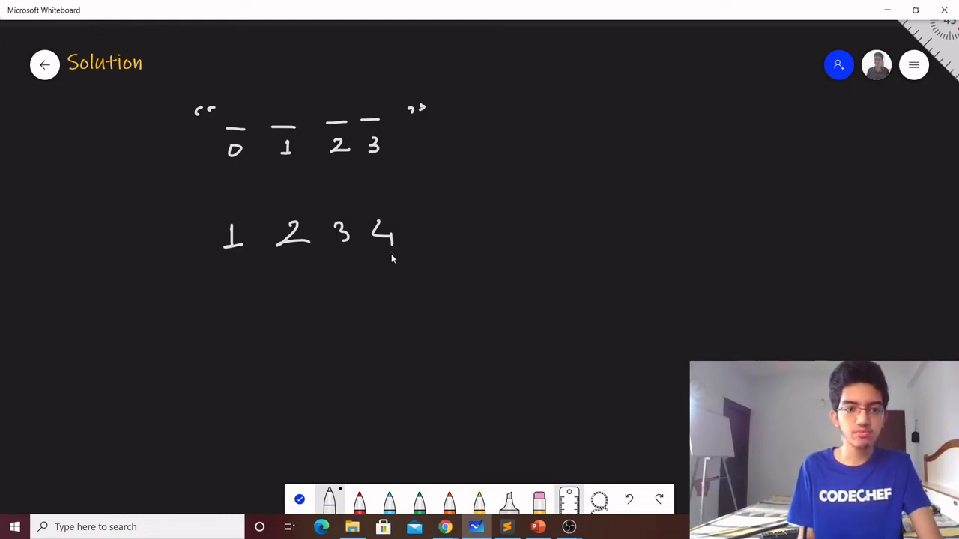
mouse_move(381, 266)
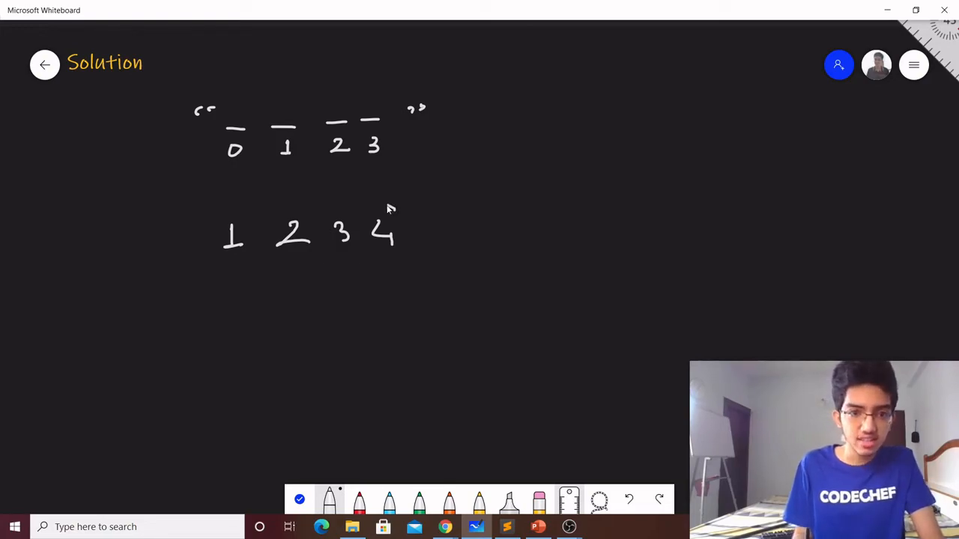
drag(359, 217, 385, 259)
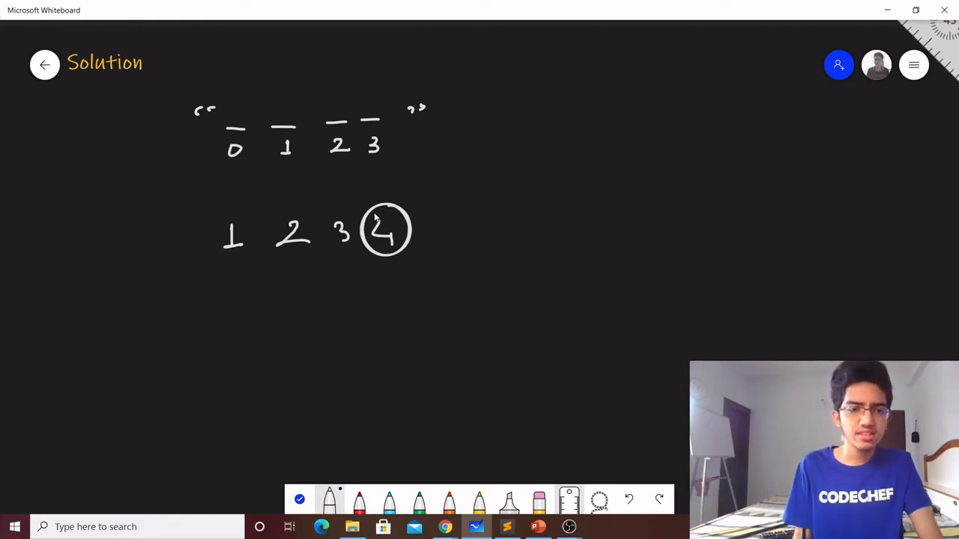
mouse_move(247, 279)
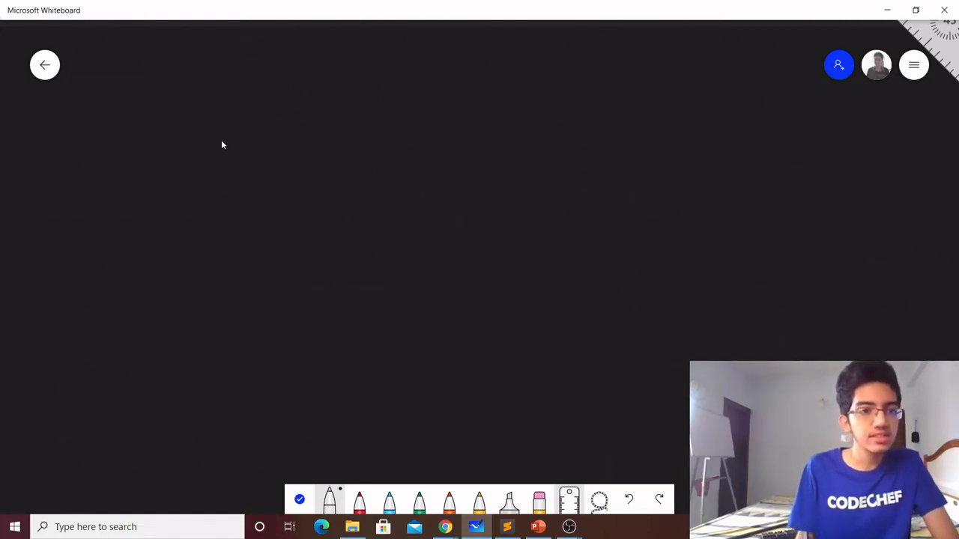
mouse_move(197, 92)
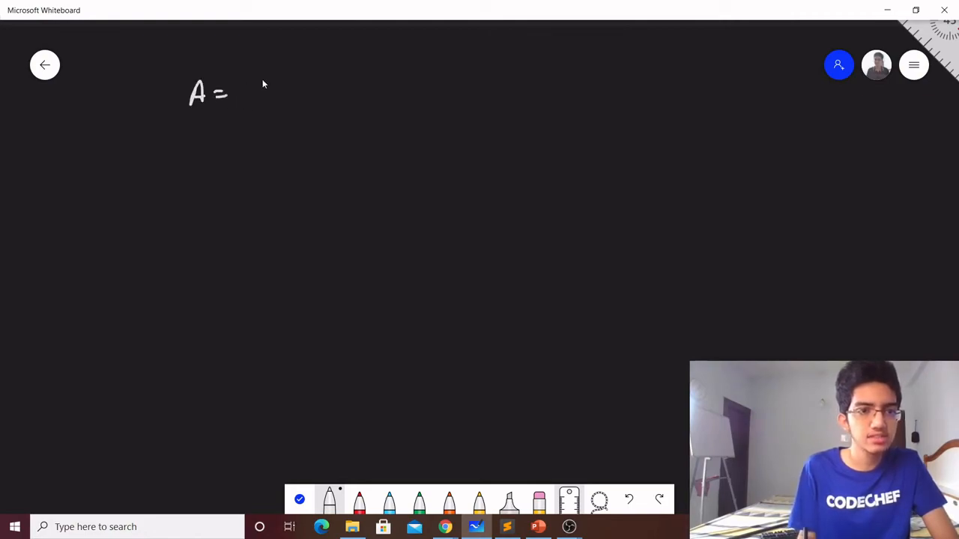
Write A = 25, B = 3, and the expression A % B
drag(255, 90, 296, 93)
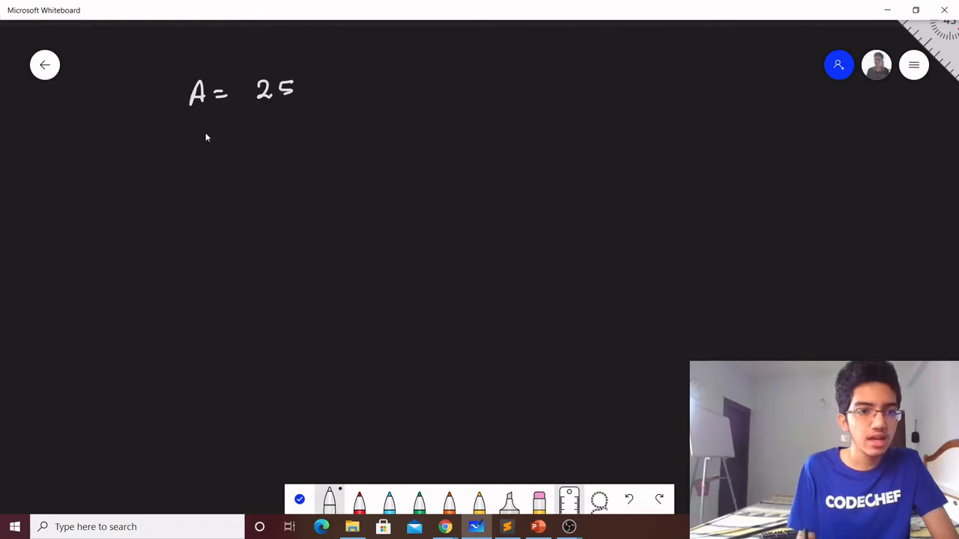
drag(188, 139, 225, 139)
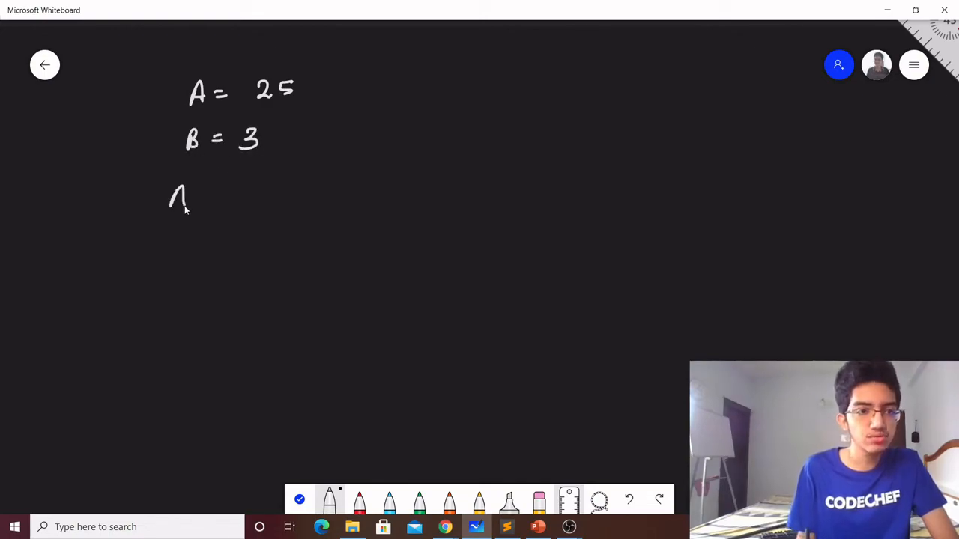
drag(184, 202, 244, 206)
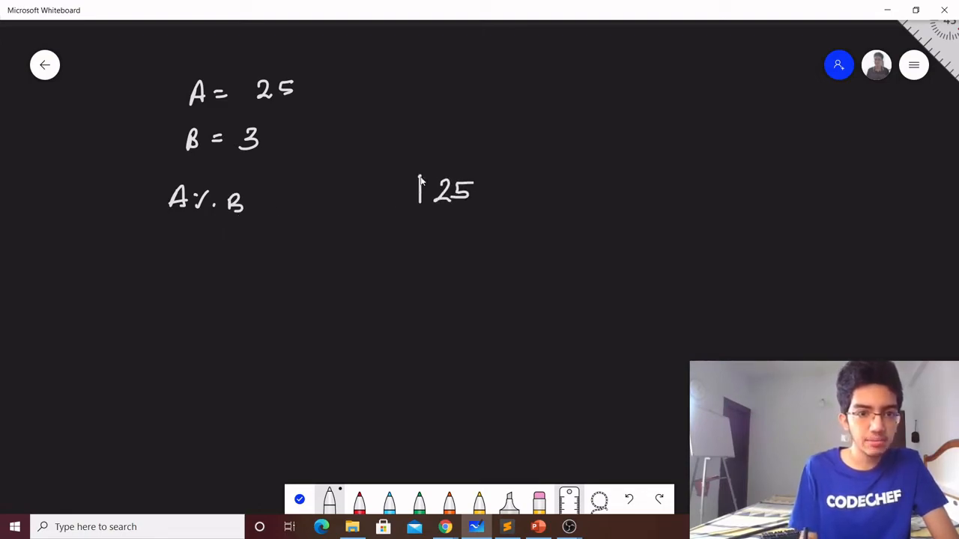
Work long divisions 25 ÷ 3 and 49 ÷ 8, circling remainder 1
drag(419, 163, 468, 159)
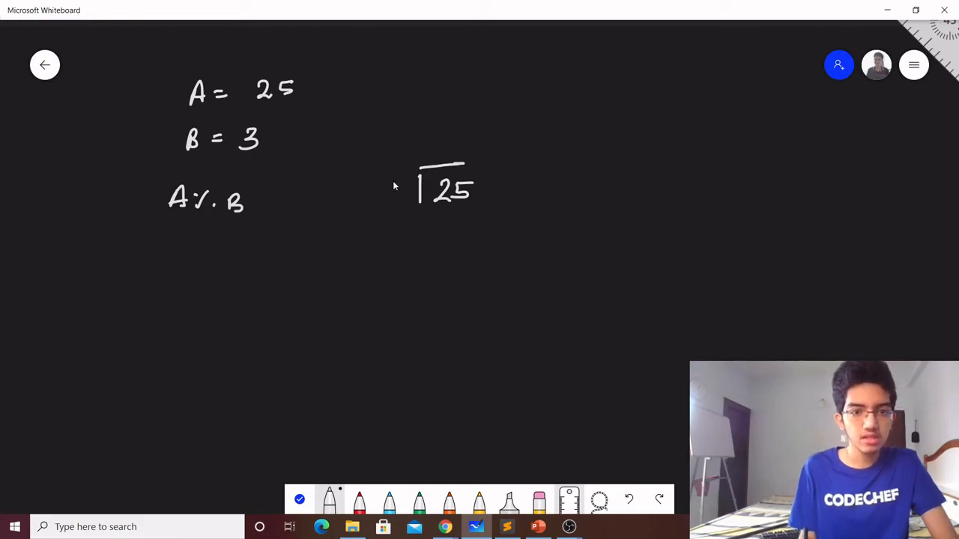
drag(385, 191, 395, 198)
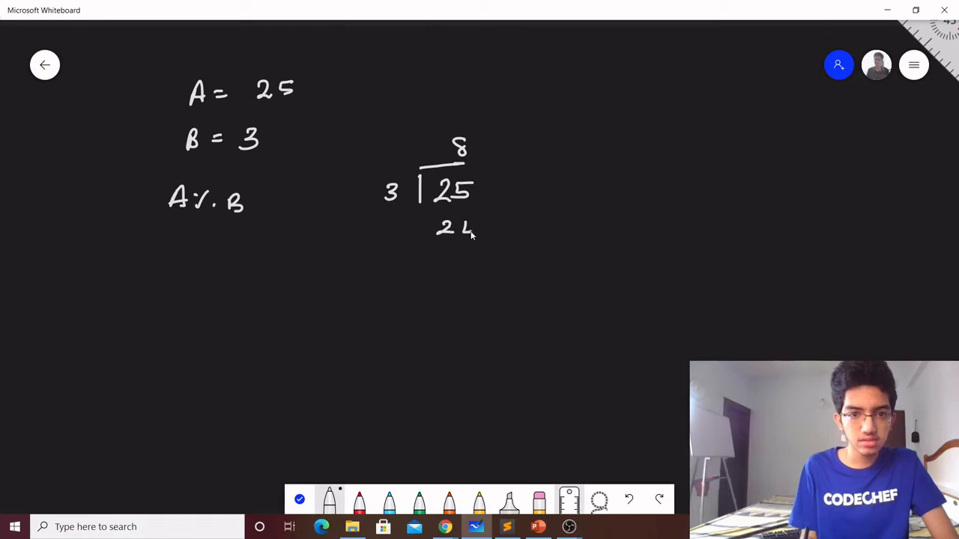
drag(408, 251, 475, 265)
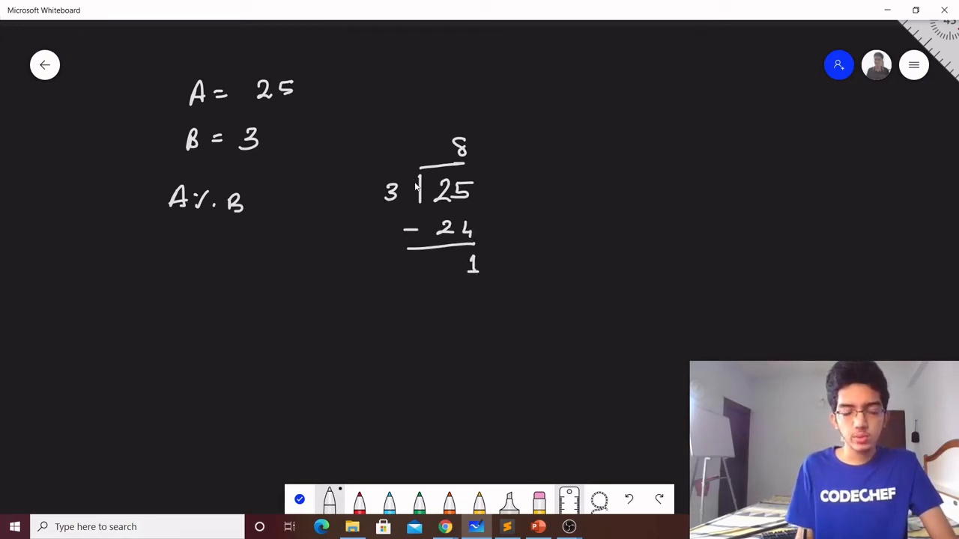
drag(457, 255, 479, 270)
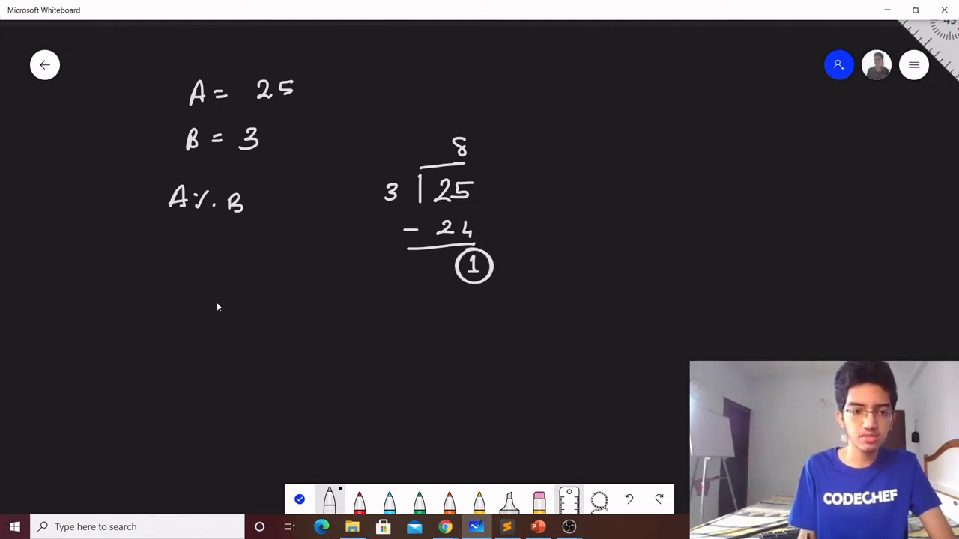
mouse_move(264, 289)
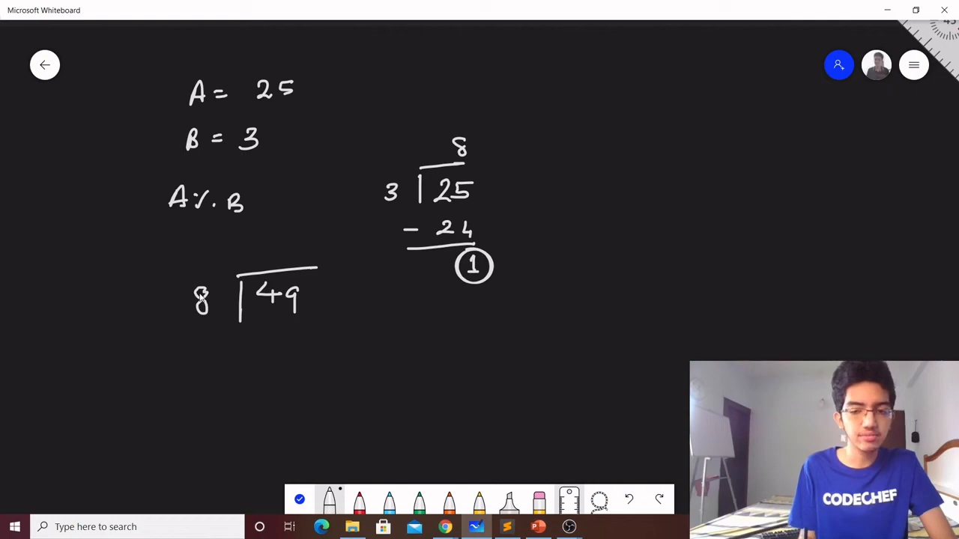
mouse_move(307, 249)
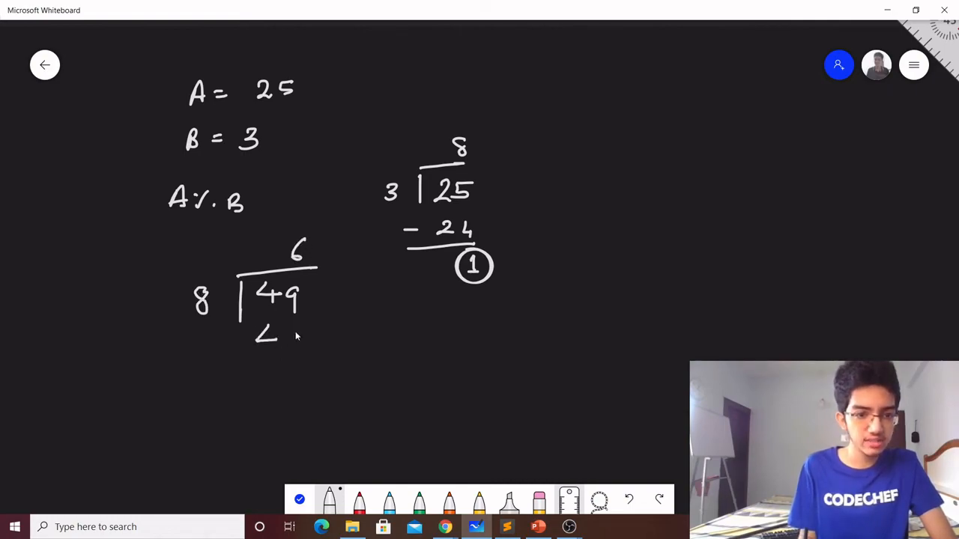
drag(240, 345, 307, 367)
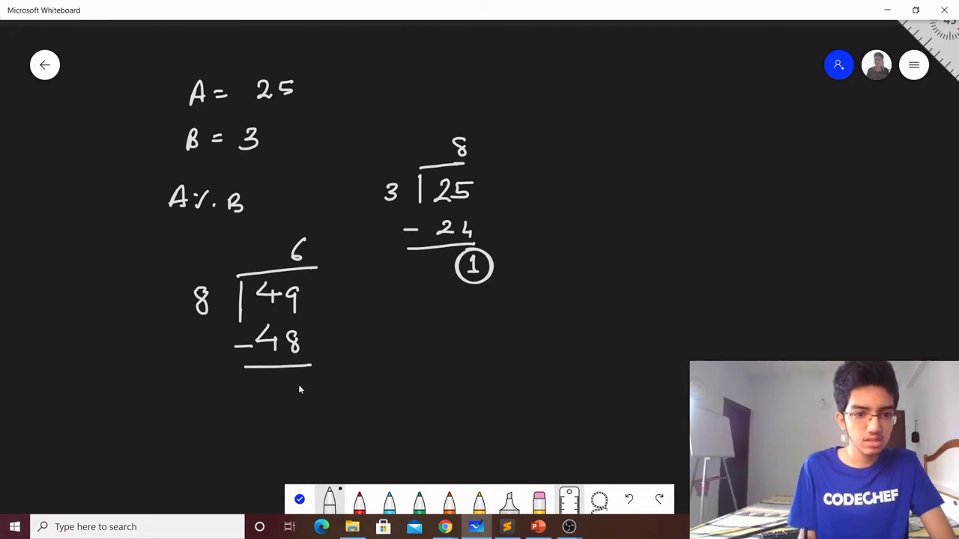
drag(288, 382, 311, 405)
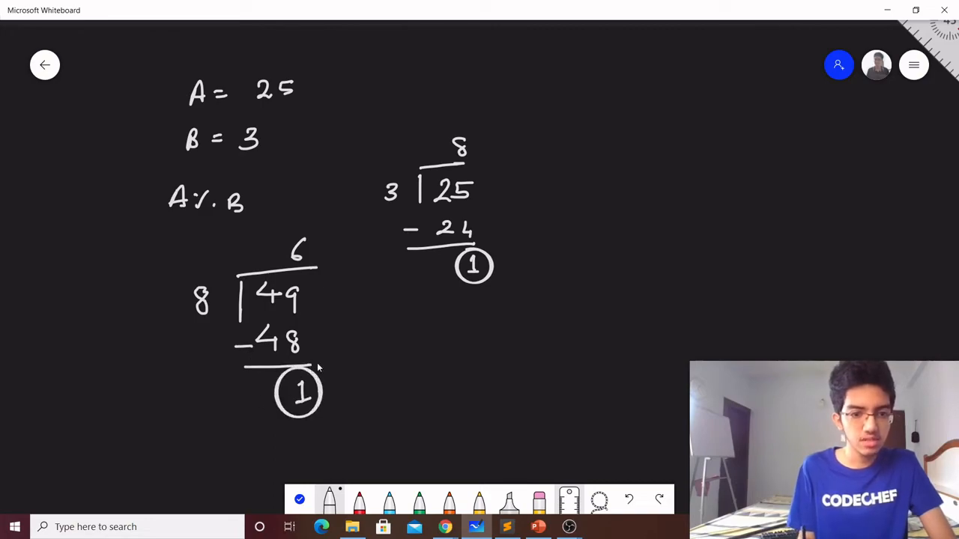
mouse_move(425, 317)
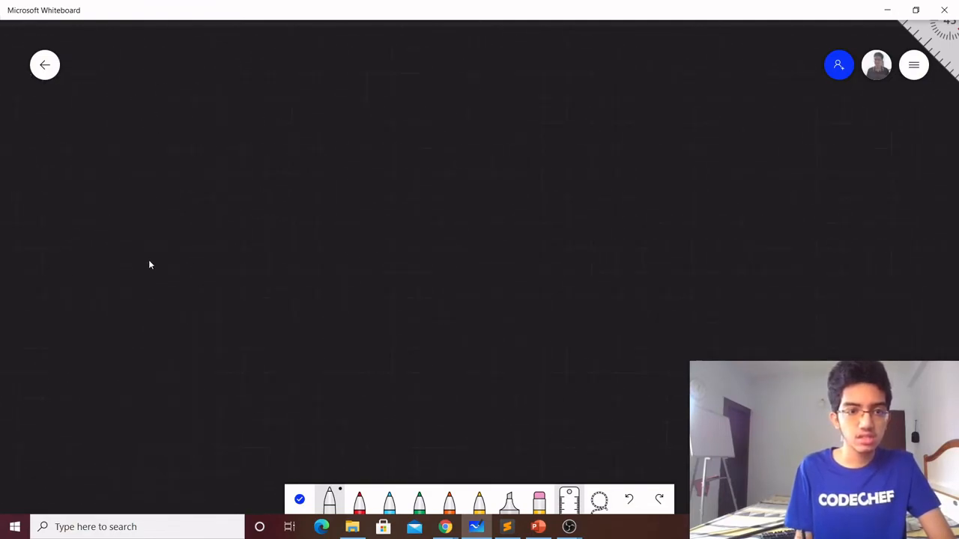
Work out A = 10, B = 7, A % B = 3 by dividing 10 by 7
drag(221, 127, 236, 105)
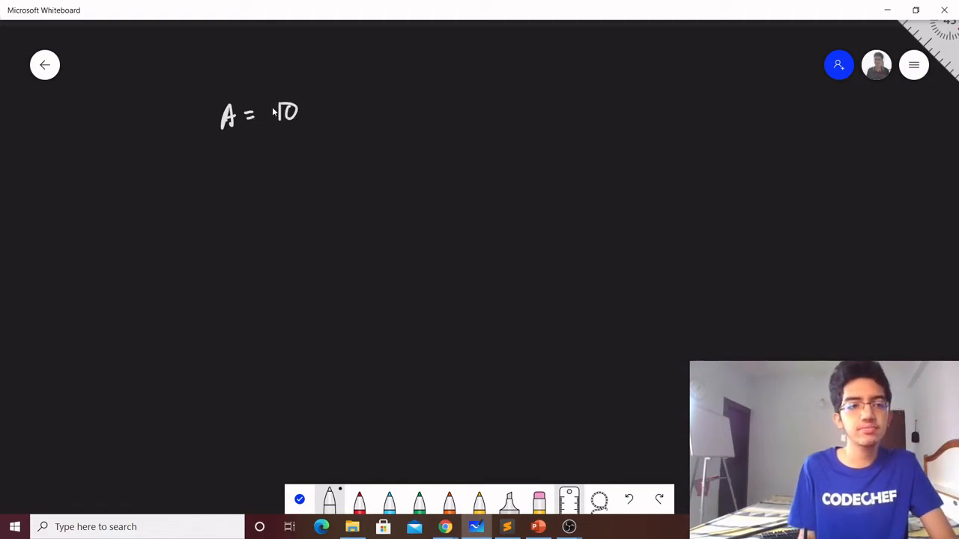
drag(224, 161, 289, 161)
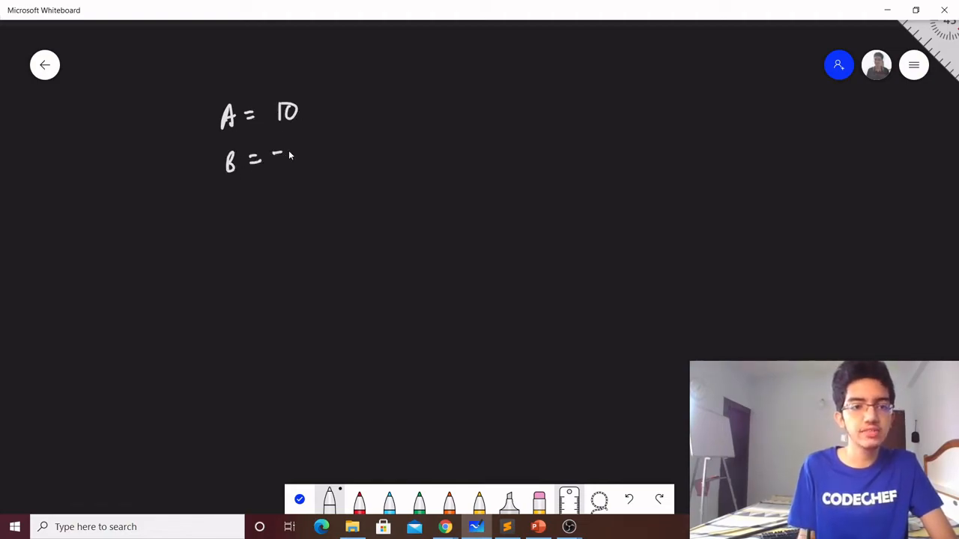
drag(276, 150, 283, 169)
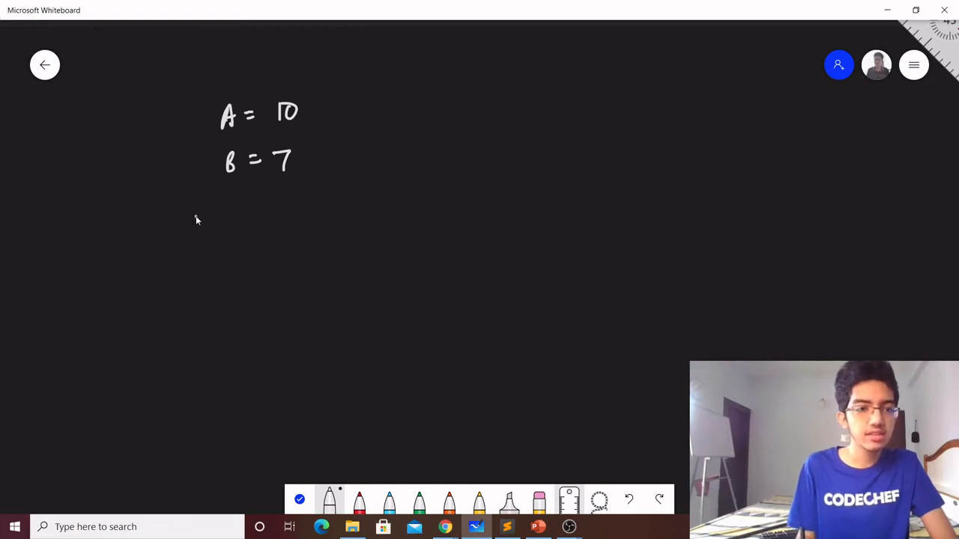
drag(187, 224, 247, 228)
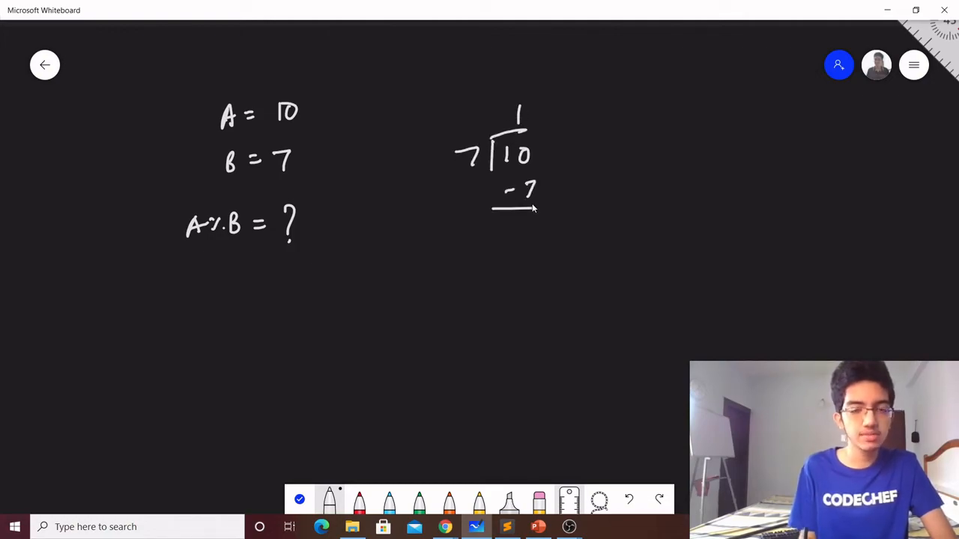
drag(524, 225, 540, 236)
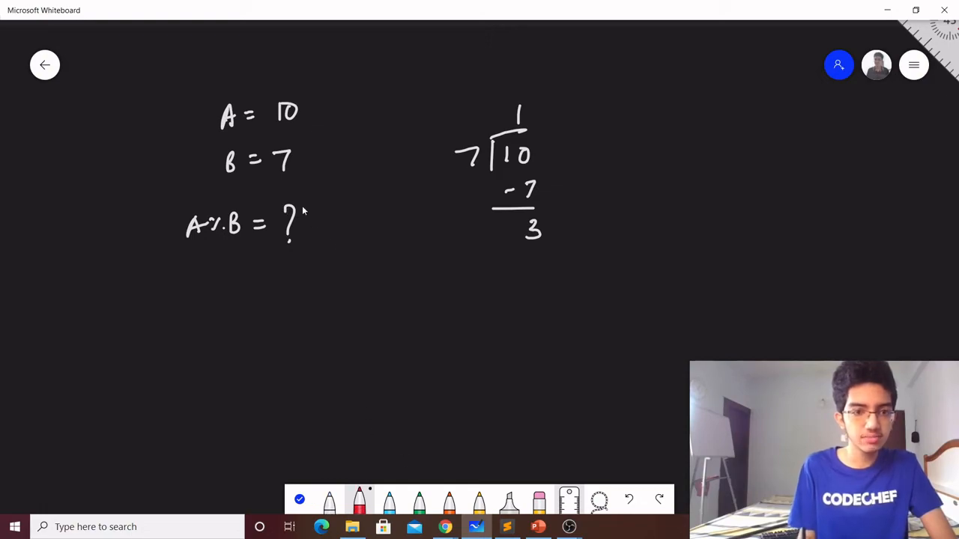
drag(308, 217, 337, 221)
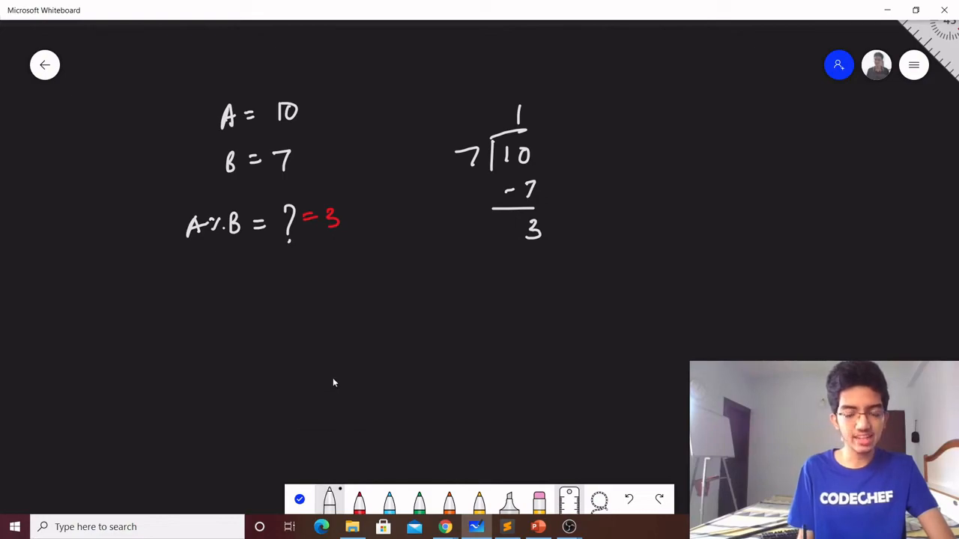
mouse_move(256, 308)
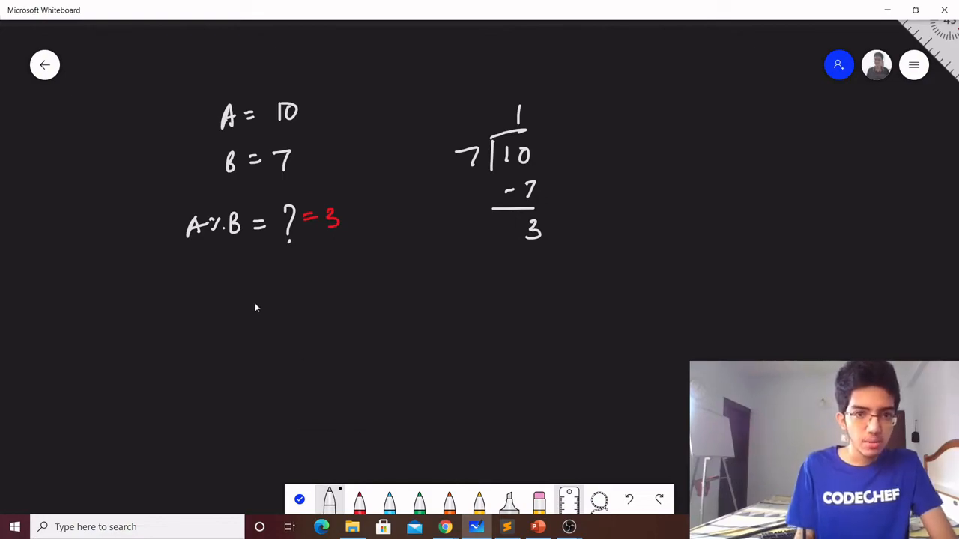
Write a new example with A = 1234 and B = 10
drag(236, 319, 277, 319)
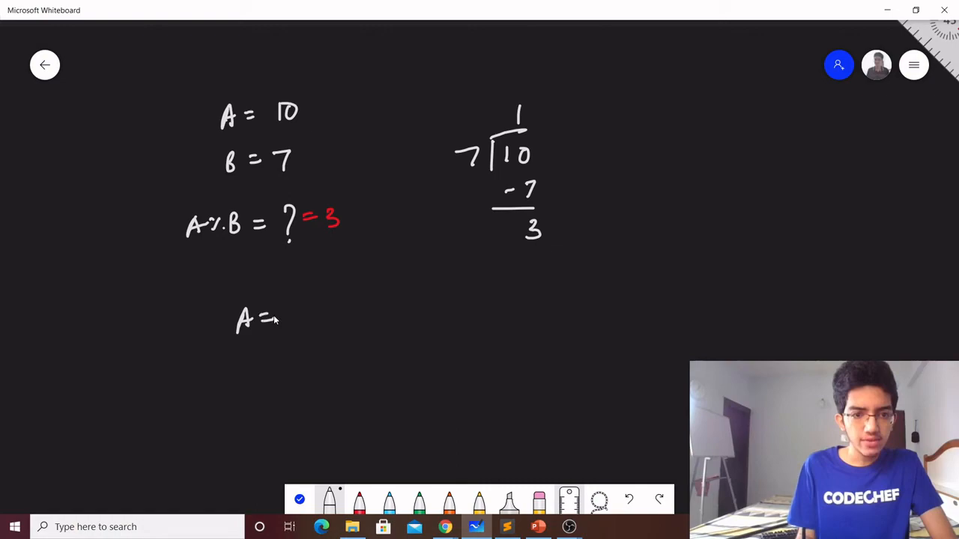
drag(288, 321, 360, 321)
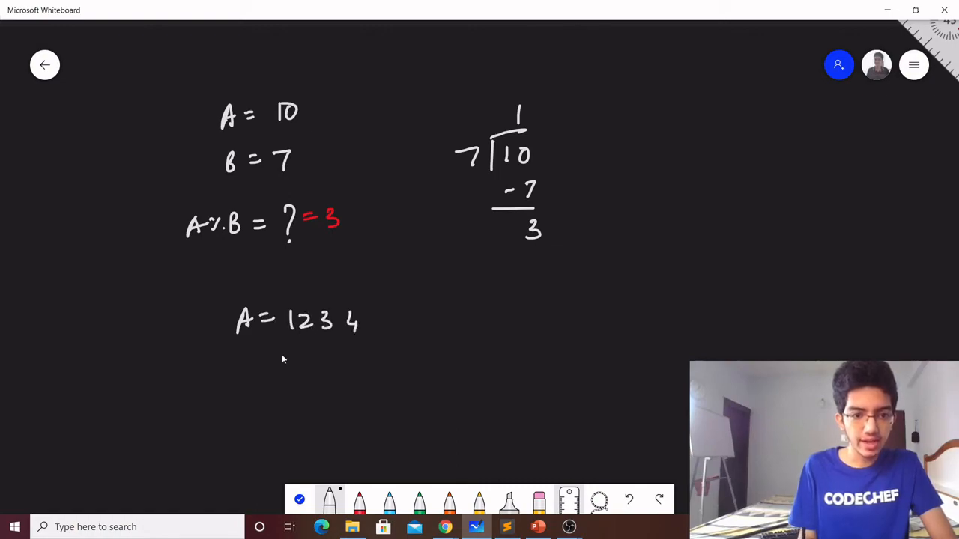
drag(228, 379, 307, 379)
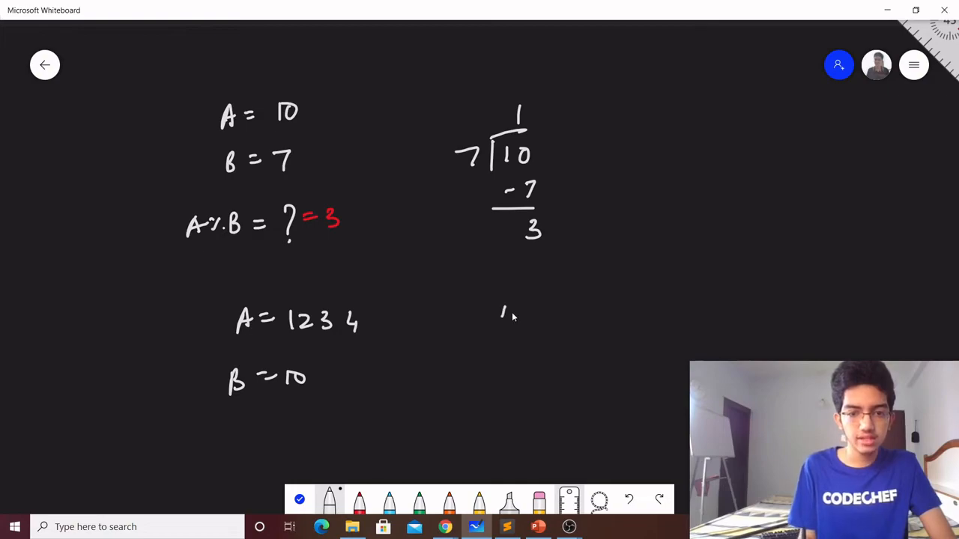
Divide 1234 by 10, subtracting 10, 20, 30, reaching quotient 123 and remainder 4
drag(498, 313, 566, 313)
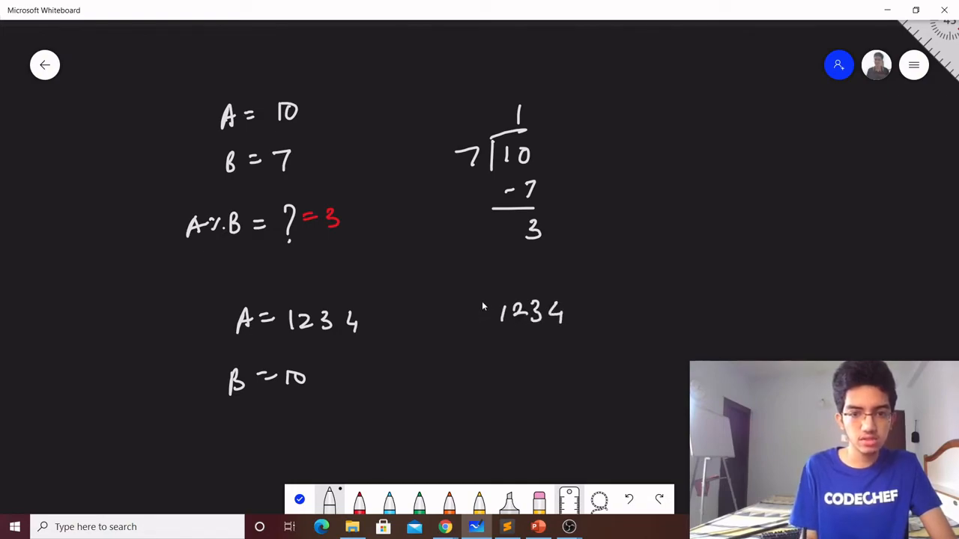
drag(457, 315, 580, 296)
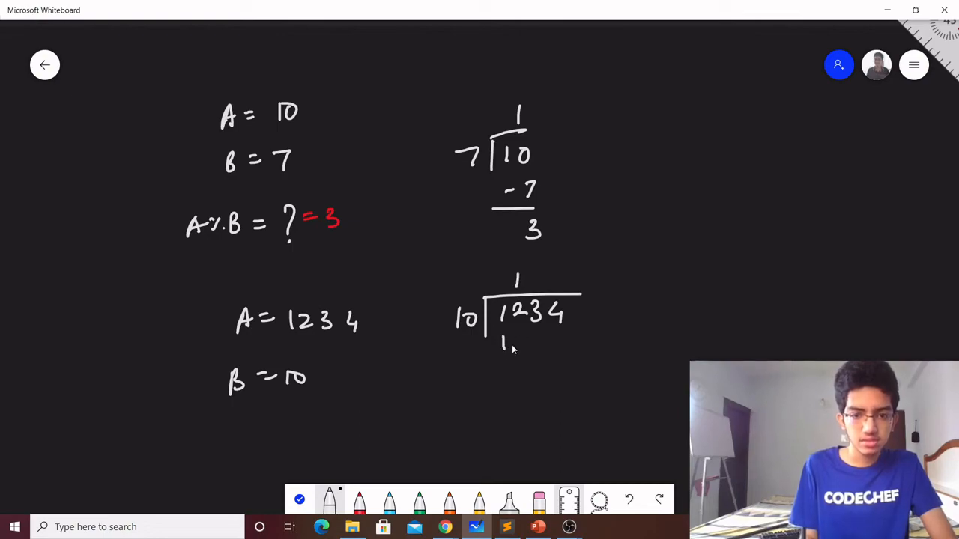
drag(487, 352, 547, 374)
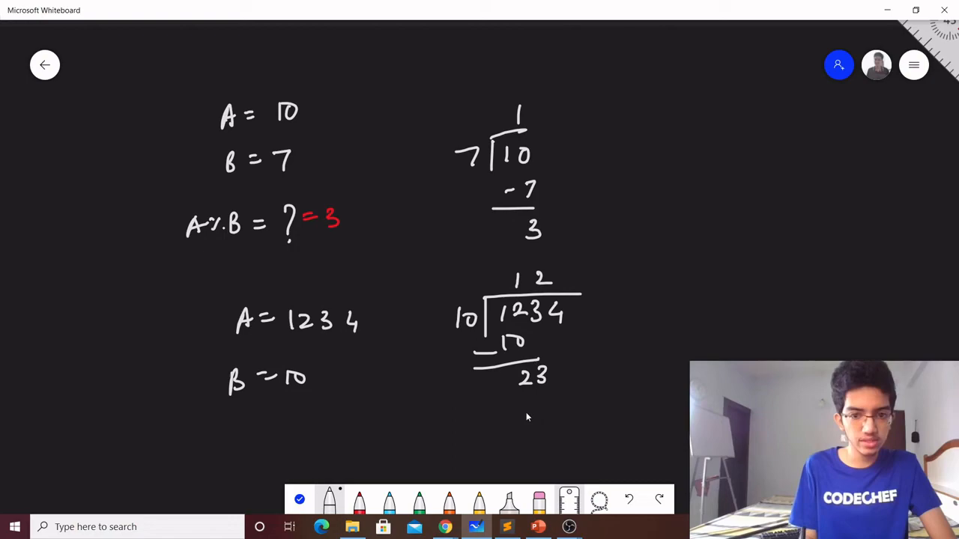
drag(510, 412, 554, 434)
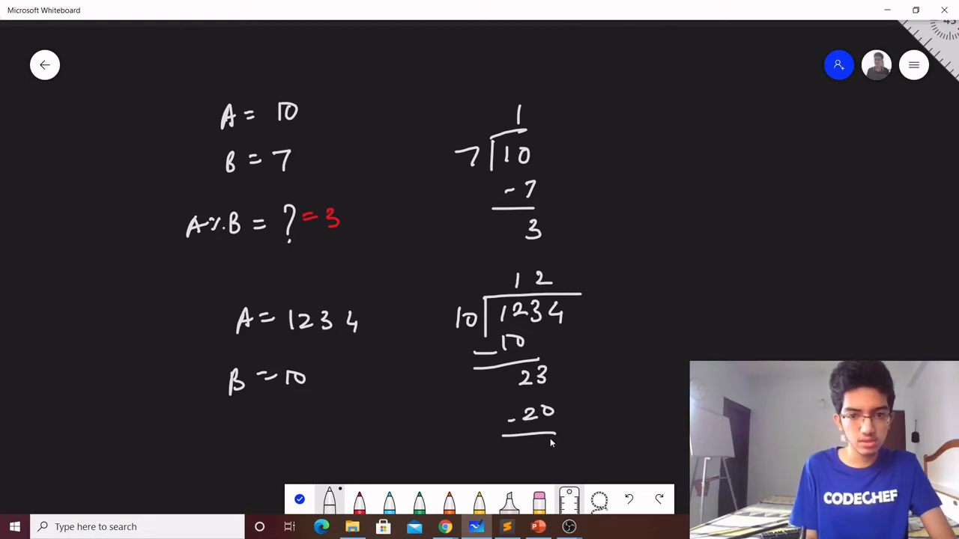
drag(539, 434, 550, 449)
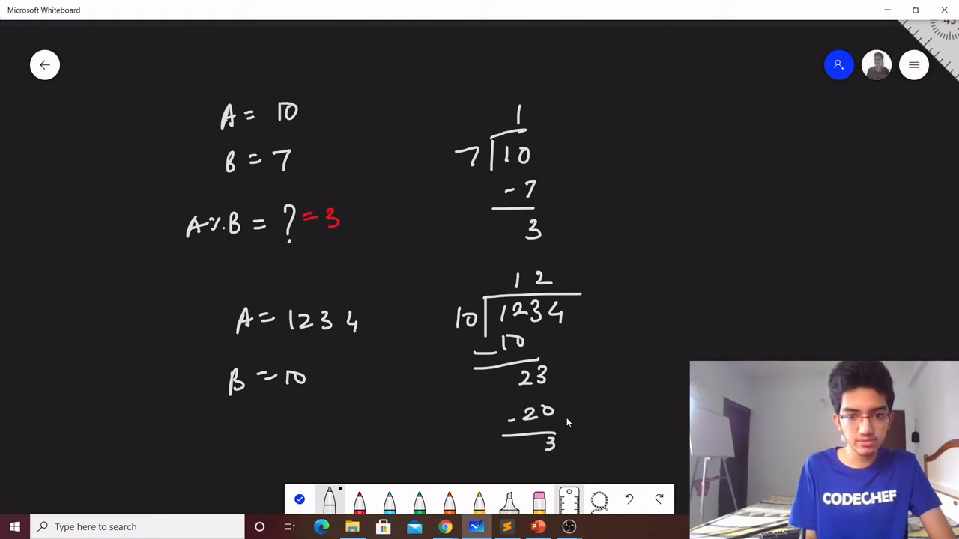
drag(558, 431, 577, 449)
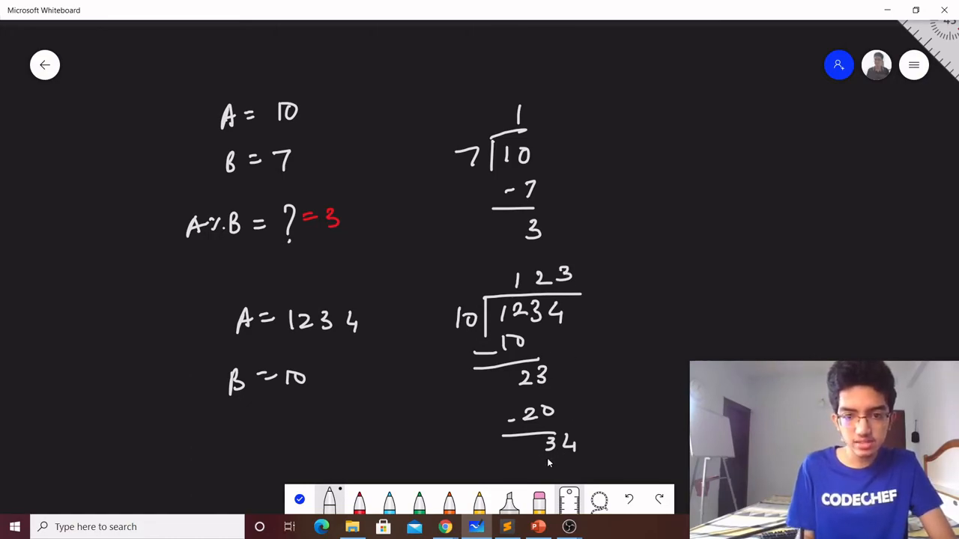
drag(536, 460, 581, 472)
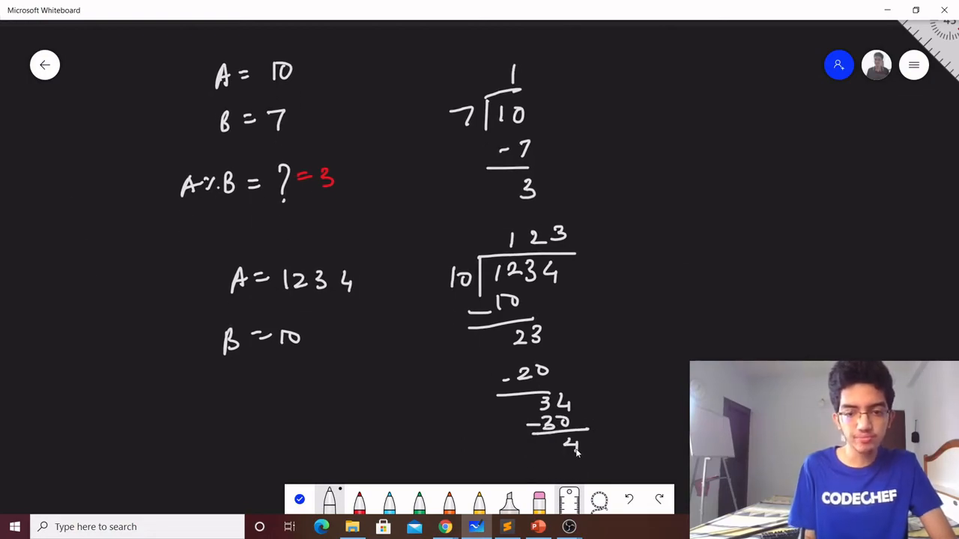
mouse_move(573, 372)
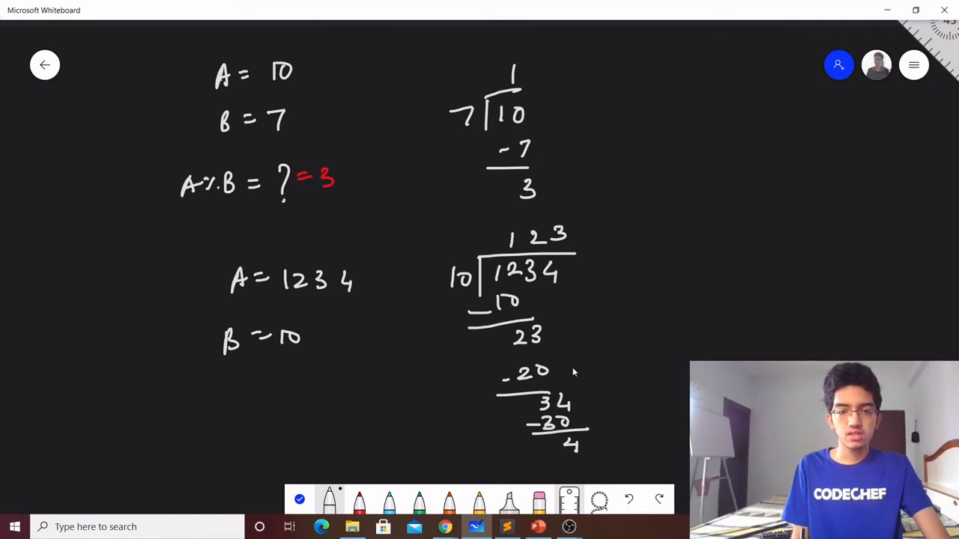
mouse_move(547, 317)
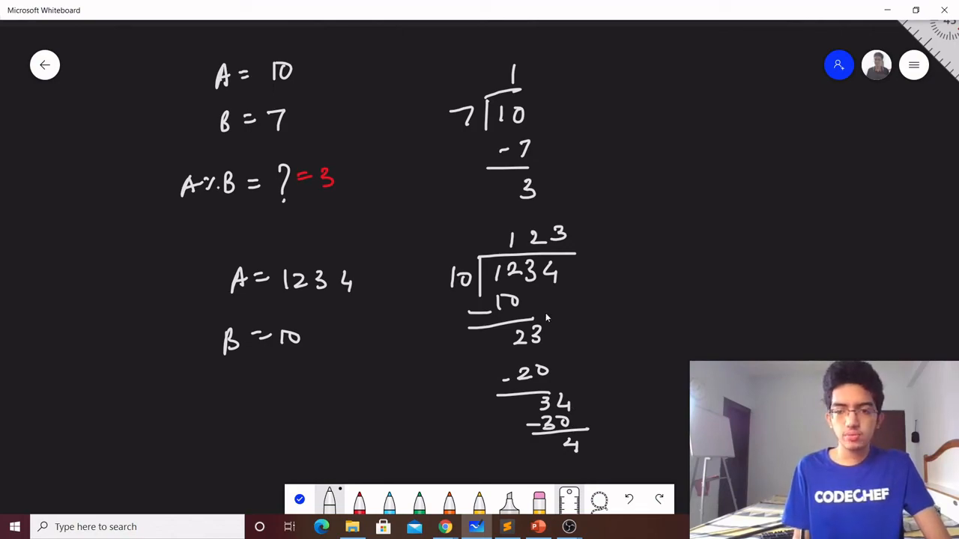
mouse_move(516, 307)
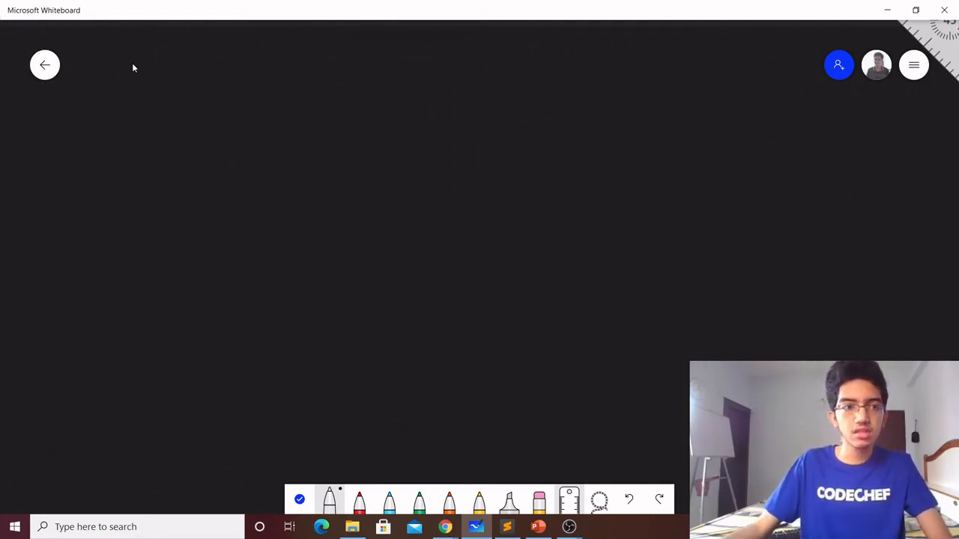
mouse_move(92, 67)
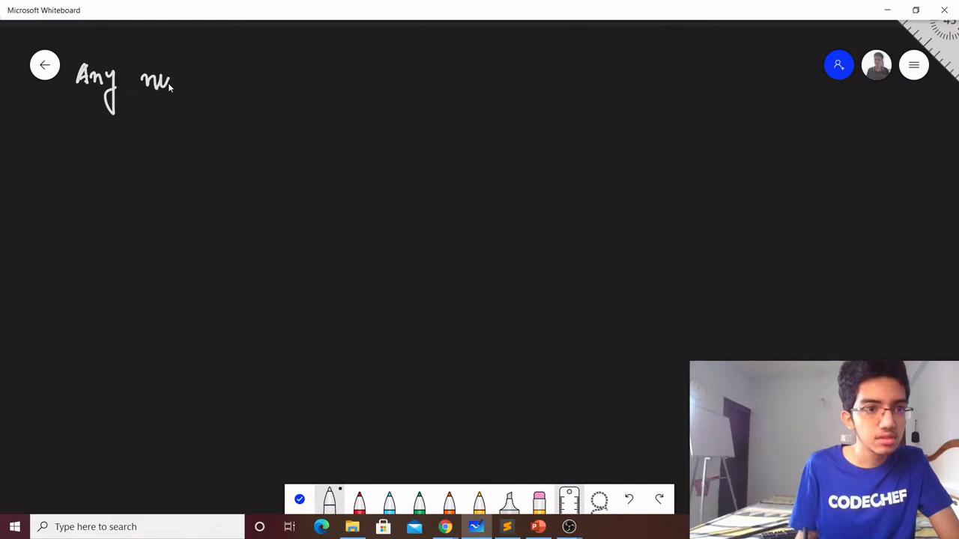
Handwrite 'Any number (positive number) % 10 → last digit', then example A = 25, B = 10
drag(172, 82, 236, 82)
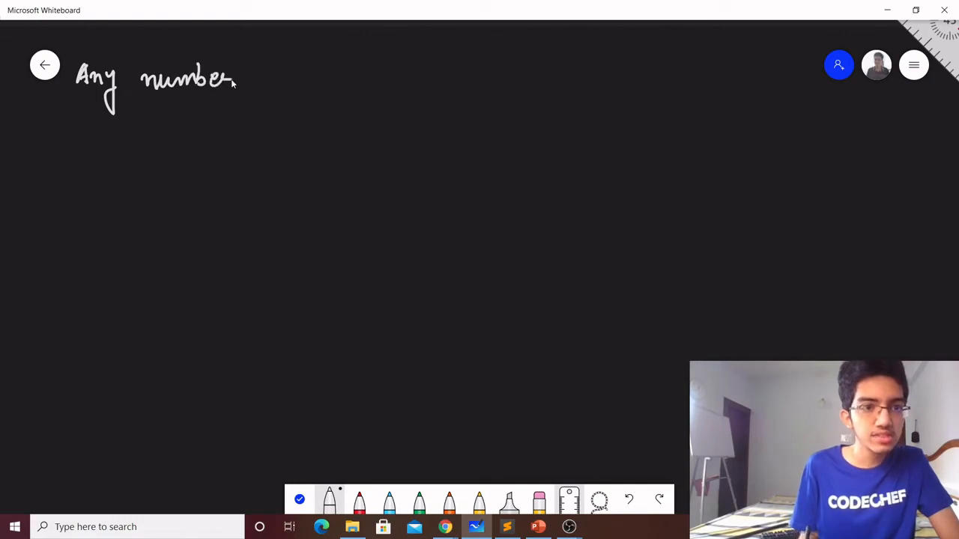
drag(262, 71, 299, 90)
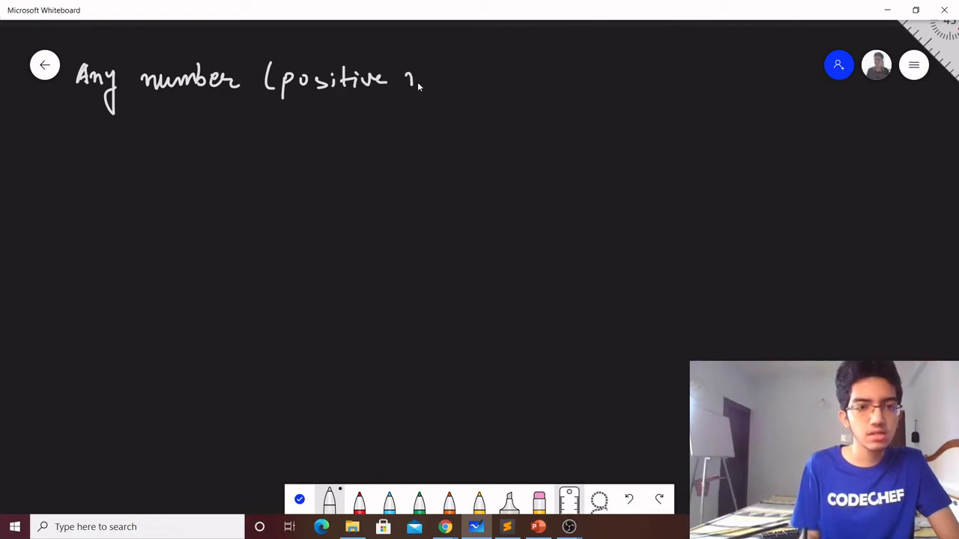
drag(408, 78, 487, 79)
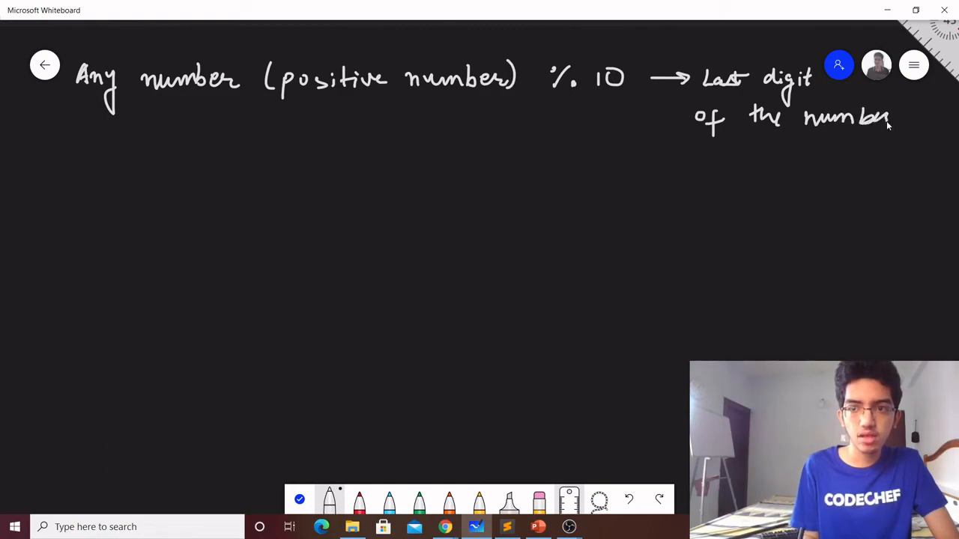
mouse_move(201, 196)
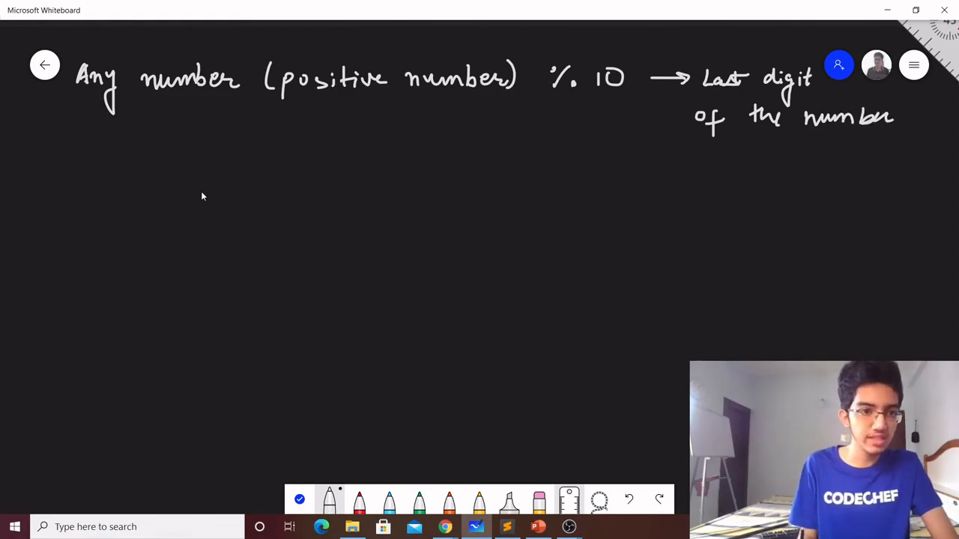
drag(142, 184, 195, 187)
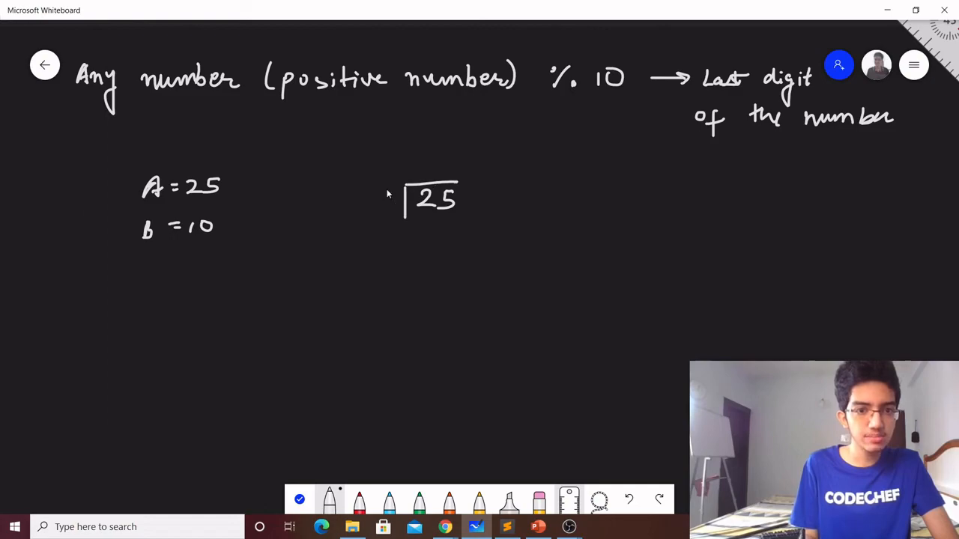
Divide 25 by 10, subtract 20, and circle the remainder 5
drag(370, 202, 397, 202)
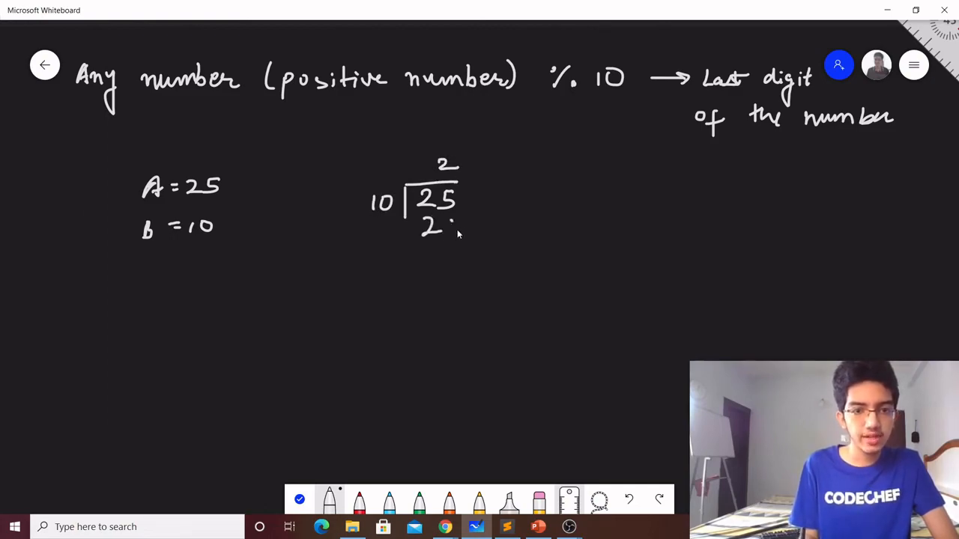
drag(404, 225, 465, 262)
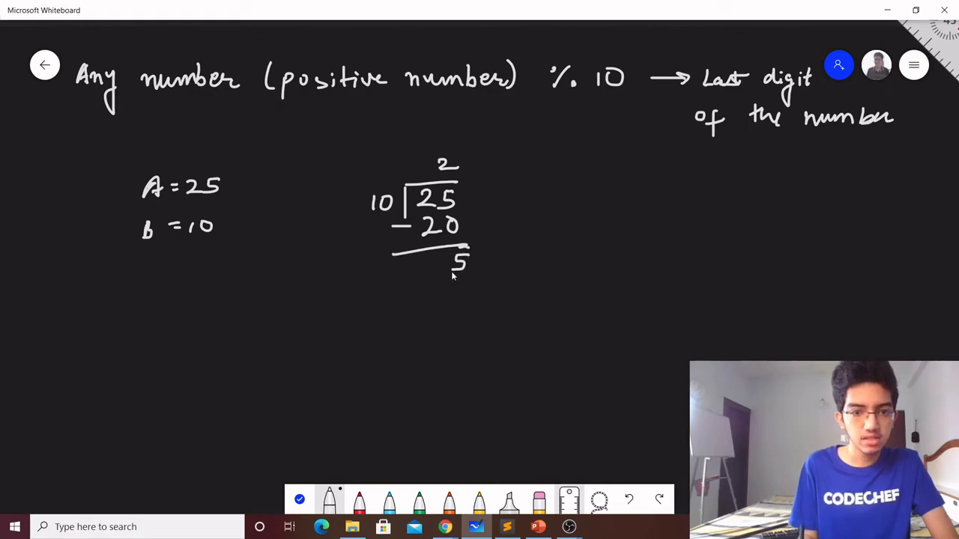
drag(435, 258, 479, 262)
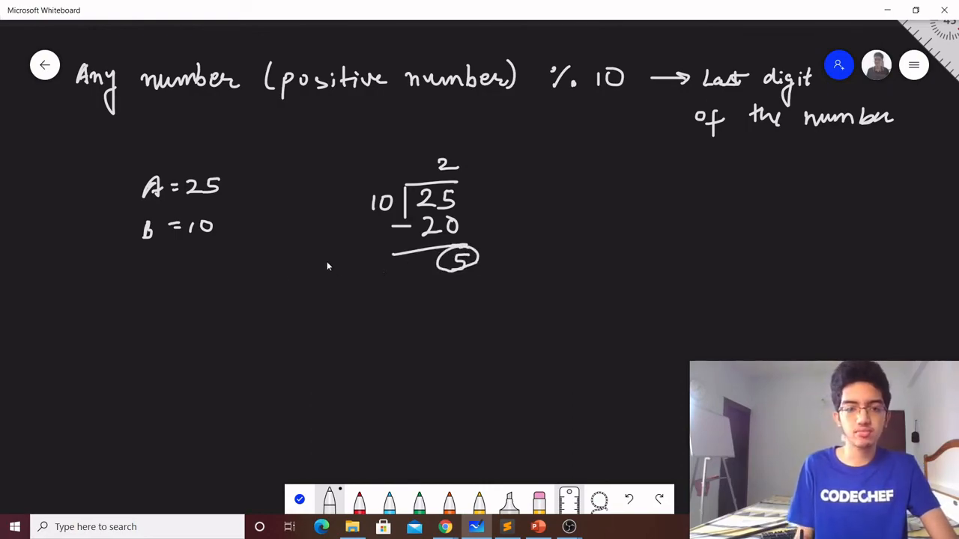
Write A = 6, B = 10, divide with quotient 0, and circle the remainder 6
drag(138, 307, 184, 307)
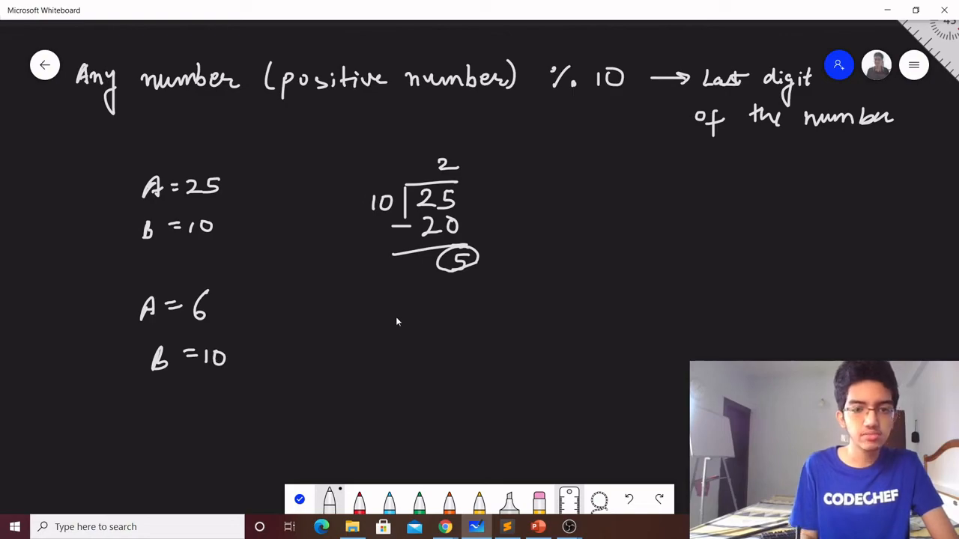
drag(419, 307, 472, 341)
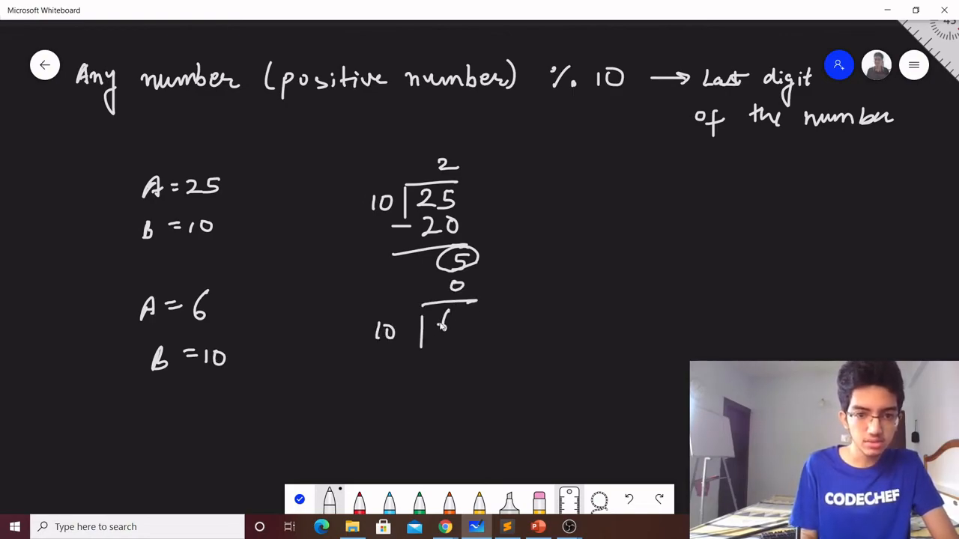
drag(419, 367, 442, 404)
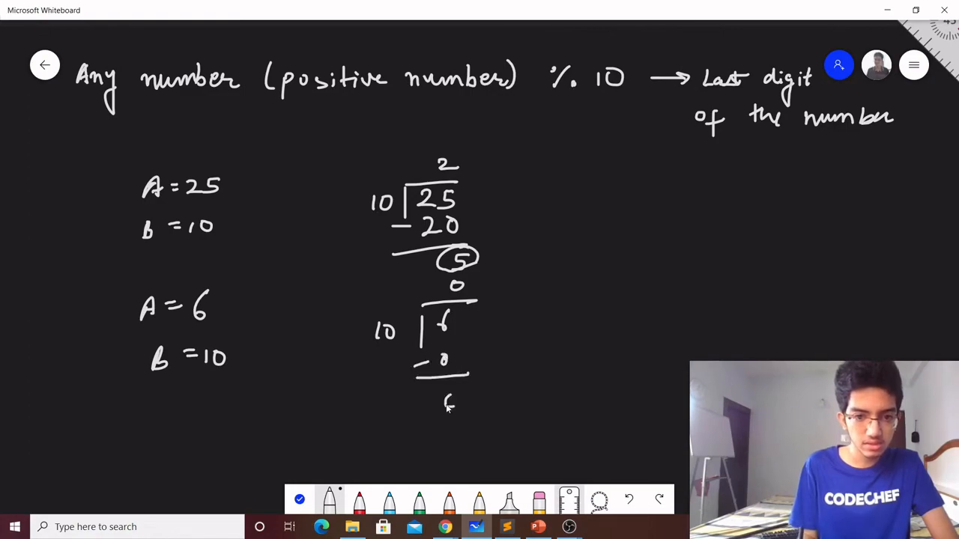
drag(431, 382, 465, 415)
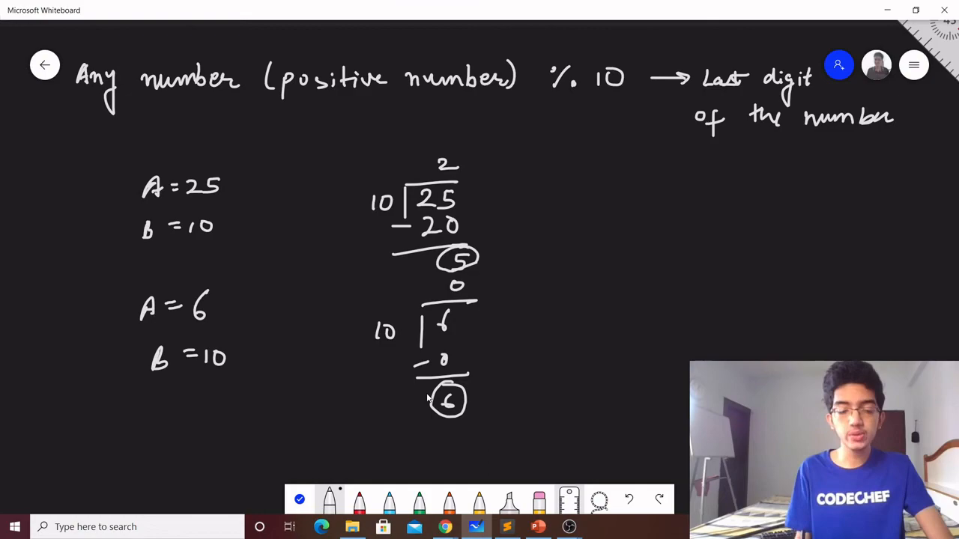
mouse_move(400, 382)
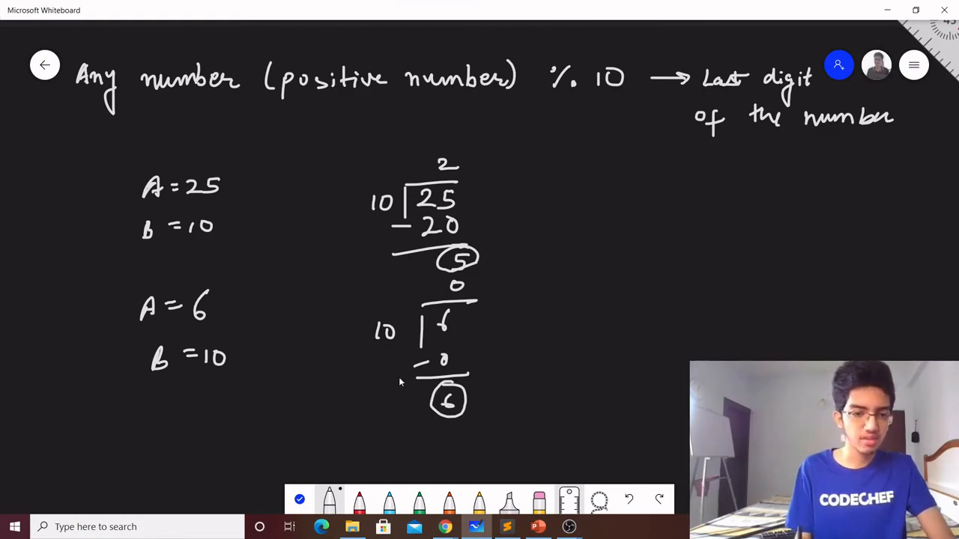
mouse_move(409, 374)
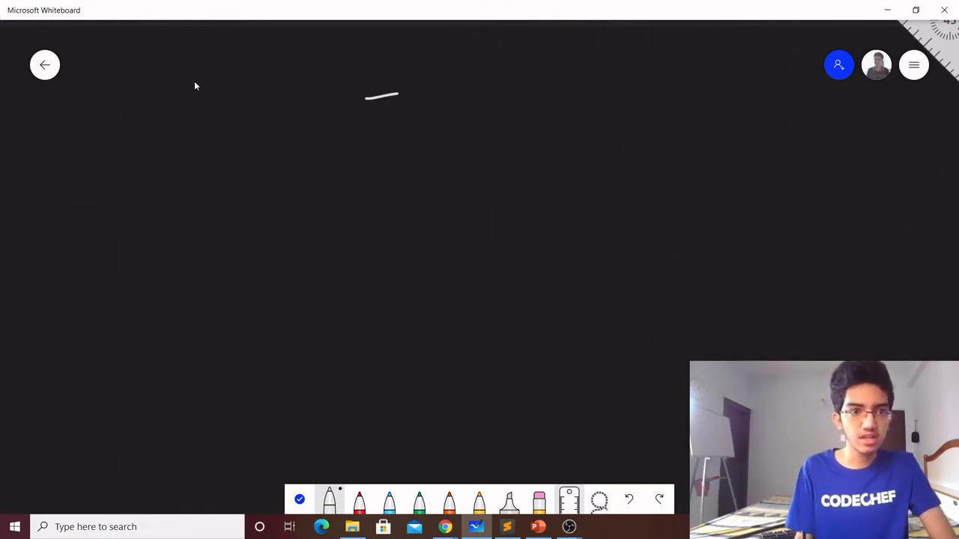
mouse_move(167, 87)
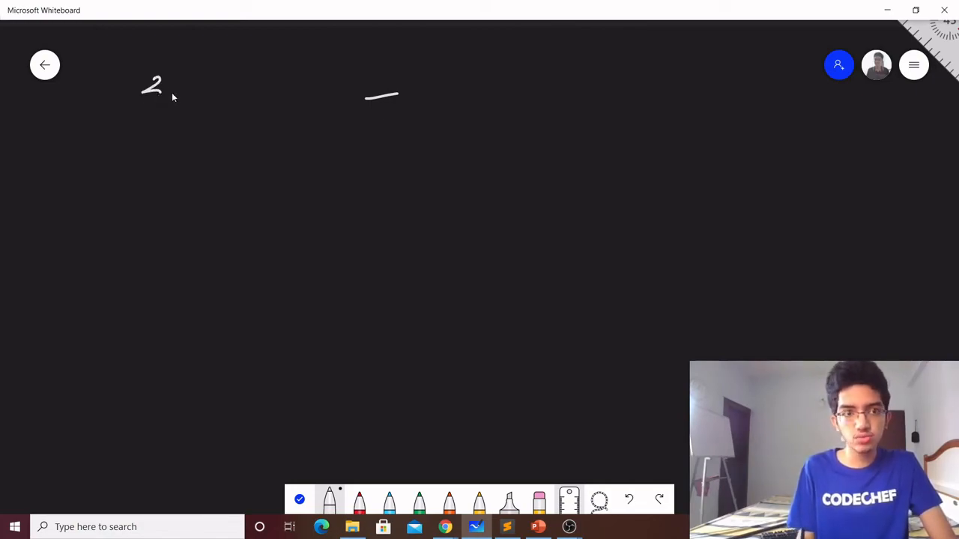
Write 2 followed by its replacement digits 3 through 9, then 1 and 0
drag(168, 82, 214, 86)
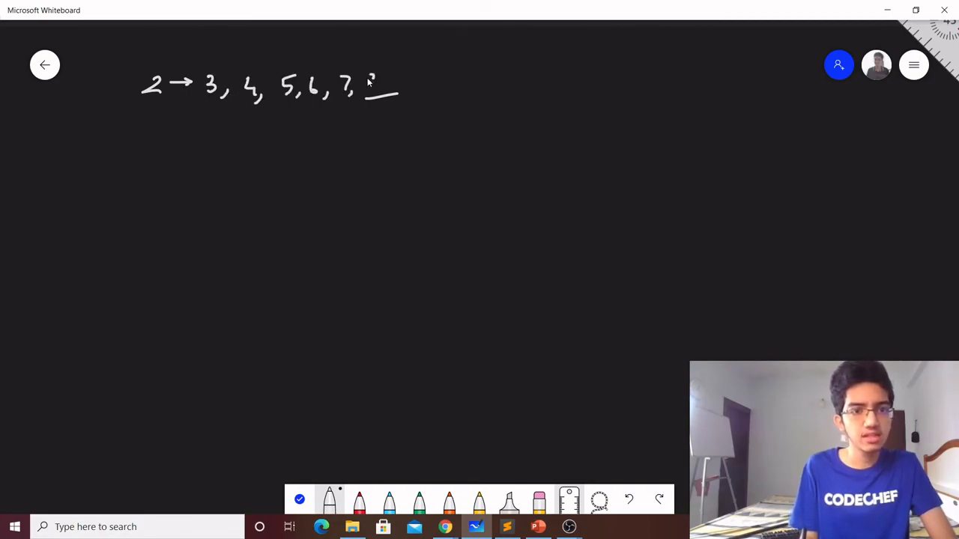
drag(367, 86, 416, 86)
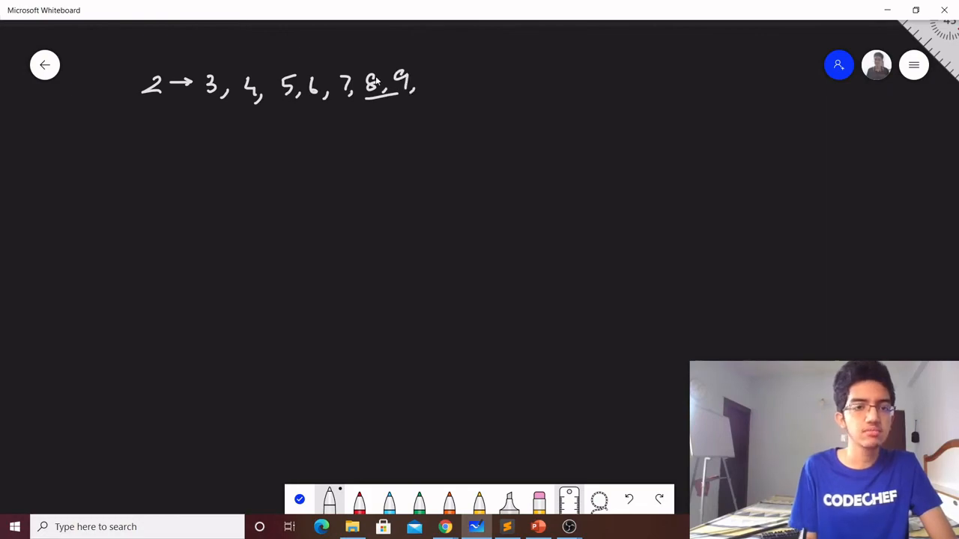
drag(431, 82, 476, 82)
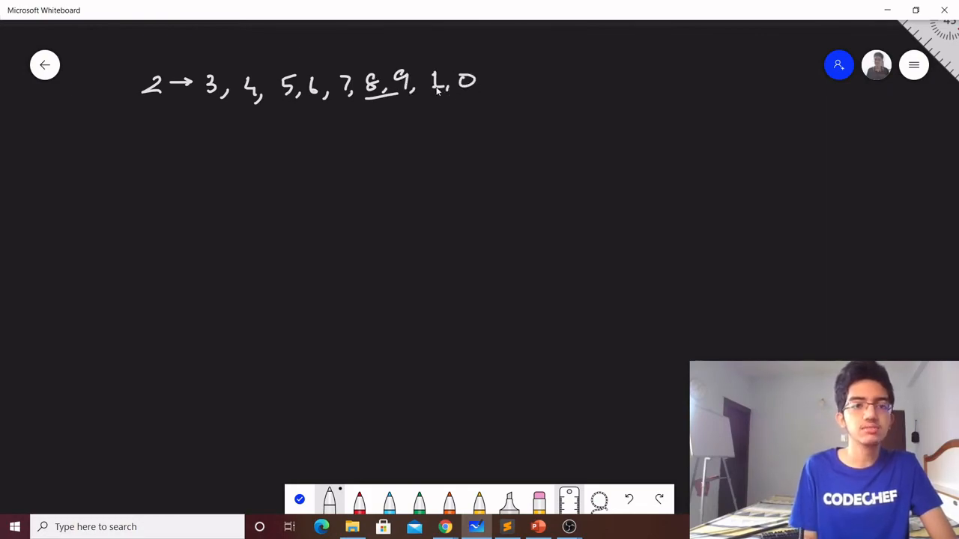
mouse_move(154, 124)
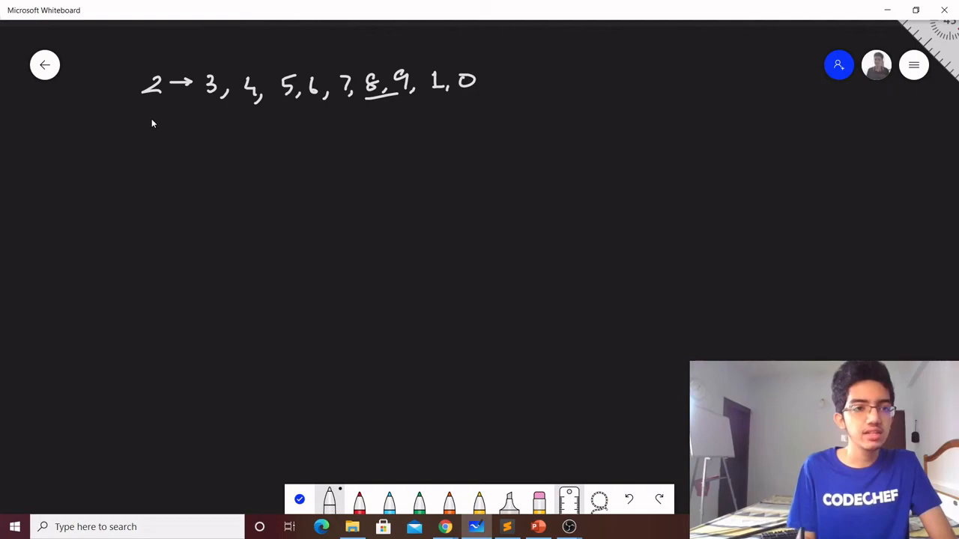
Write the second row 6 → 0, 1, 2, 3, 4, 5, 7, 8, 9
drag(142, 127, 187, 128)
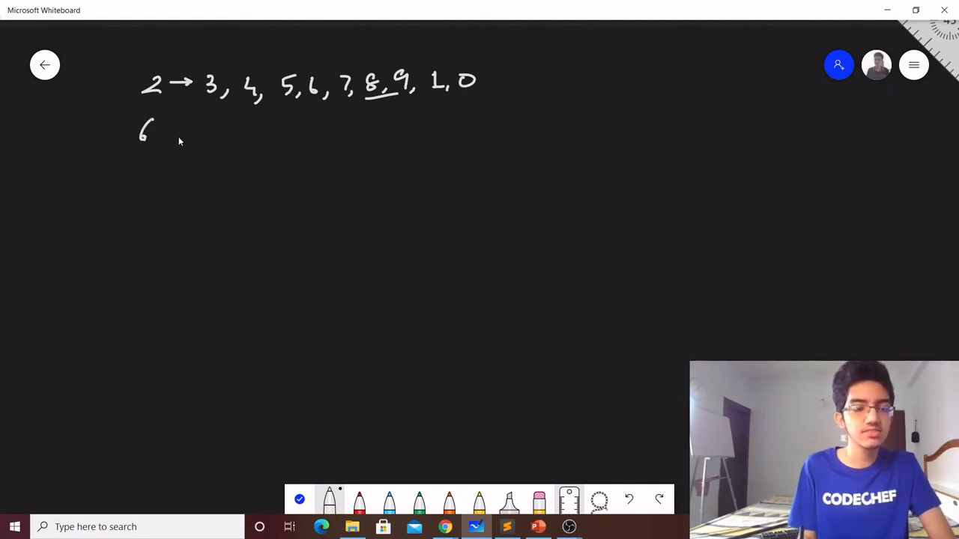
drag(161, 134, 221, 134)
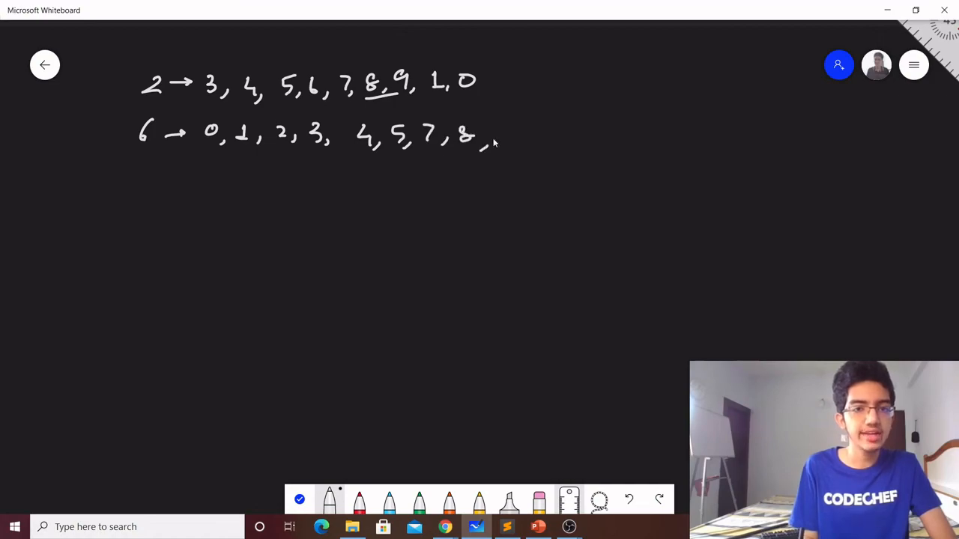
drag(494, 139, 509, 131)
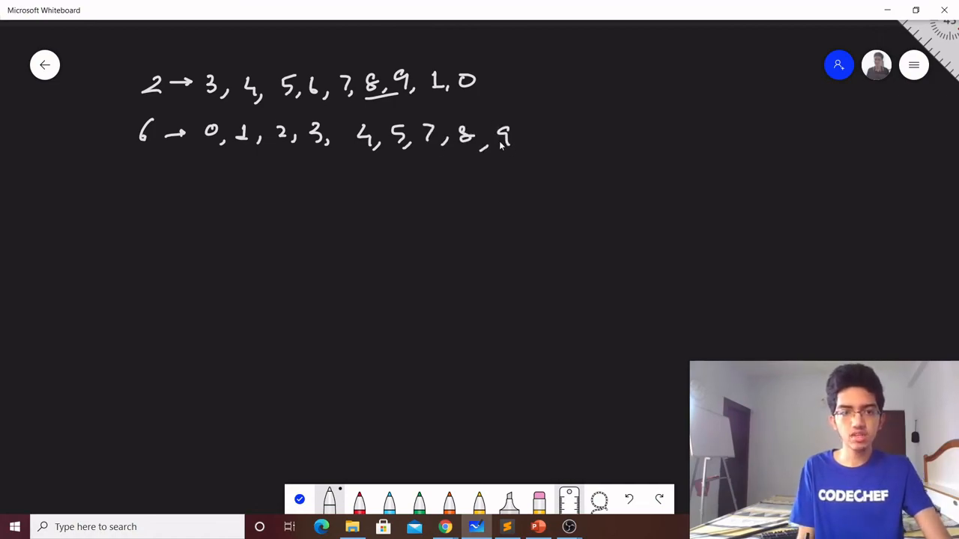
mouse_move(459, 178)
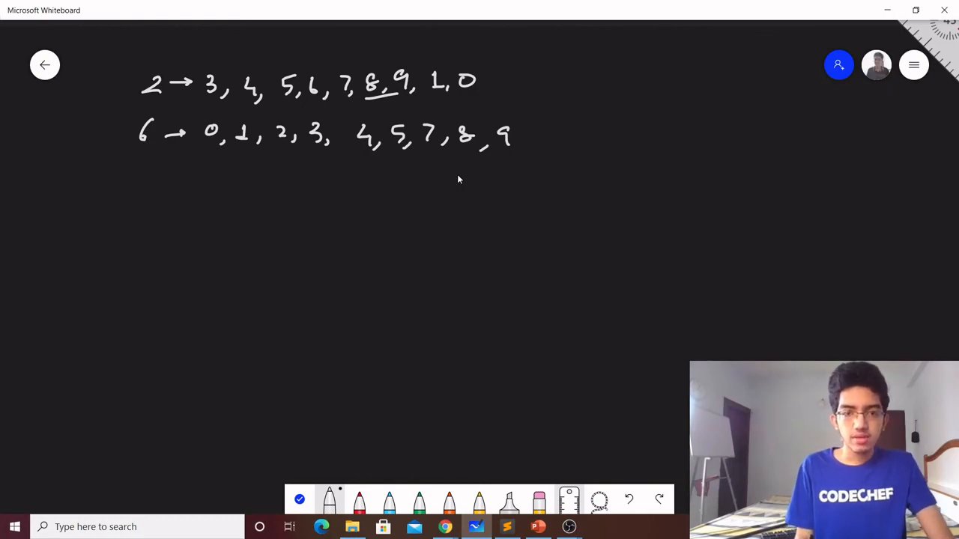
mouse_move(388, 181)
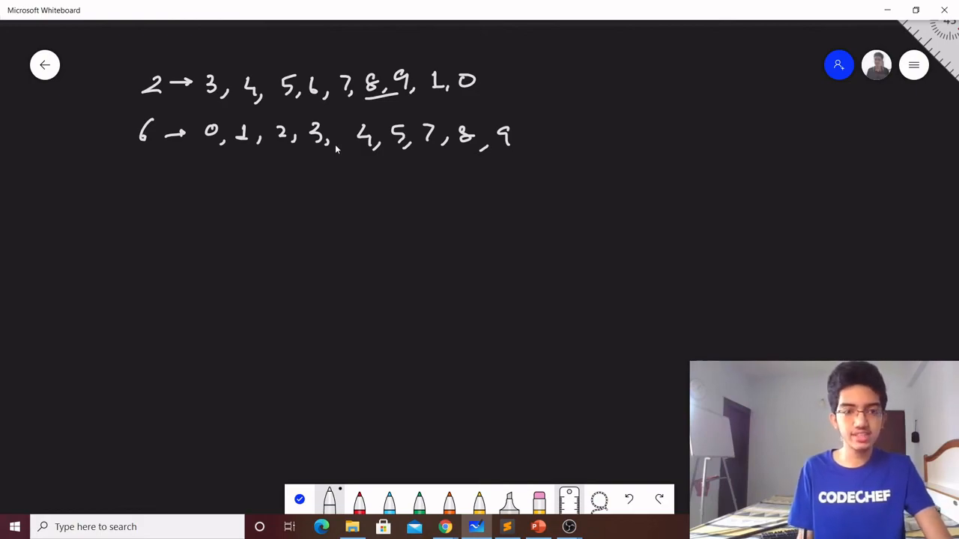
mouse_move(322, 163)
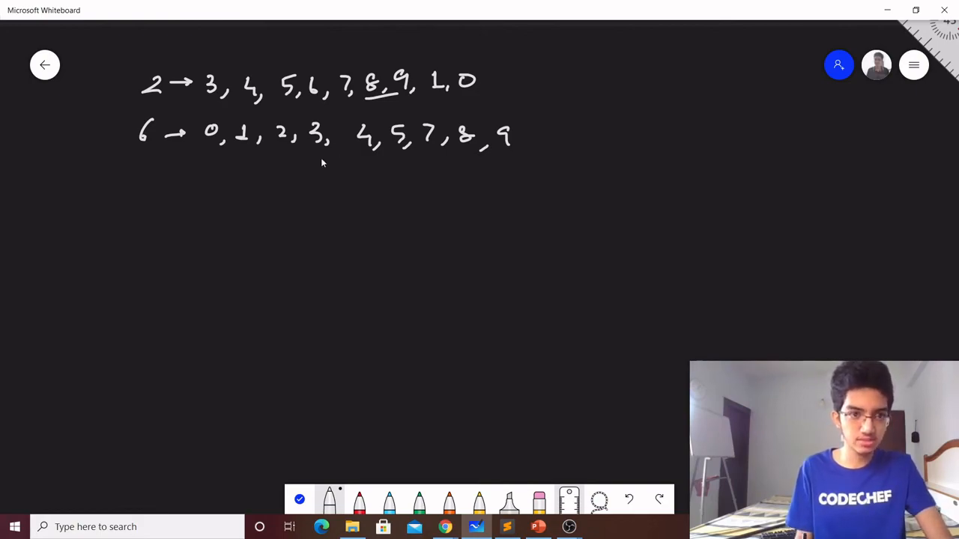
mouse_move(244, 197)
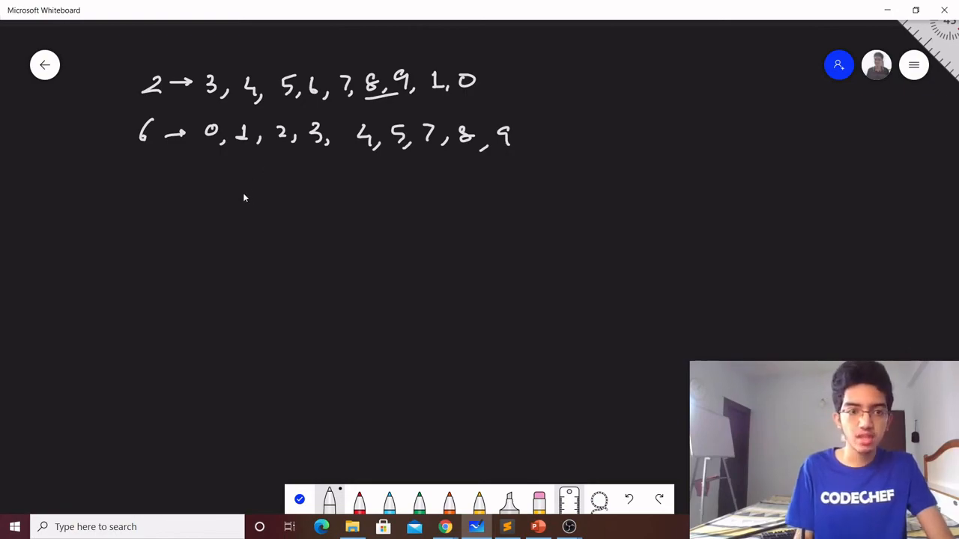
mouse_move(247, 195)
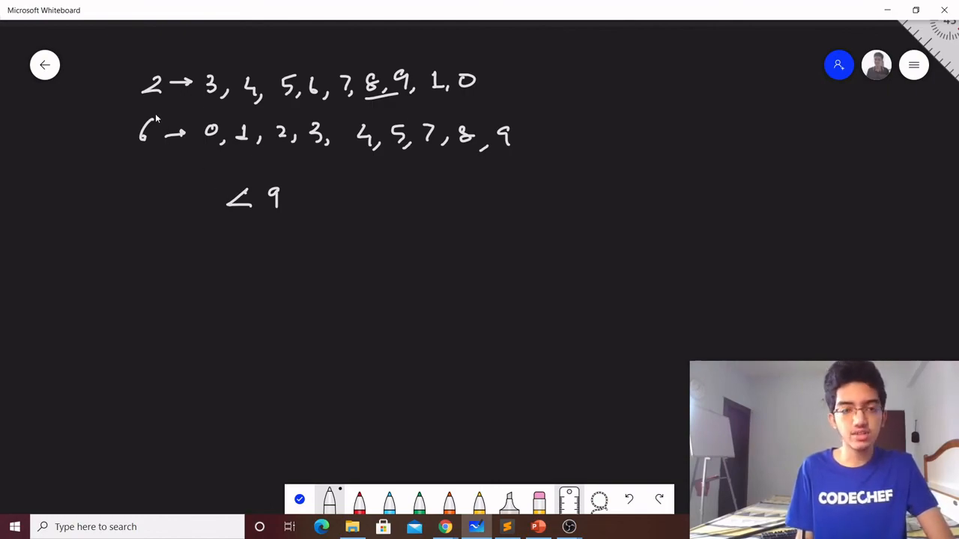
Pen-write 'Last digit < 9' with examples 1234→1235, 37→38, 410→411, then begin 'Last digit == 9'
drag(131, 202, 146, 221)
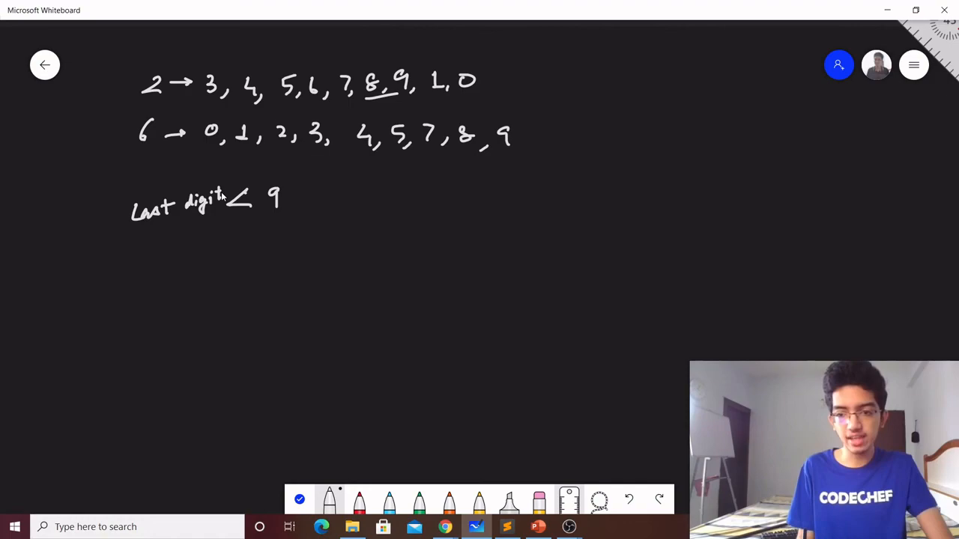
mouse_move(189, 238)
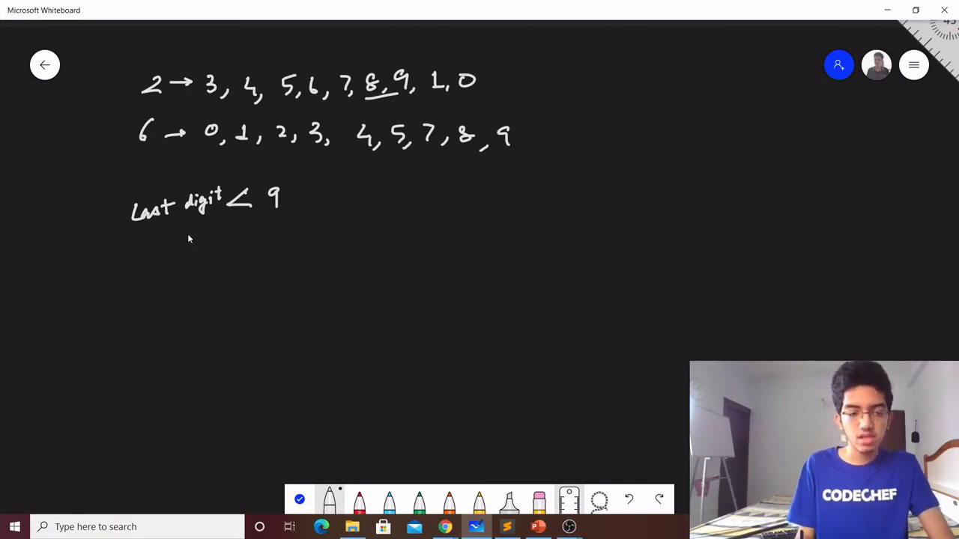
drag(208, 240, 209, 264)
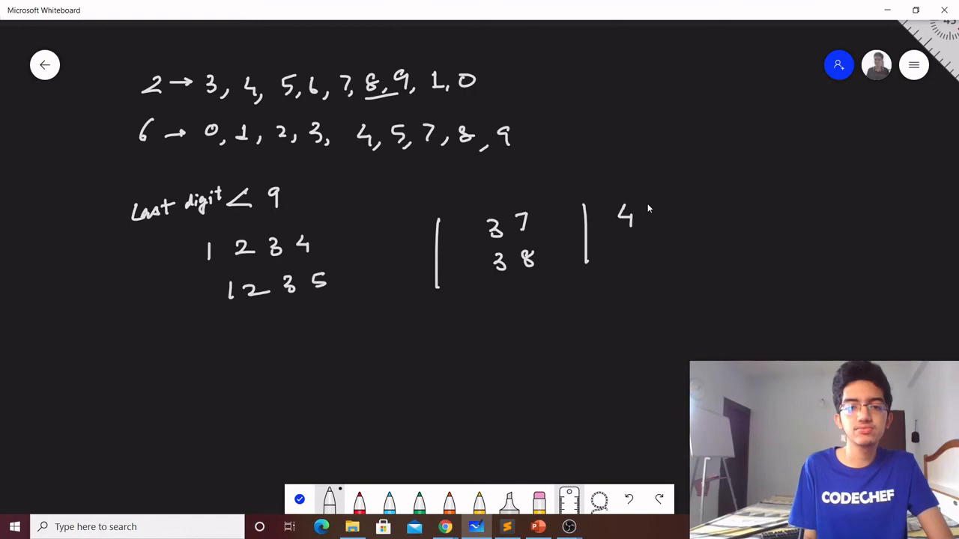
drag(633, 217, 656, 247)
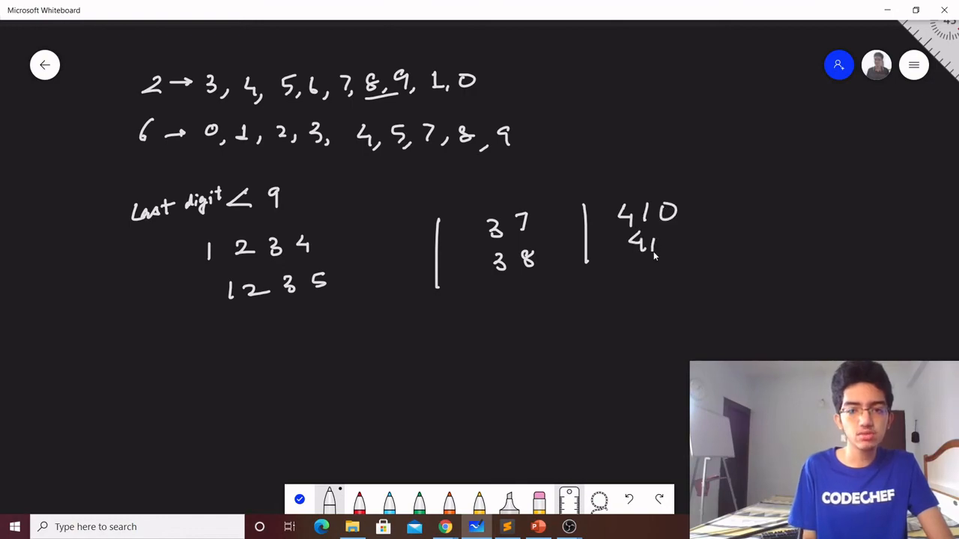
drag(659, 244, 671, 240)
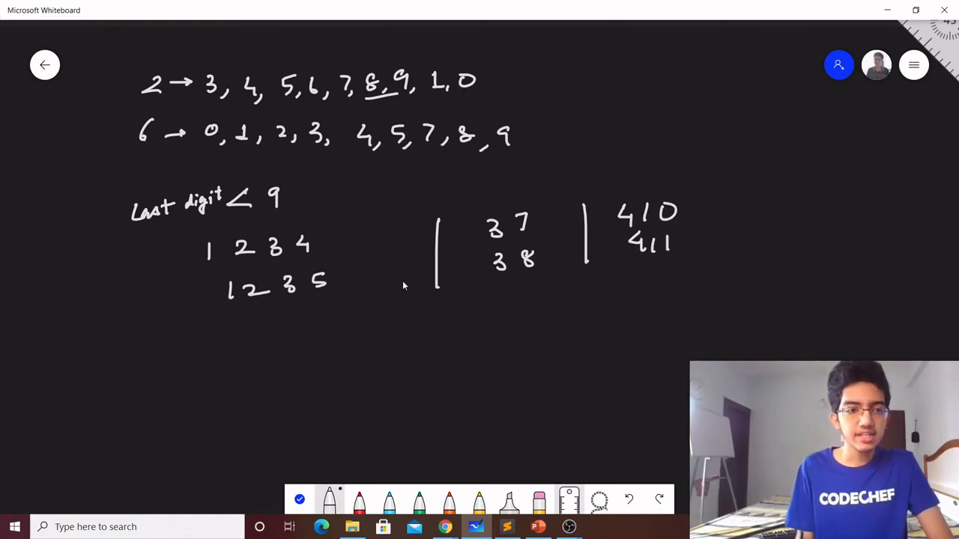
mouse_move(228, 335)
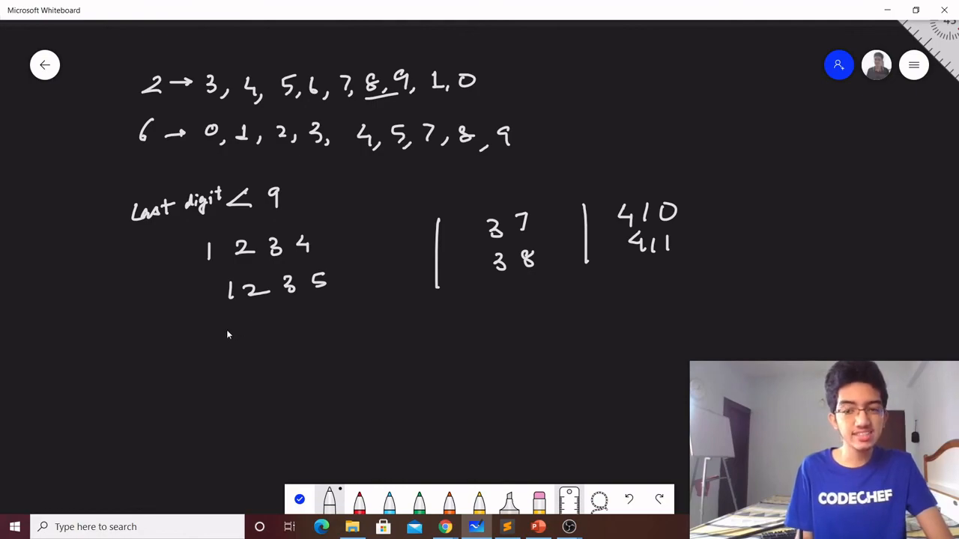
mouse_move(171, 366)
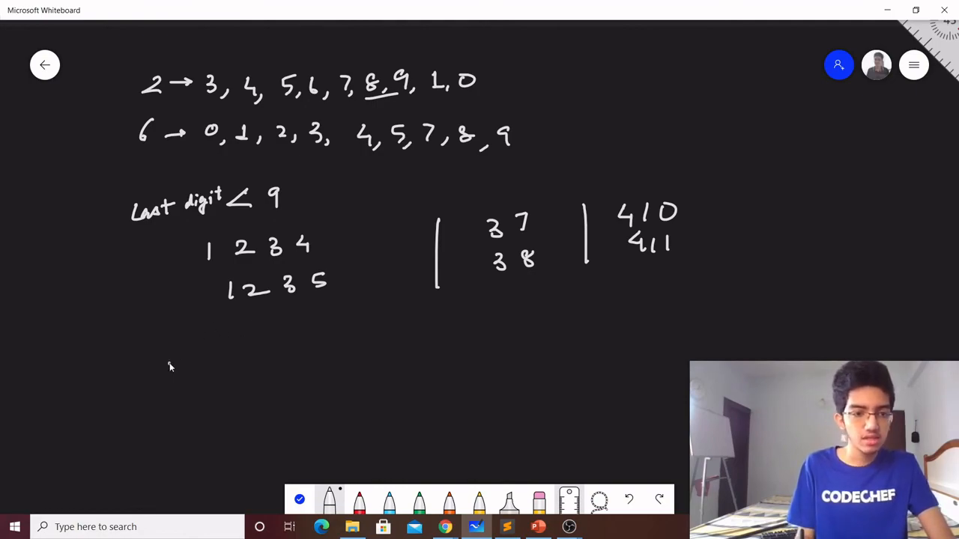
drag(161, 382, 221, 368)
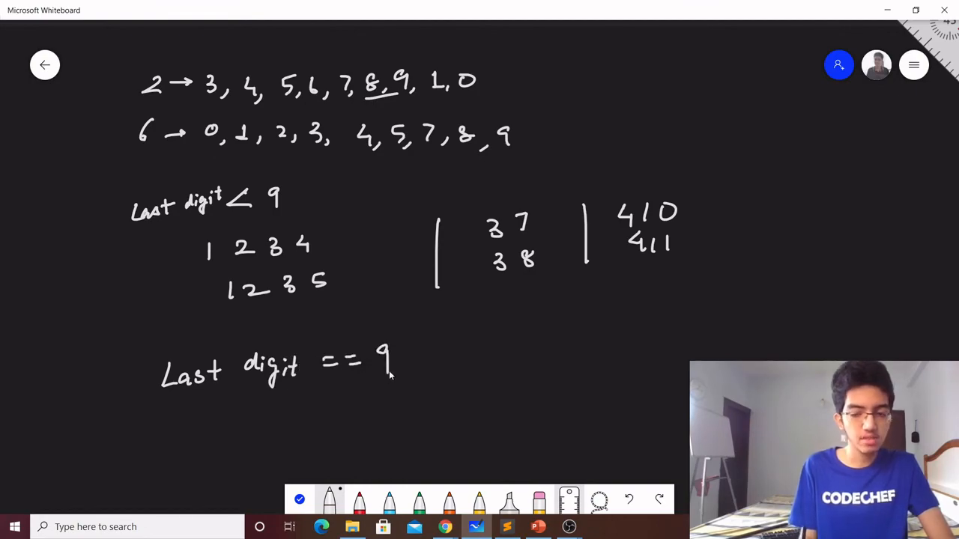
Write examples 1239→1238, 39→38 and 419→418 with a tick under 'Last digit == 9'
scroll(down, 3)
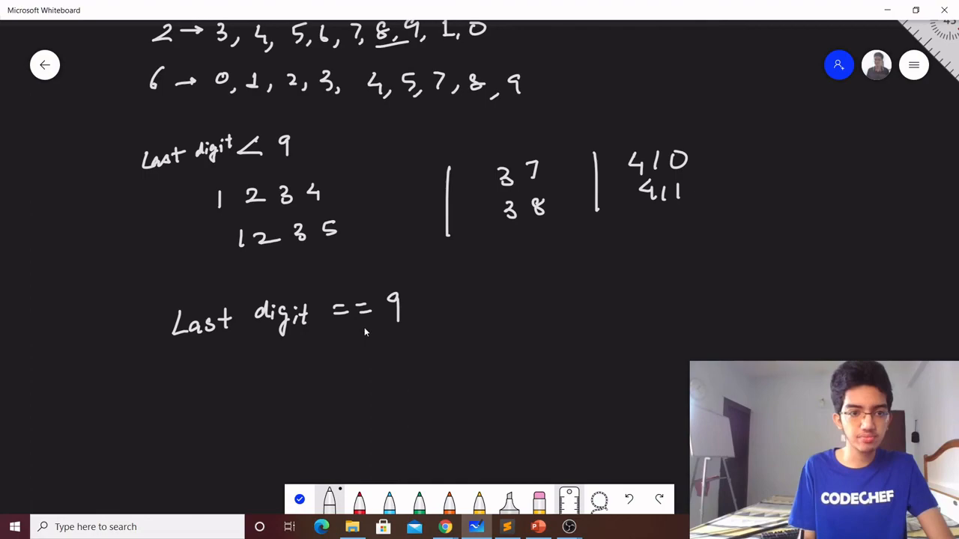
mouse_move(248, 372)
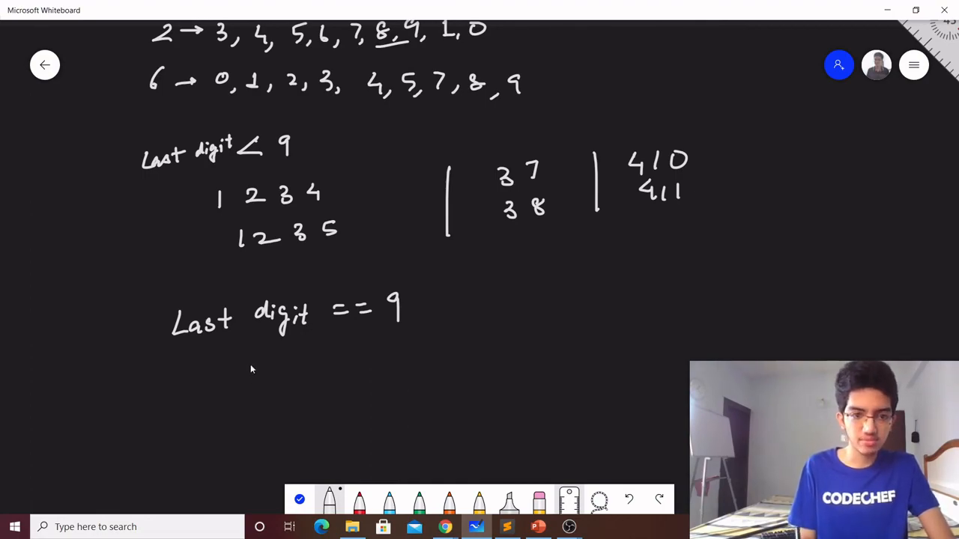
drag(243, 359, 251, 378)
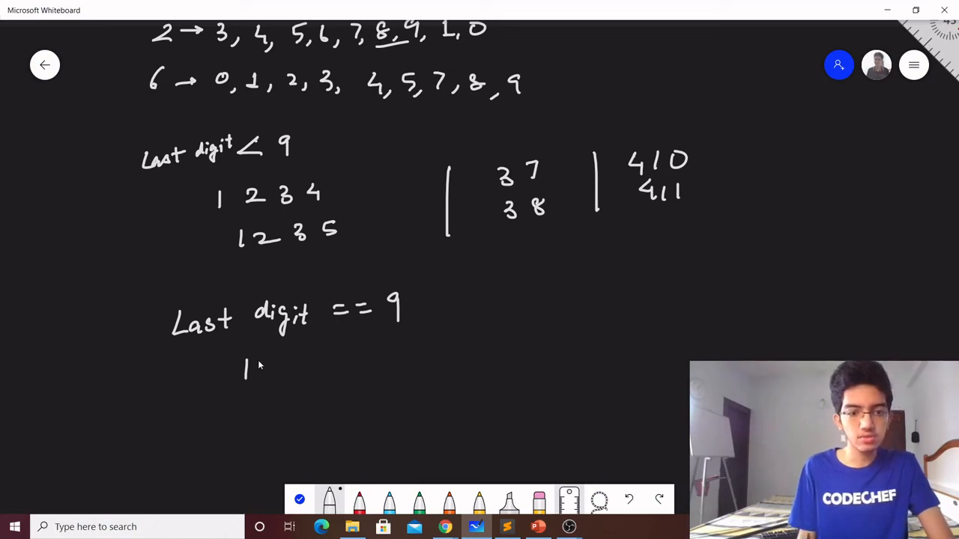
mouse_move(288, 372)
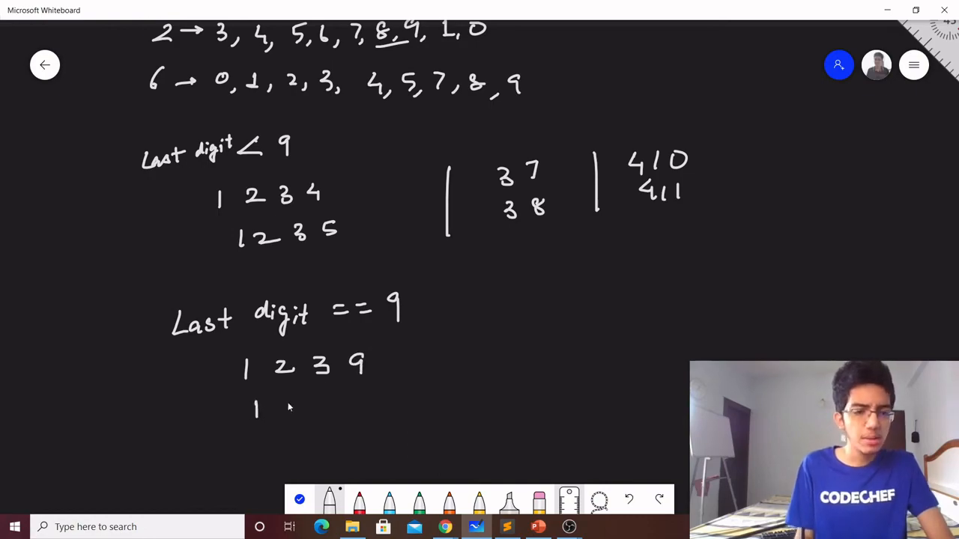
drag(284, 404, 367, 408)
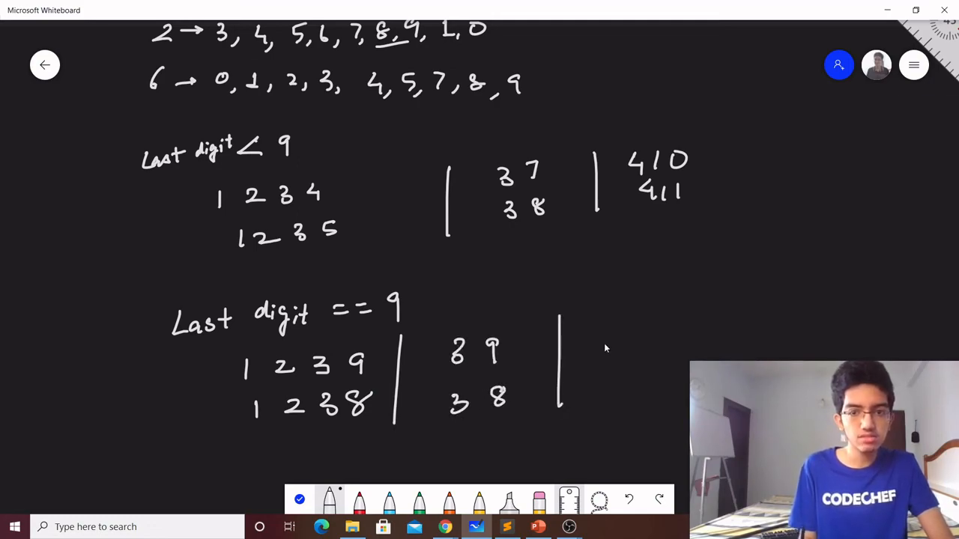
drag(581, 344, 636, 352)
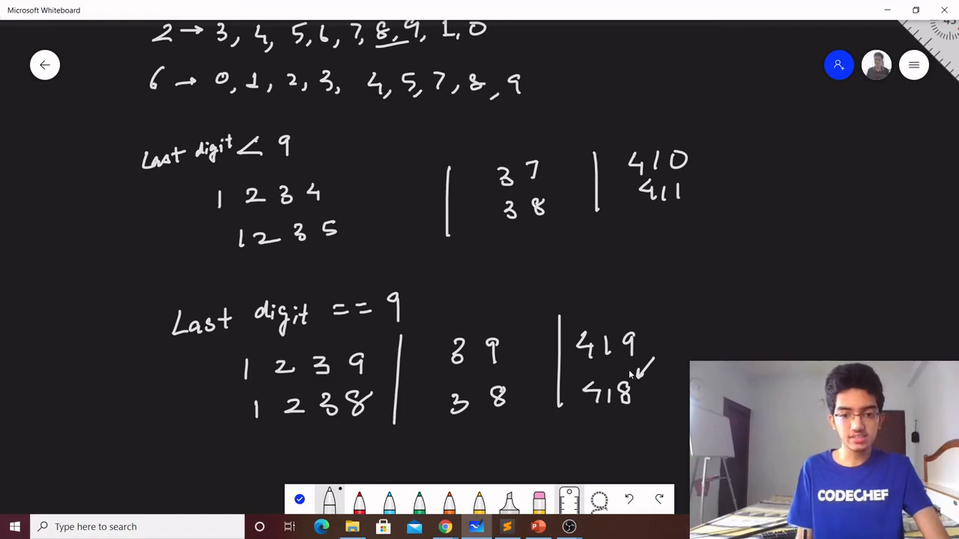
mouse_move(633, 367)
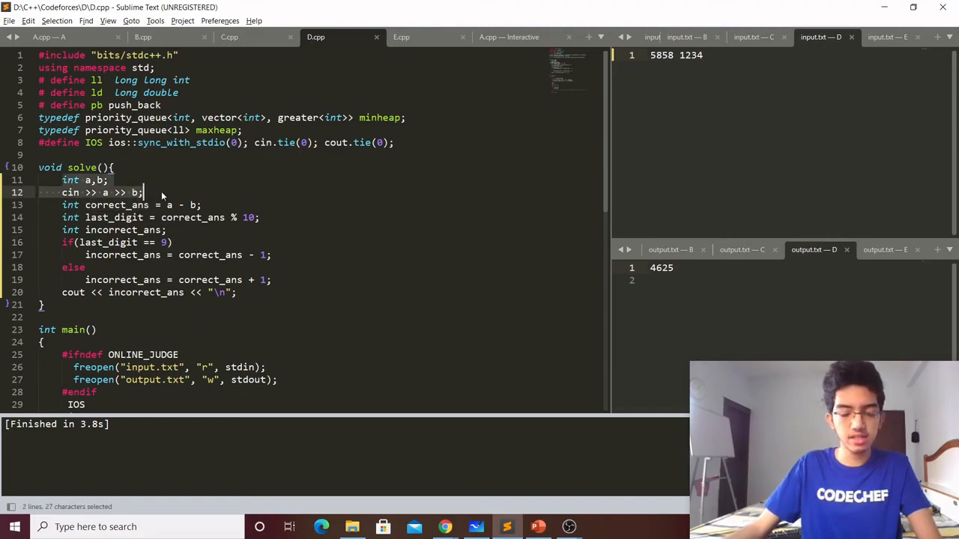
Add a '// a > b' comment and an assert(a > b); line after reading the inputs
click(142, 193)
text(  // a >)
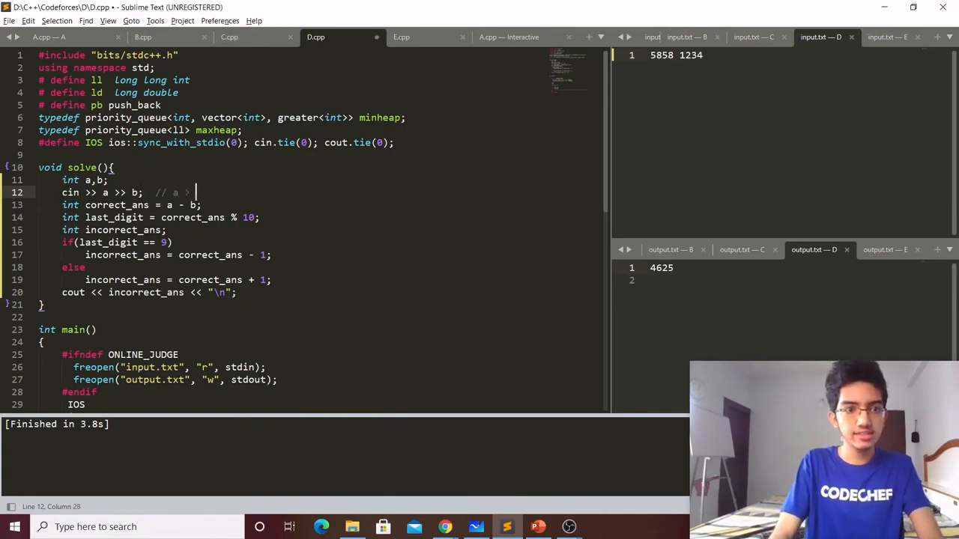
text(b)
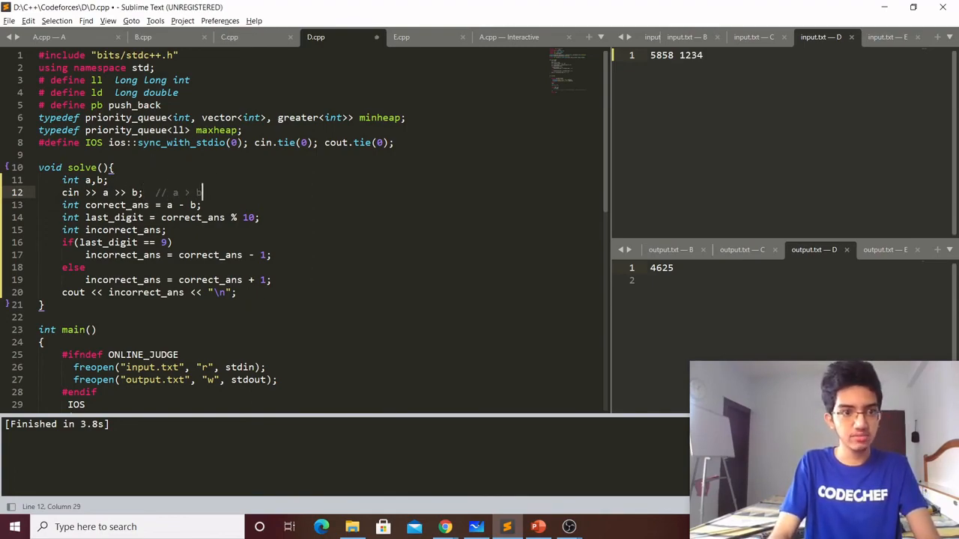
text(assert(a > b);)
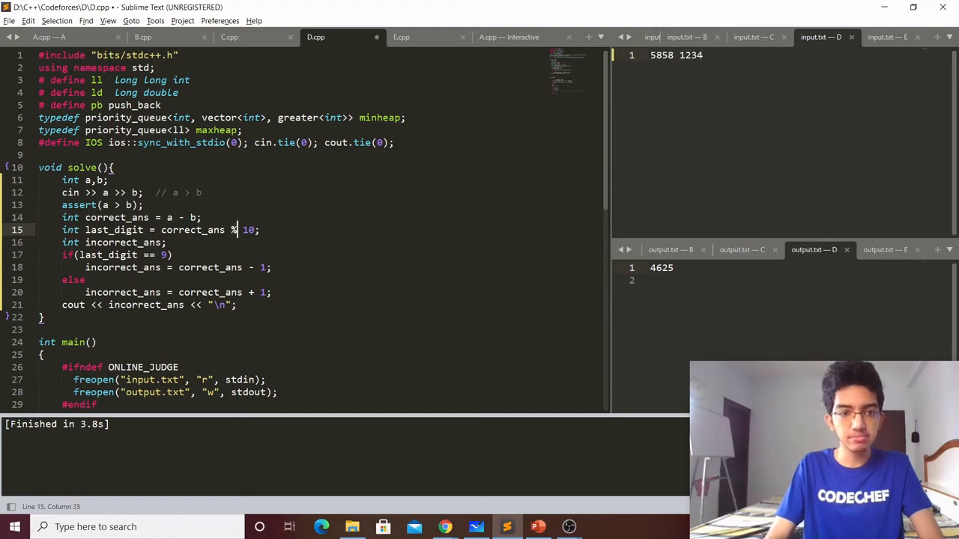
click(167, 242)
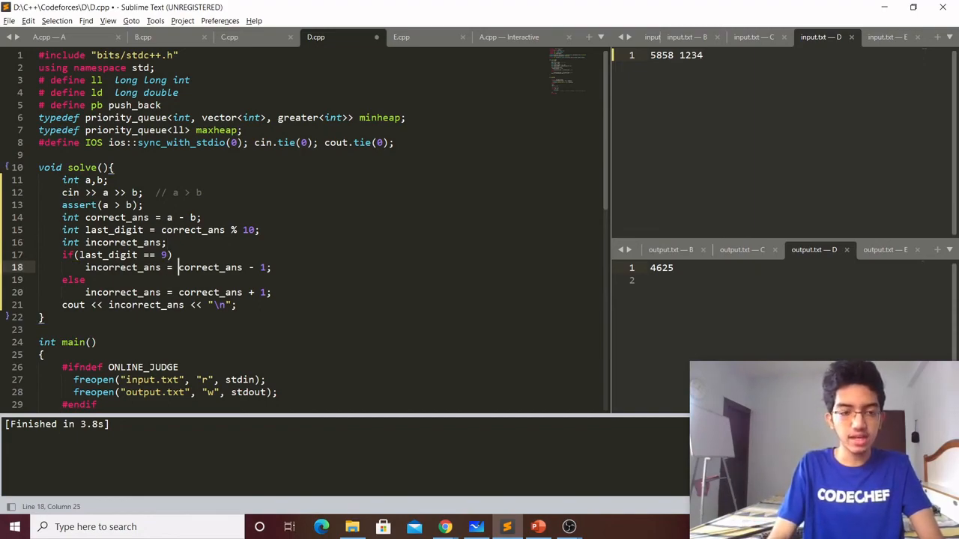
Annotate the correct_ans - 1 branch with the comment 1239 -> 1238
drag(177, 268, 266, 267)
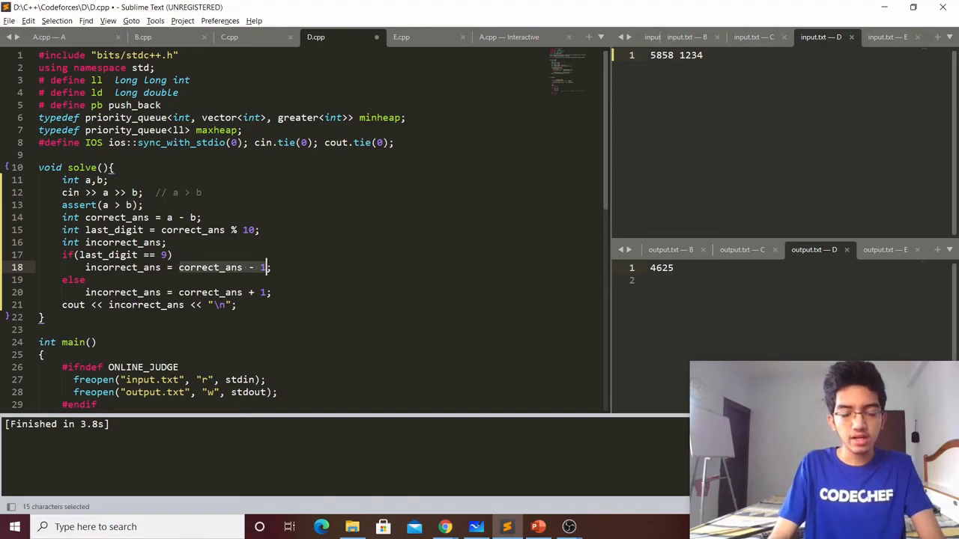
text(/)
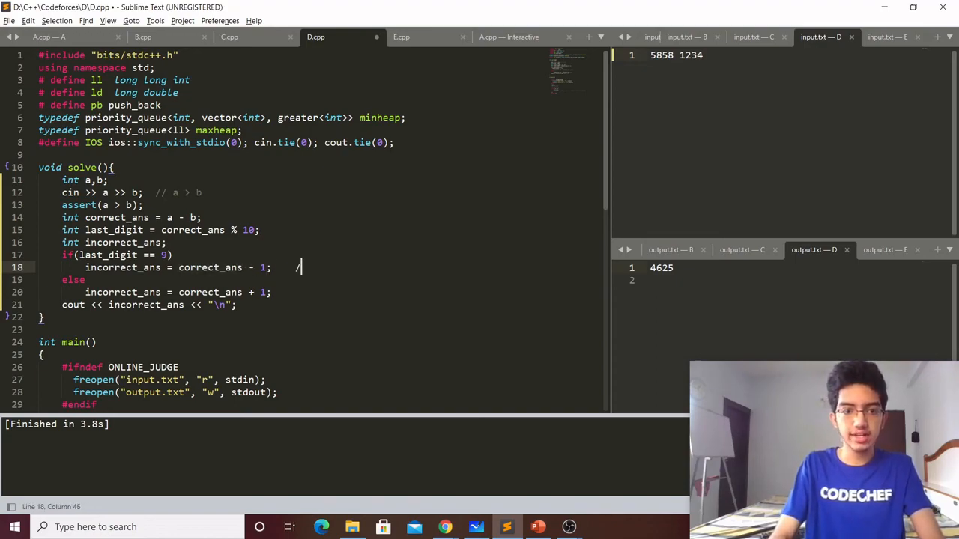
text(12)
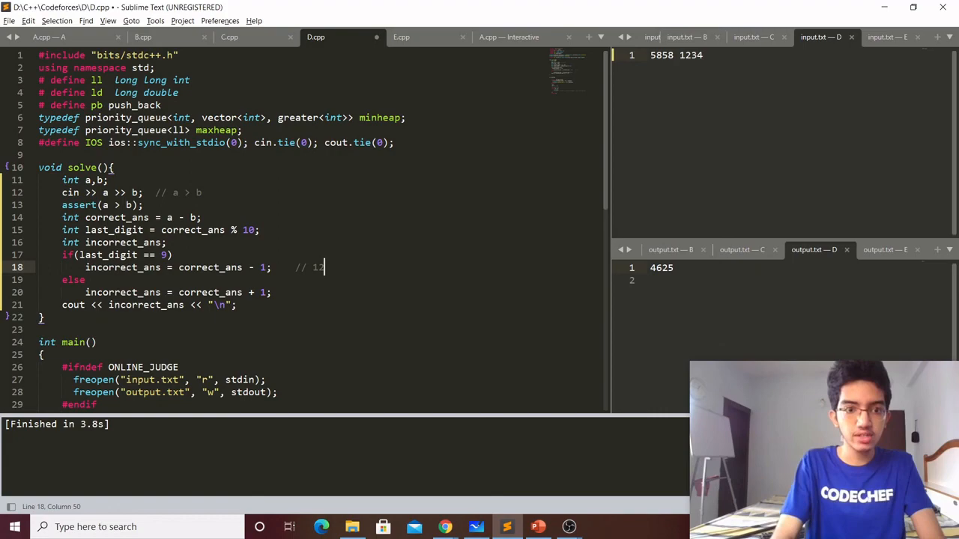
text(39)
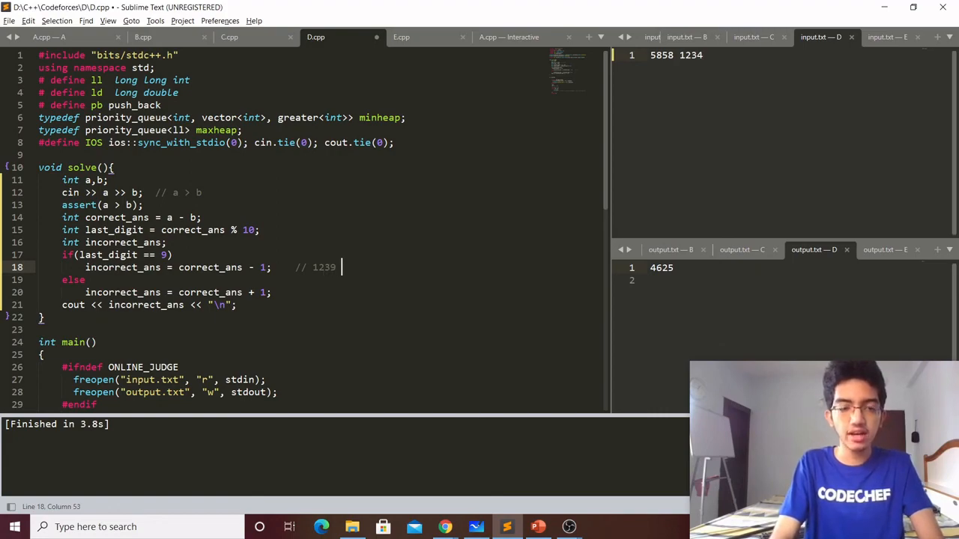
text(-> 12)
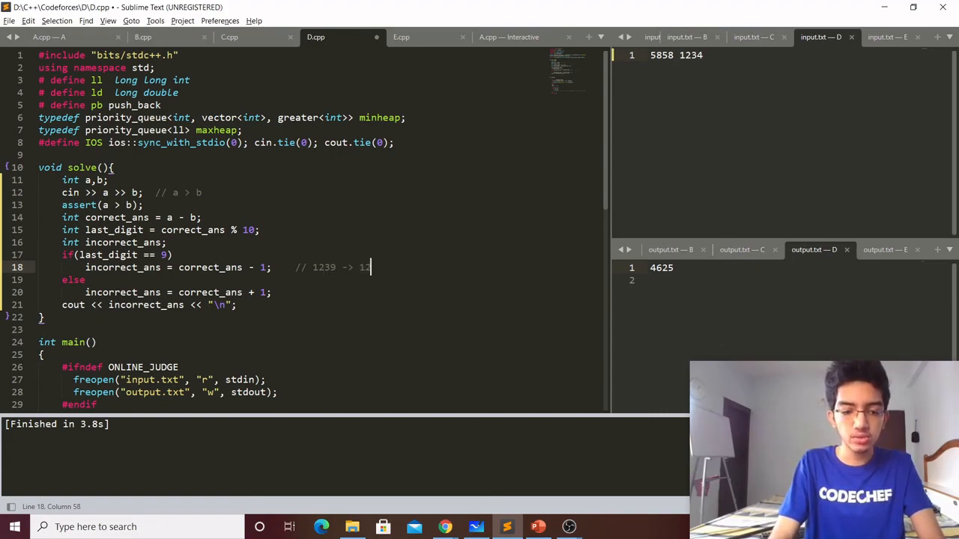
text(39 - 1 = 12)
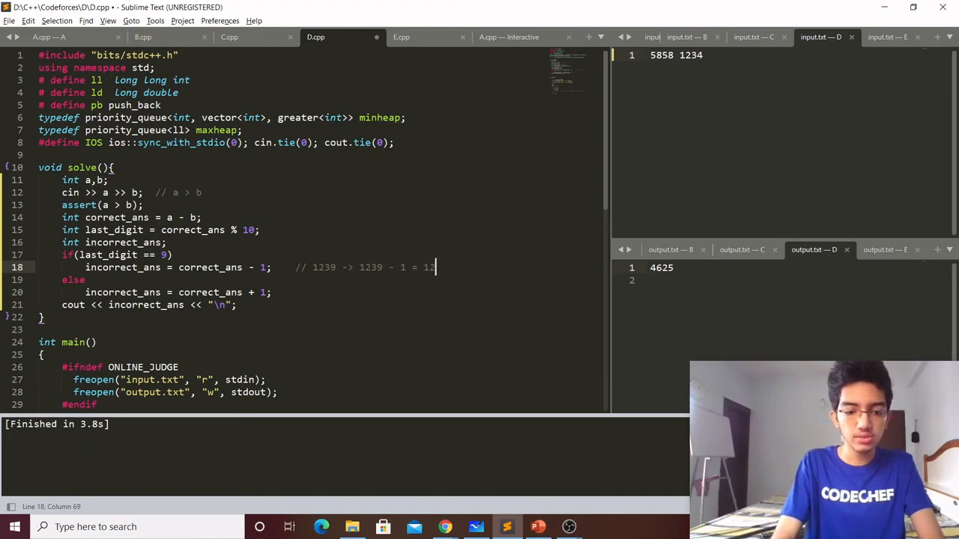
text(8)
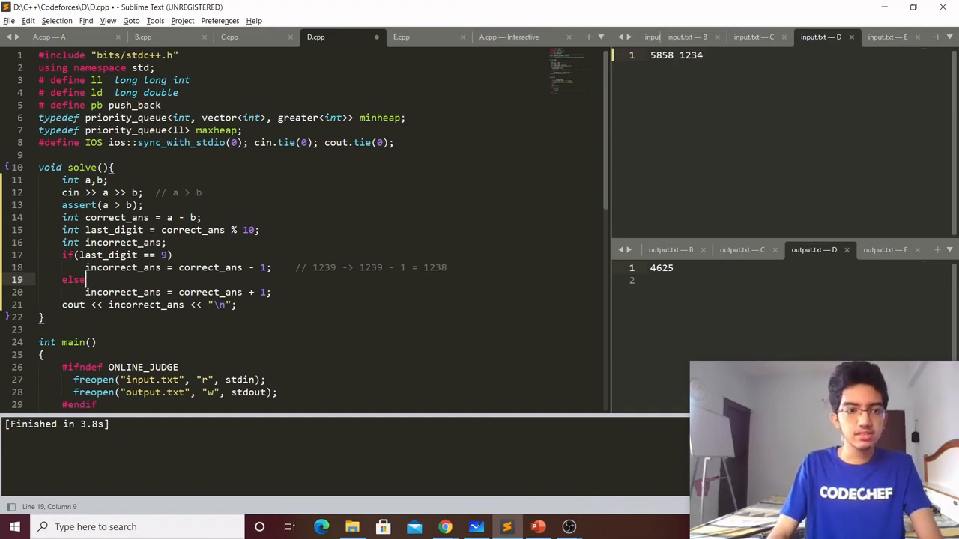
Annotate the else branch with a 1230 -> 1231 example, undoing the accidental Toggle Comment
click(294, 293)
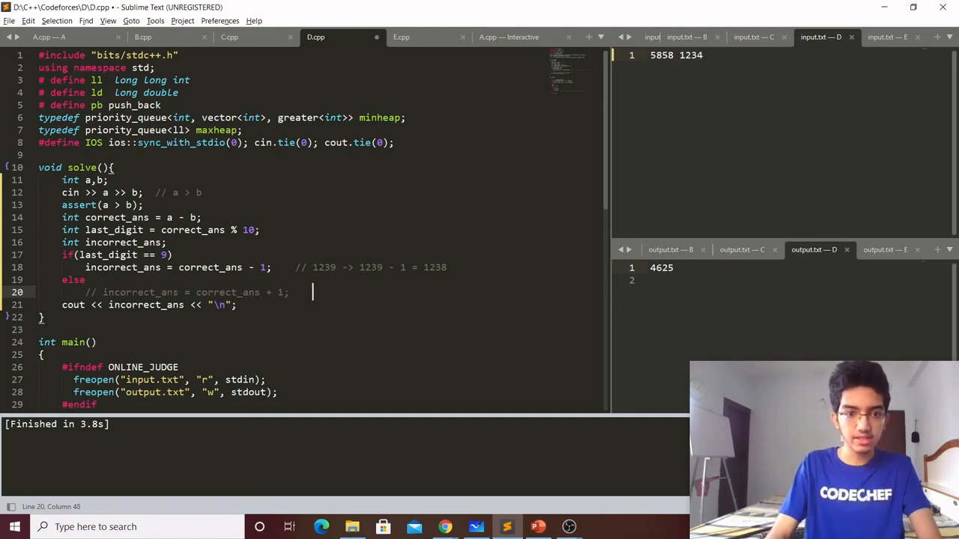
key(ctrl+/)
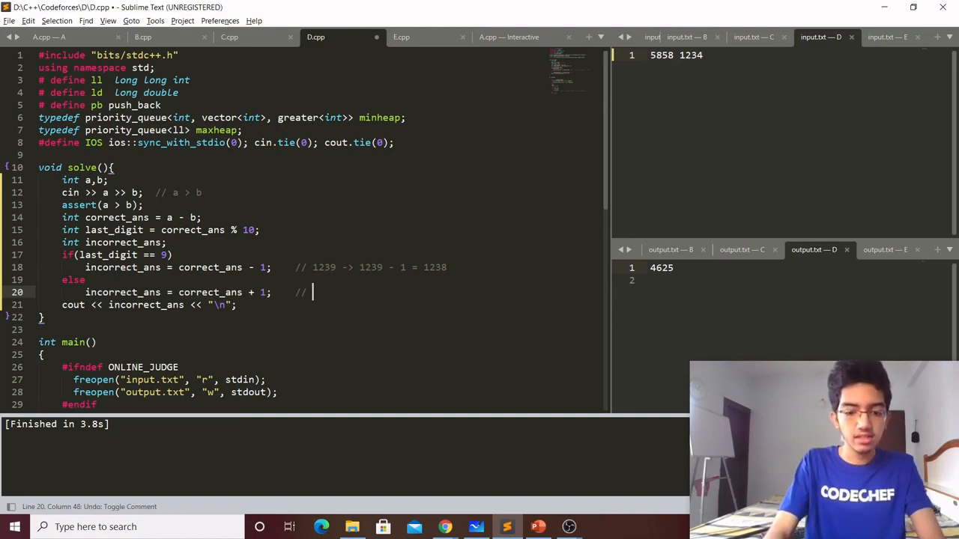
text(1230 -> 1230 + 1 = 1231,)
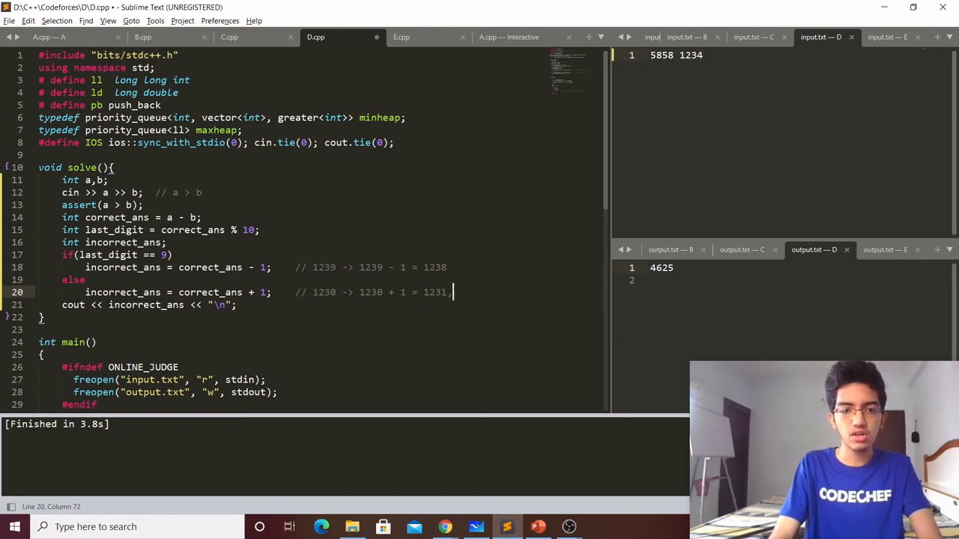
text(38)
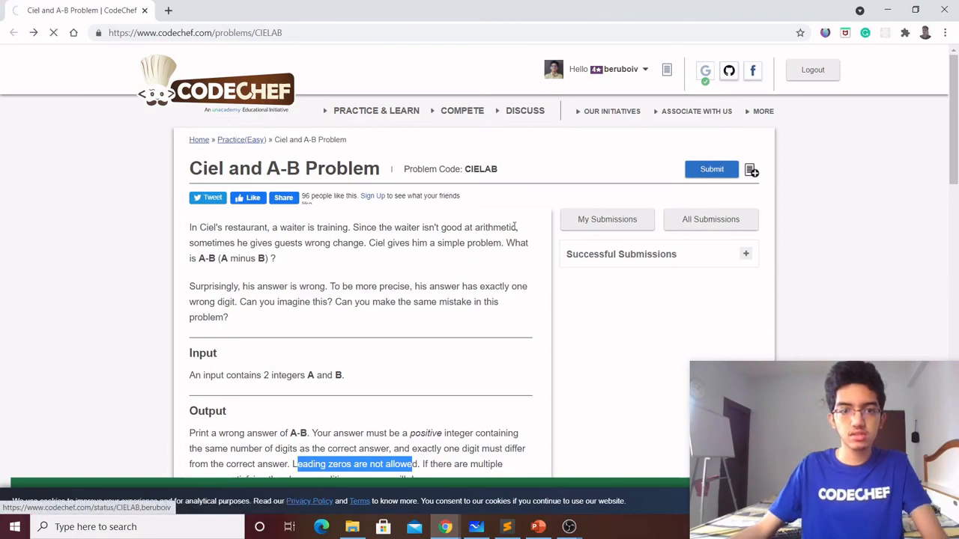
Submit the commented C++14 solution on the CodeChef CIELAB submit page and scroll through the result
click(710, 168)
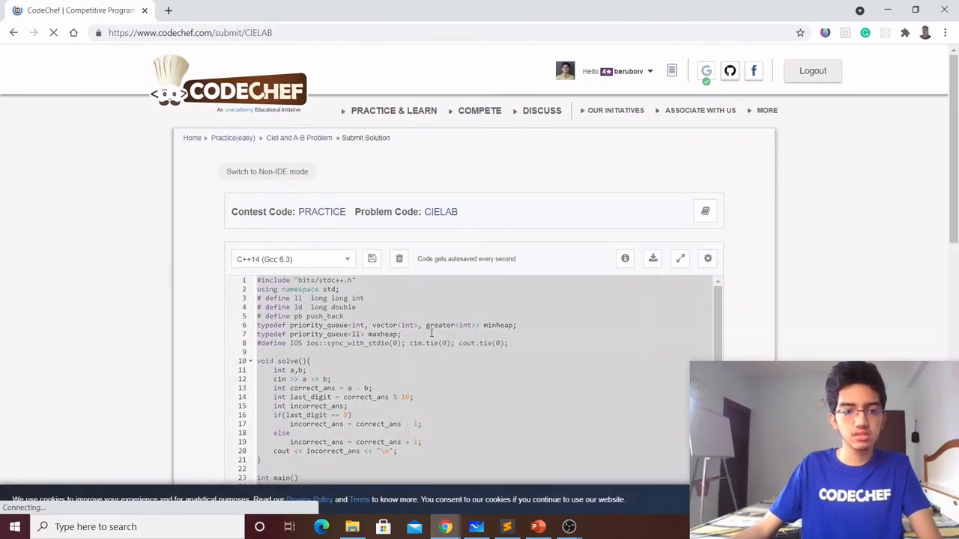
scroll(down, 3)
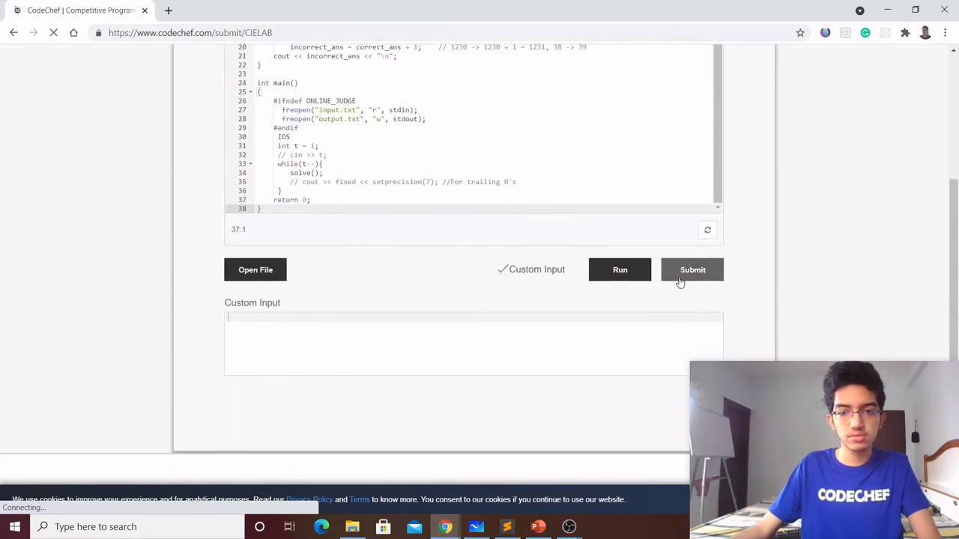
click(693, 269)
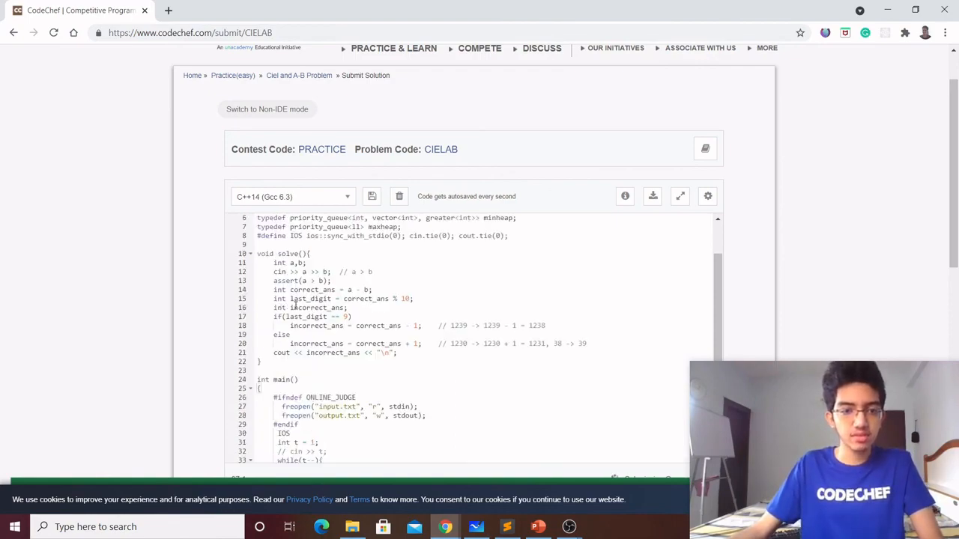
scroll(down, 3)
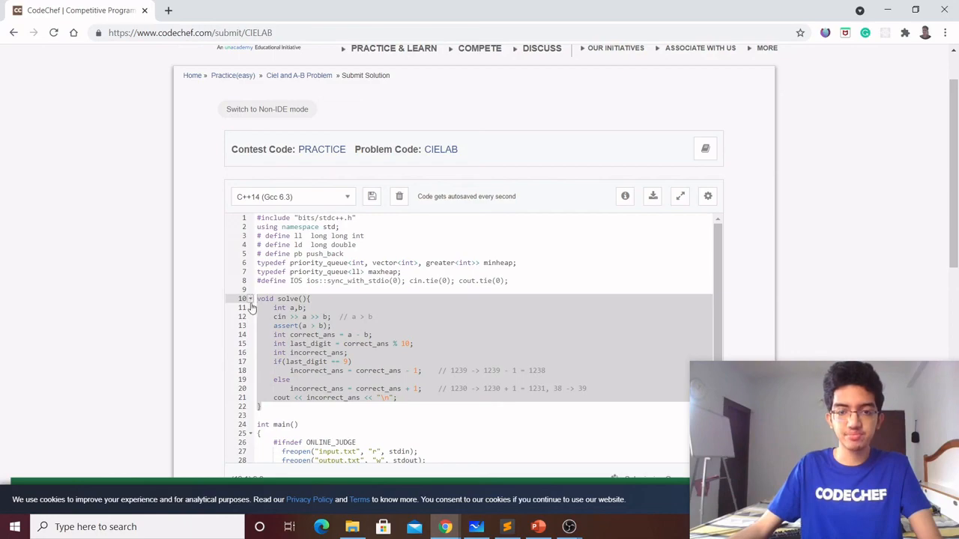
scroll(down, 3)
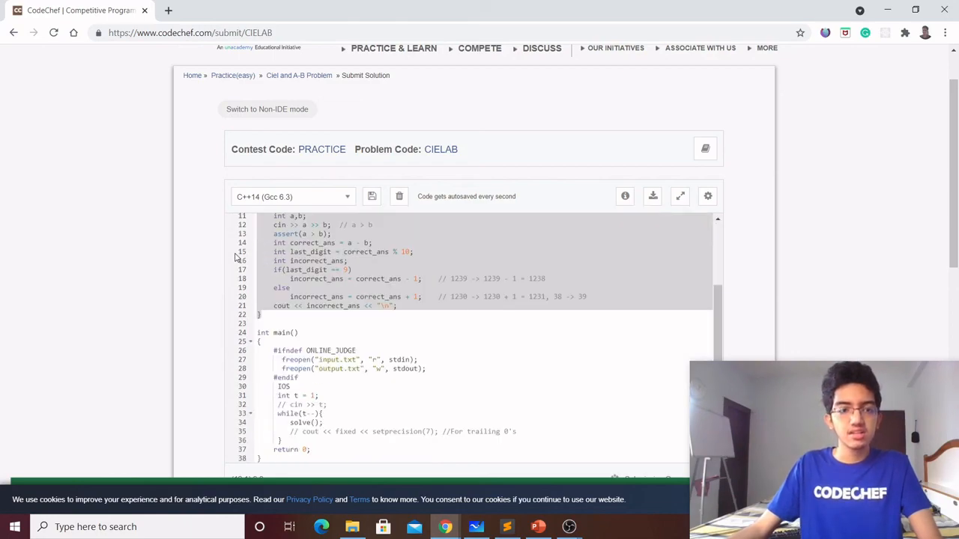
scroll(down, 3)
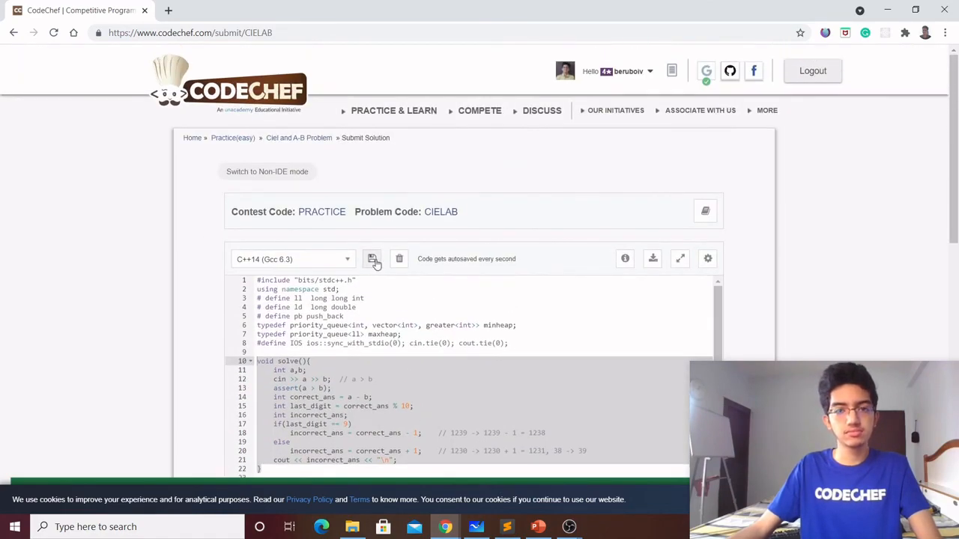
scroll(down, 3)
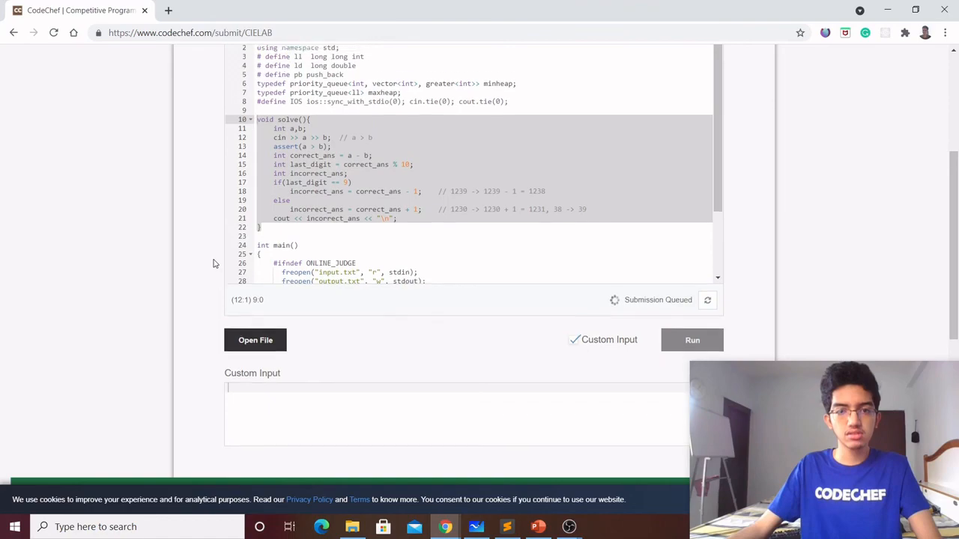
click(692, 340)
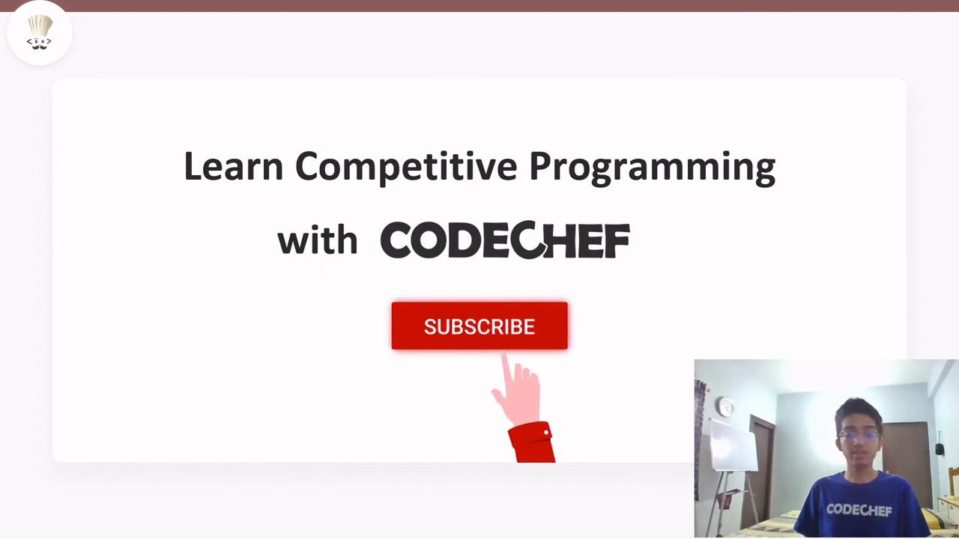
click(480, 327)
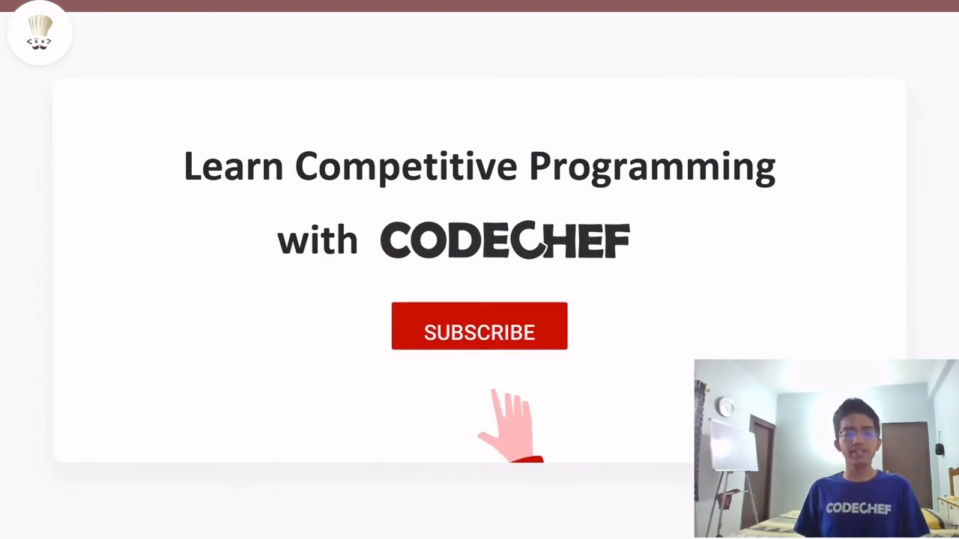
click(479, 326)
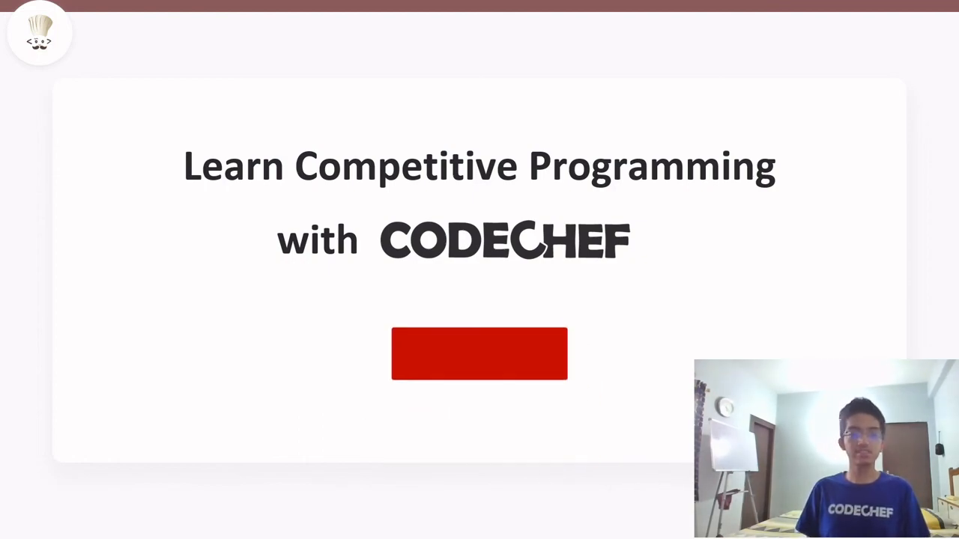
click(478, 353)
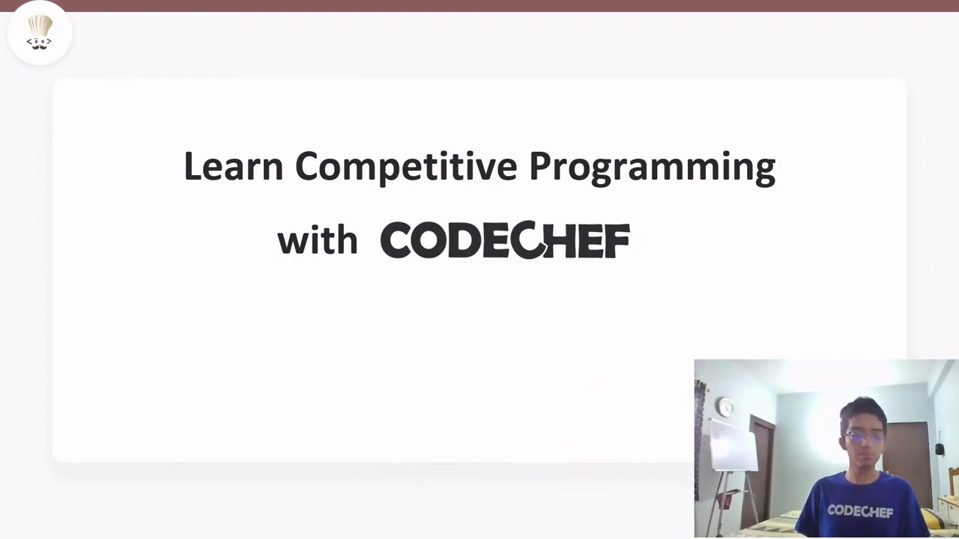
click(479, 326)
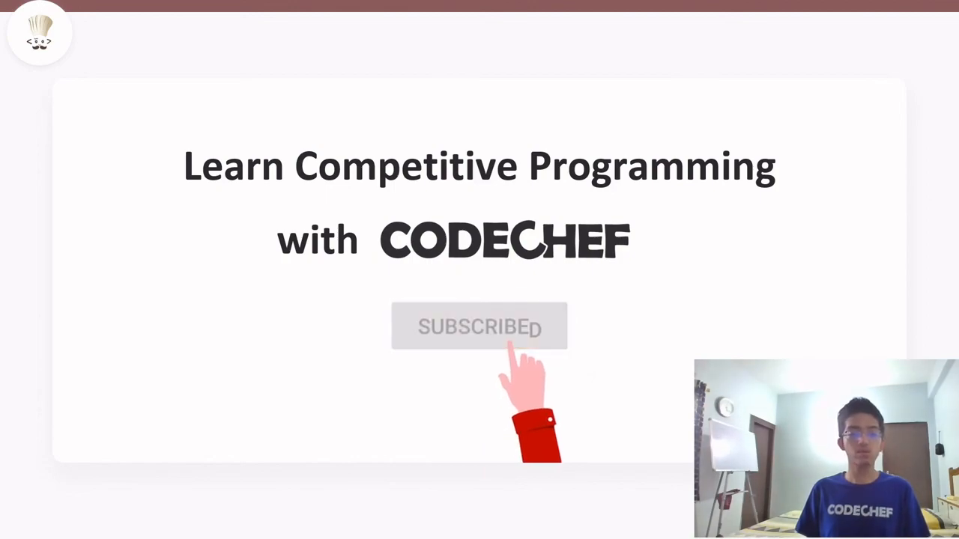